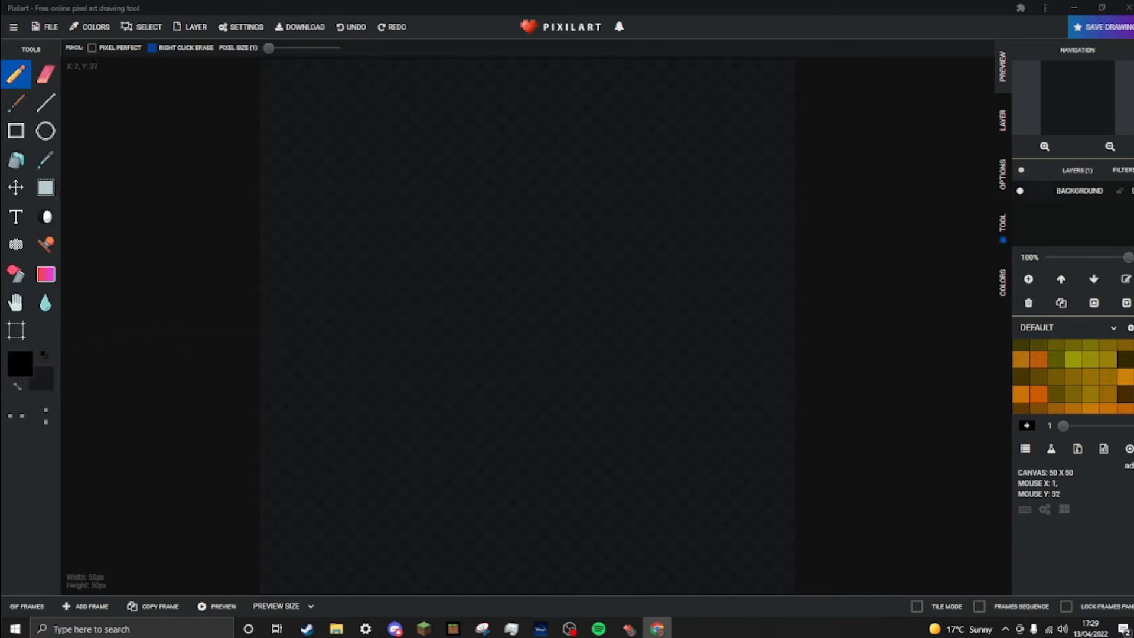
- Choose circle drawing and set a muted brown as the drawing colour
click(46, 131)
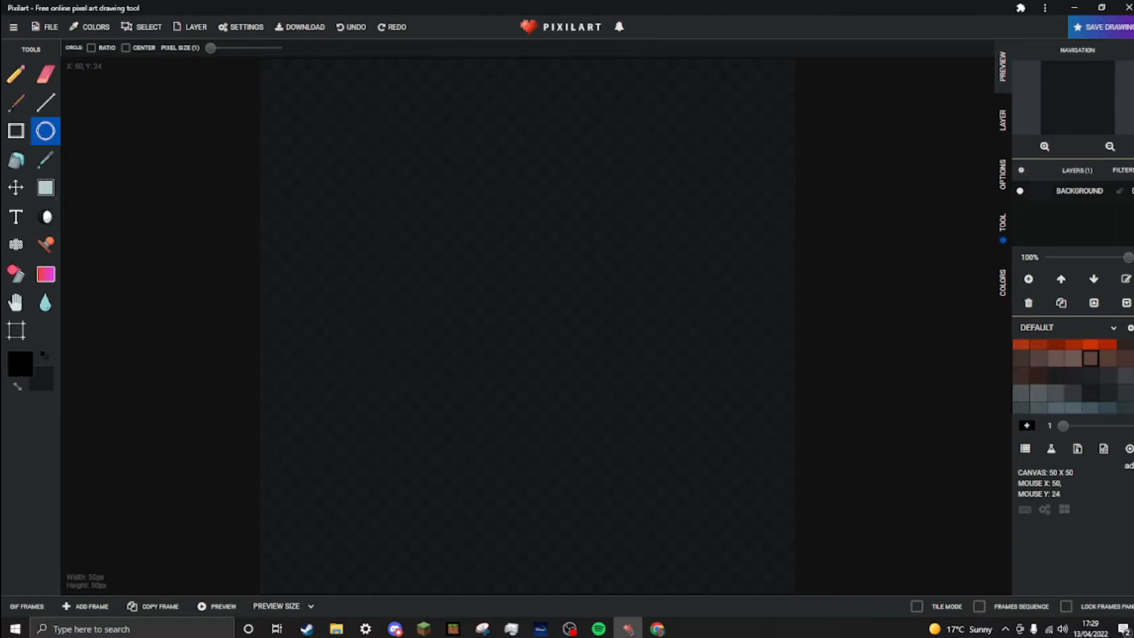
mouse_move(1091, 359)
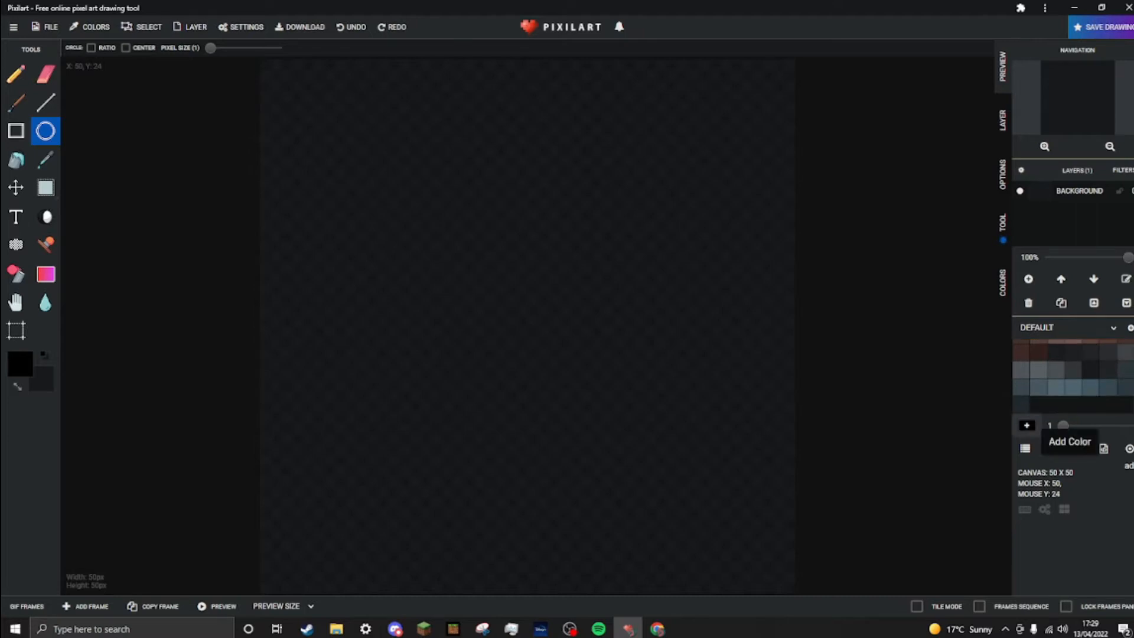
mouse_move(45, 303)
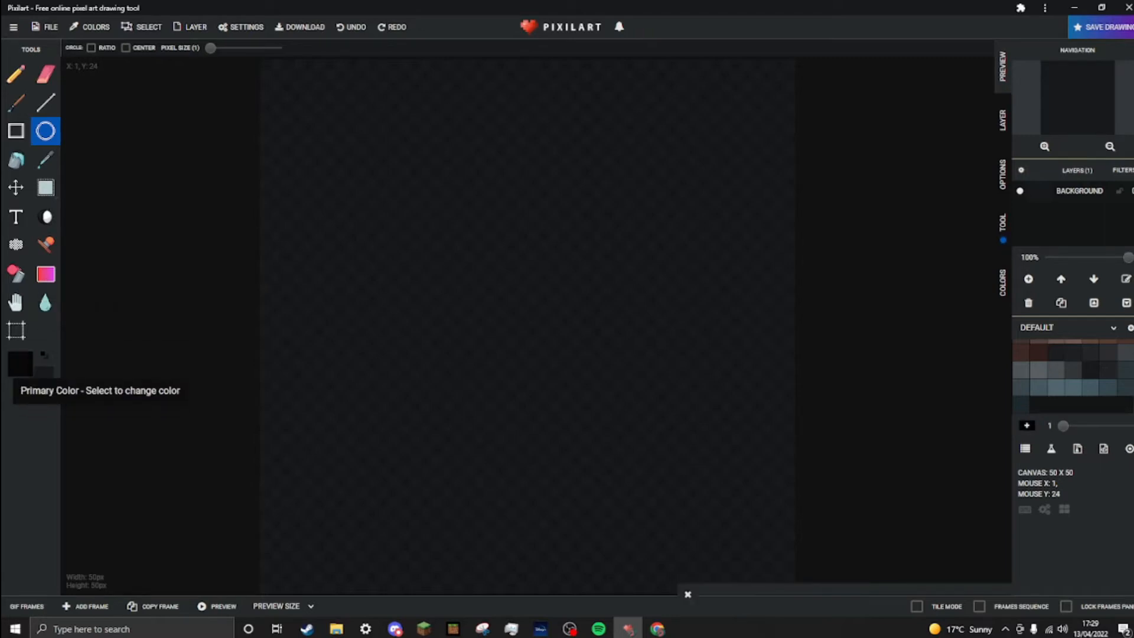
click(21, 364)
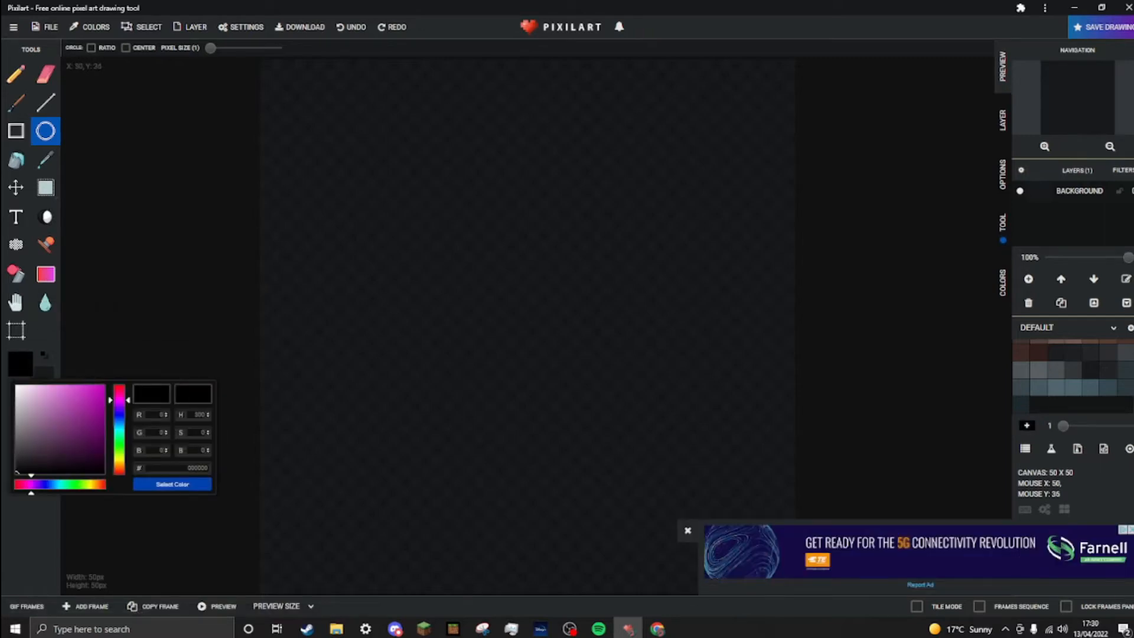
click(173, 484)
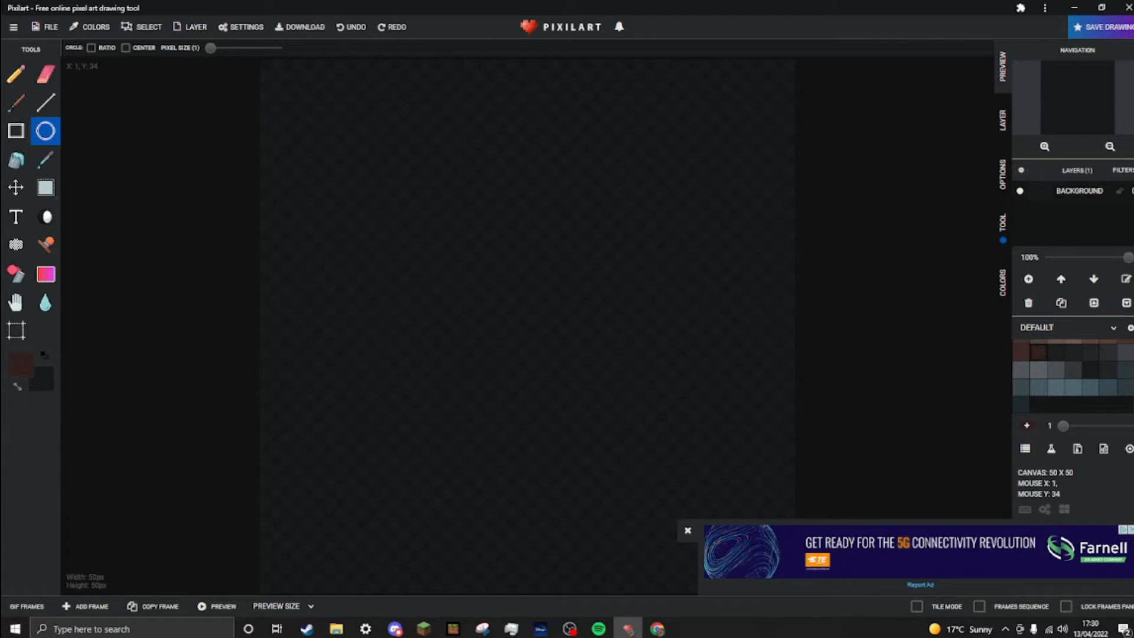
click(21, 362)
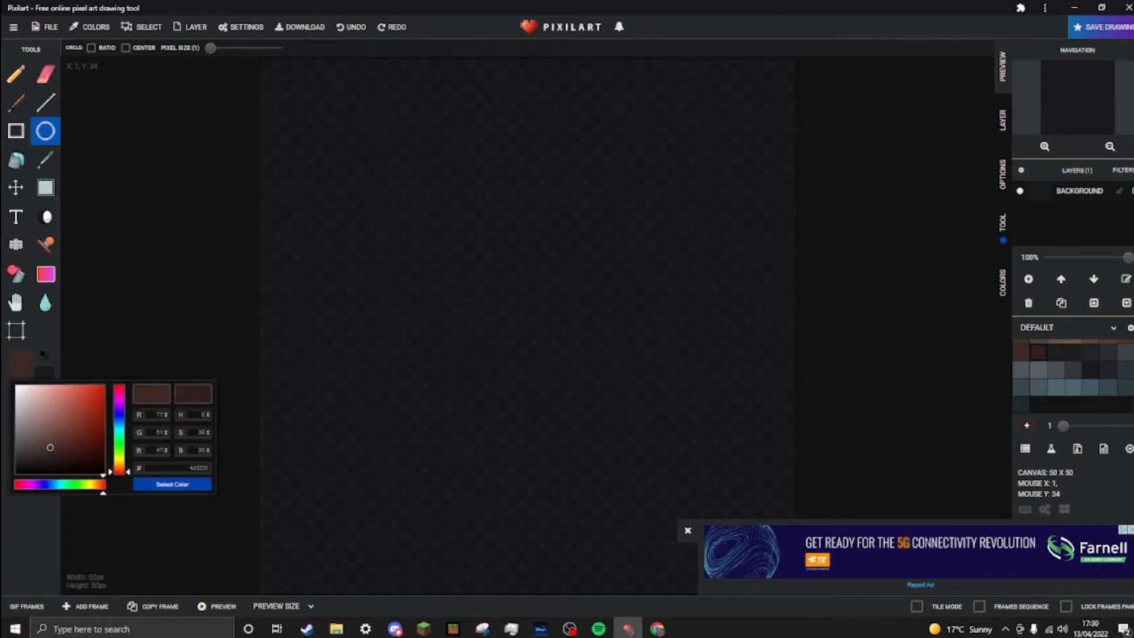
click(29, 424)
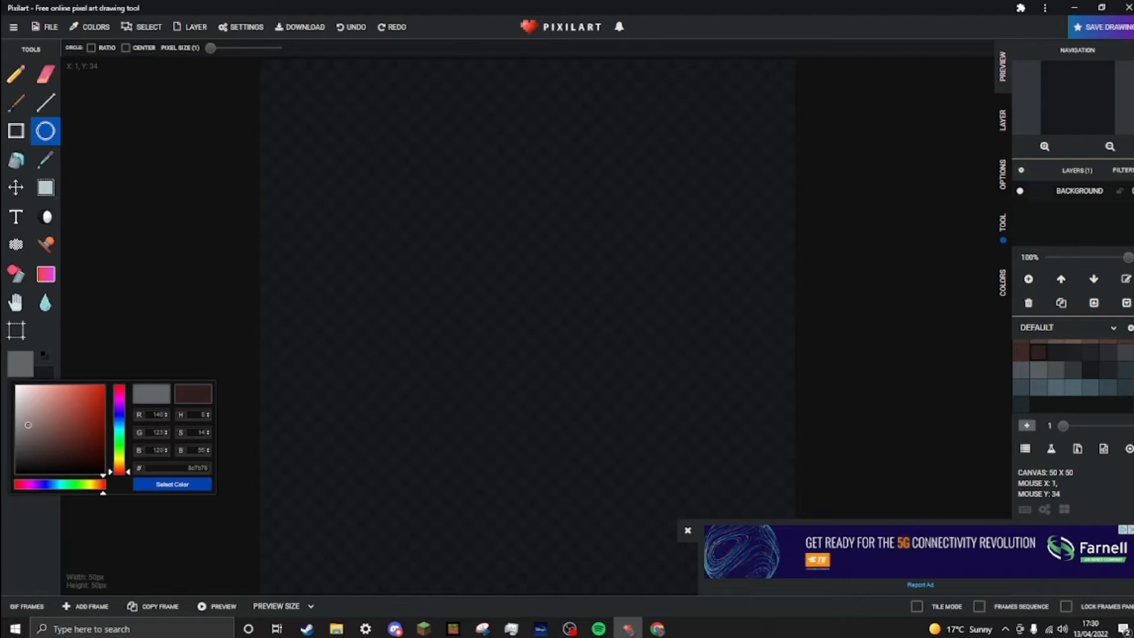
click(43, 439)
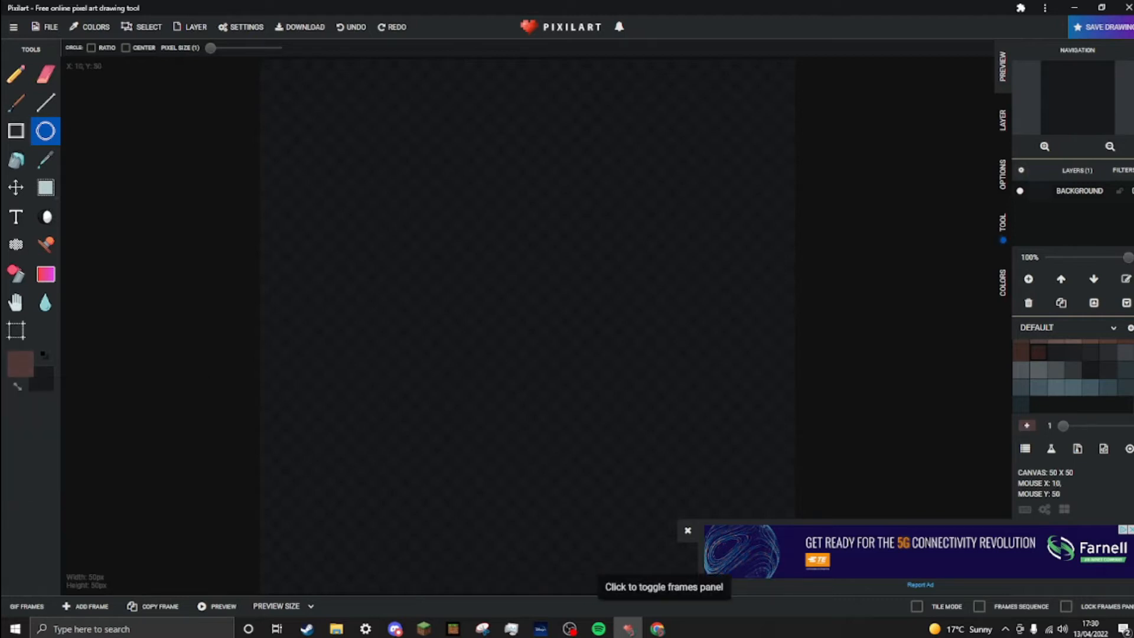
mouse_move(569, 628)
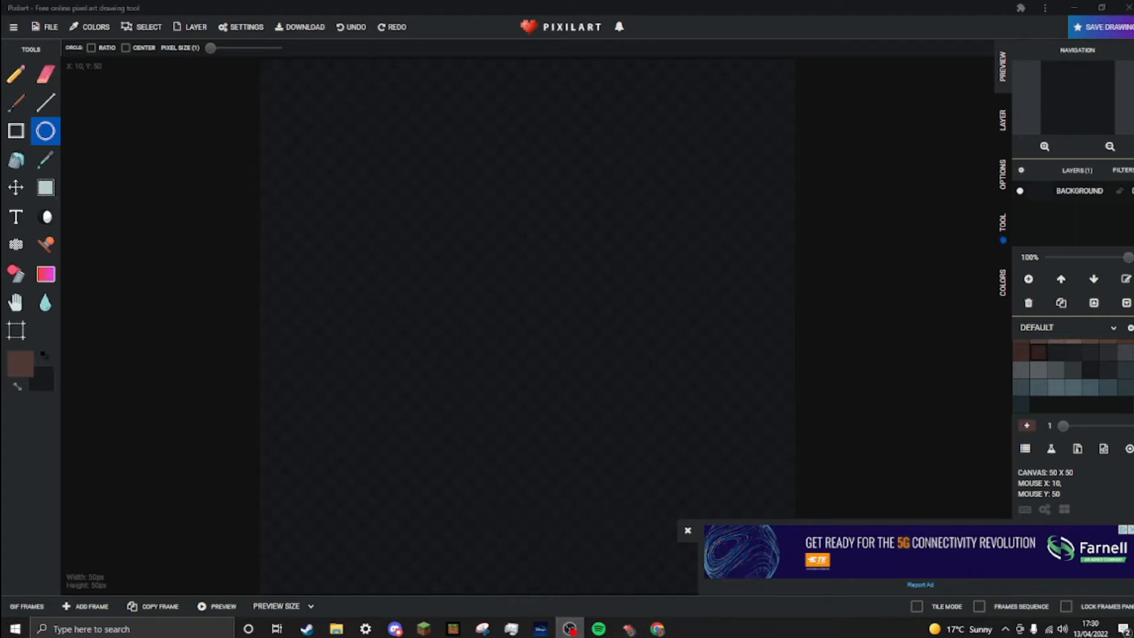
- Draw overlapping brown ellipse outlines forming the crab body along the canvas bottom
click(687, 530)
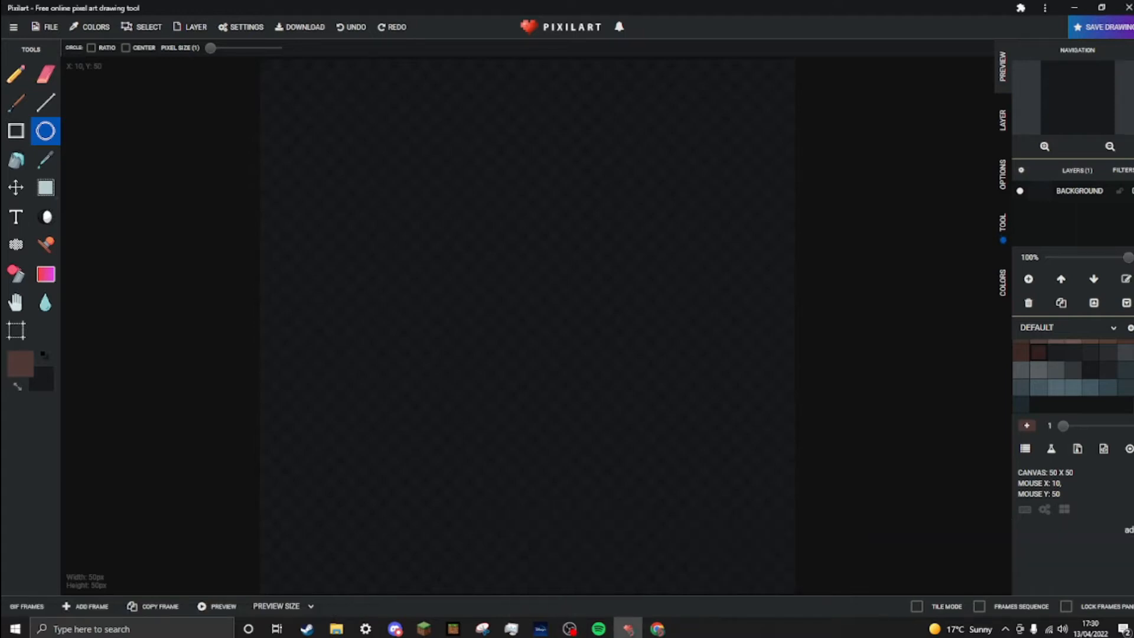
mouse_move(627, 502)
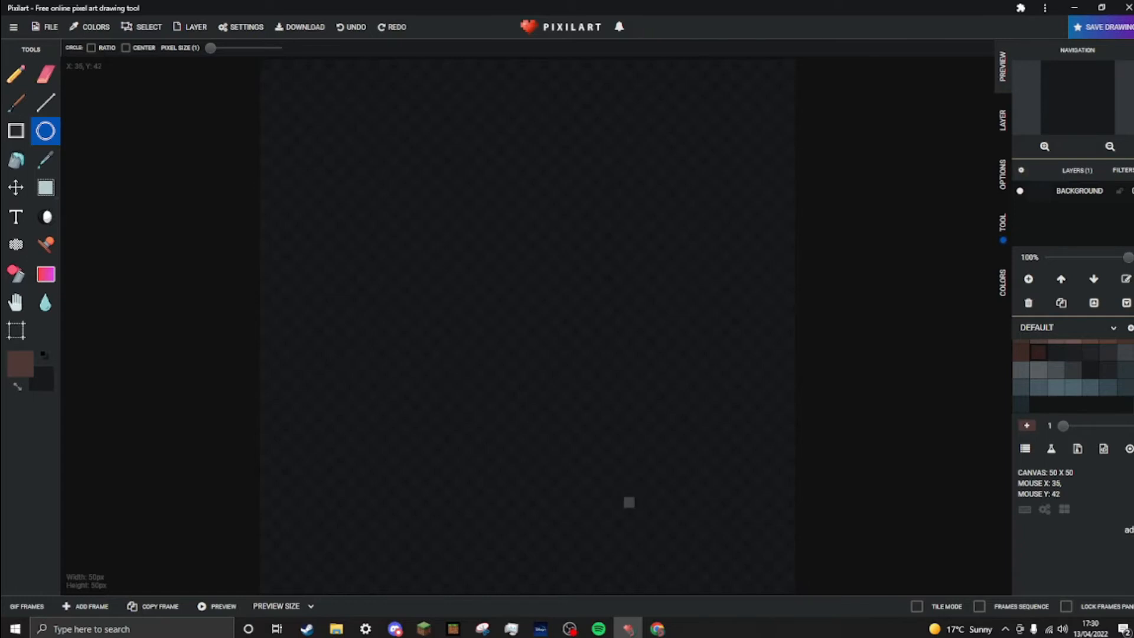
mouse_move(511, 439)
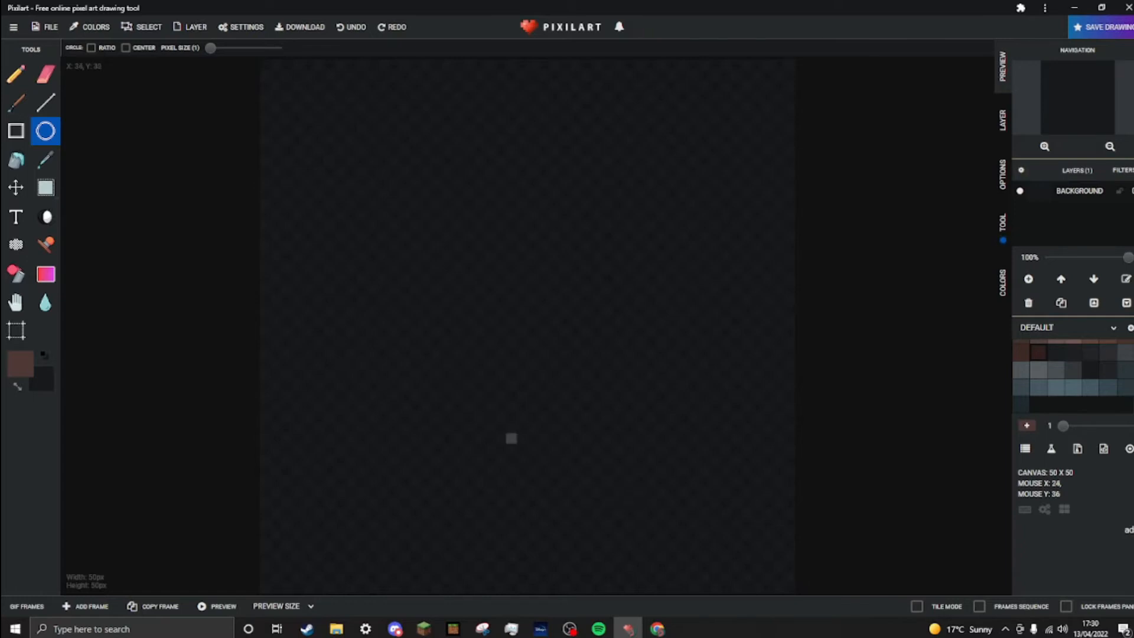
mouse_move(532, 534)
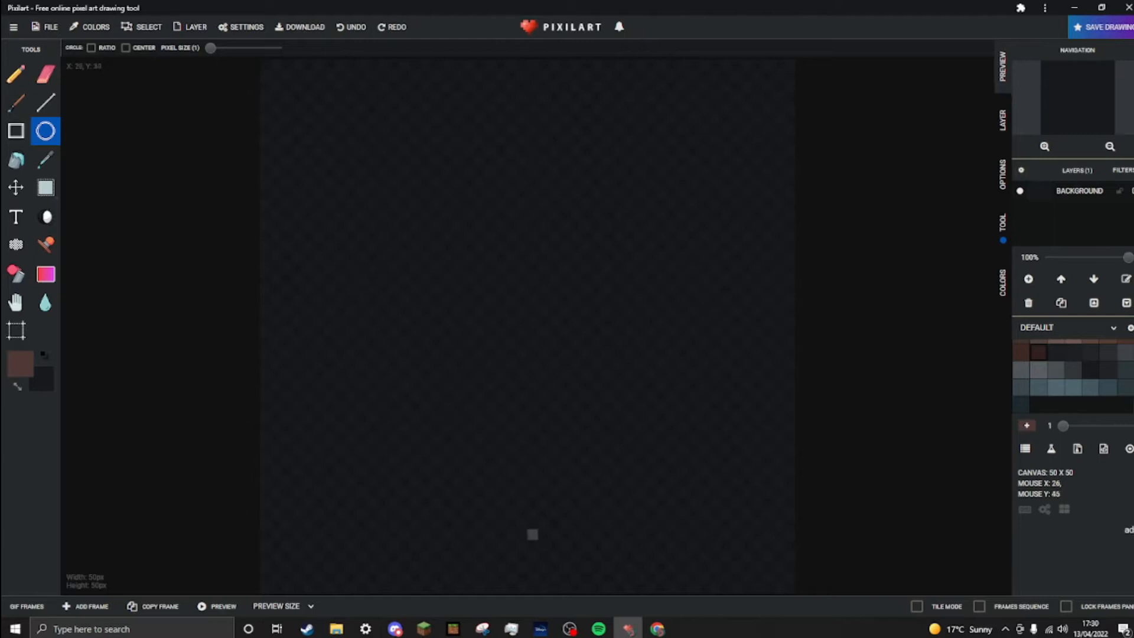
mouse_move(532, 534)
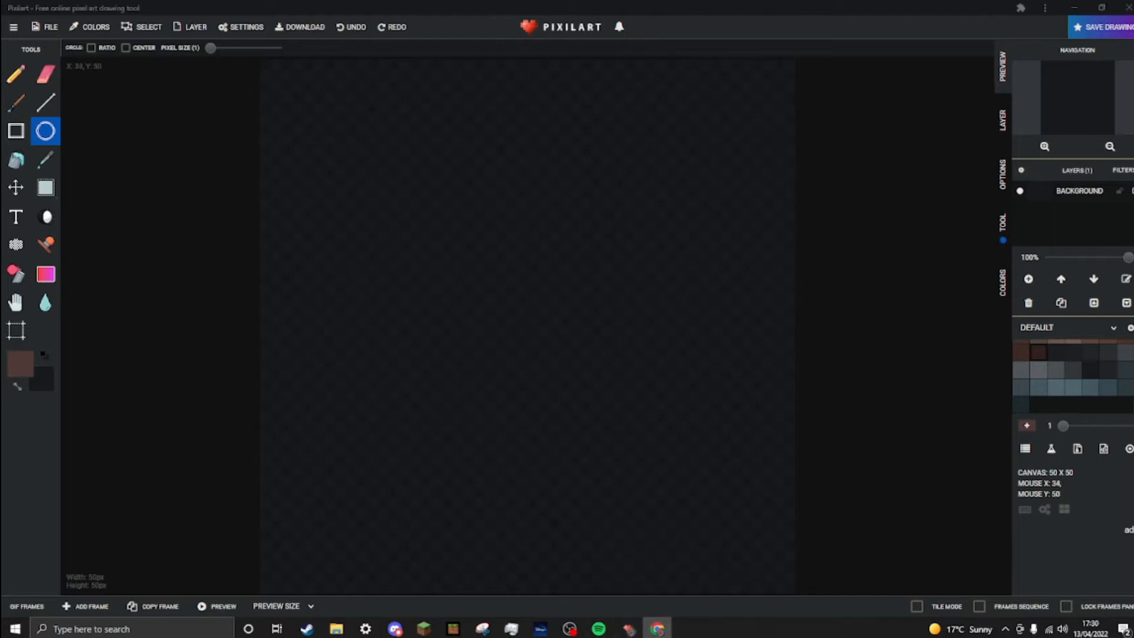
mouse_move(340, 214)
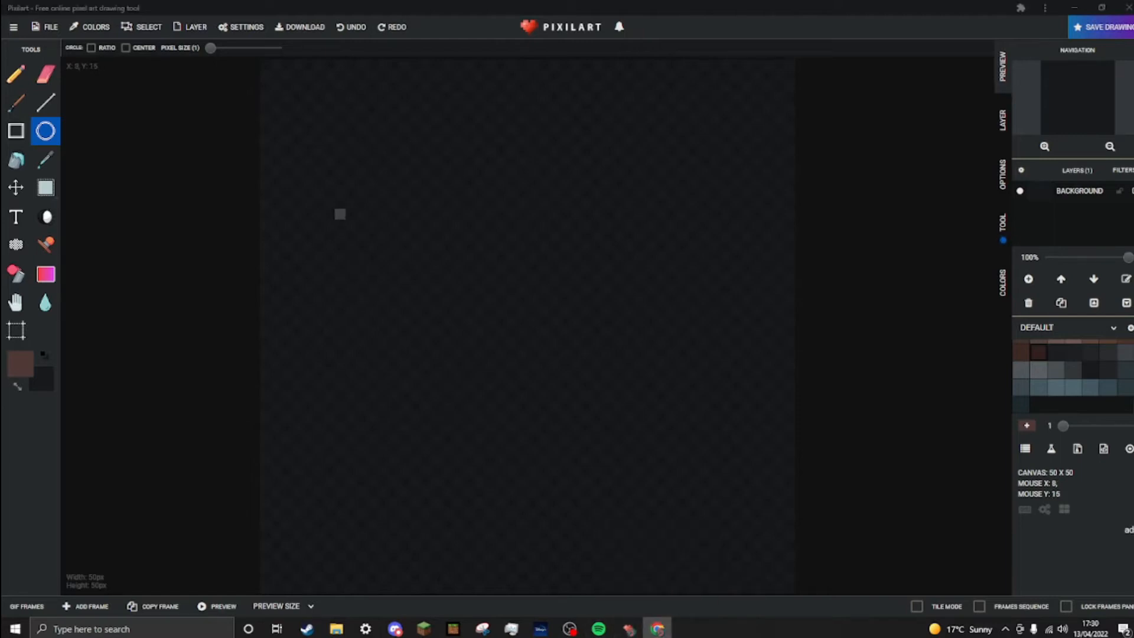
mouse_move(340, 225)
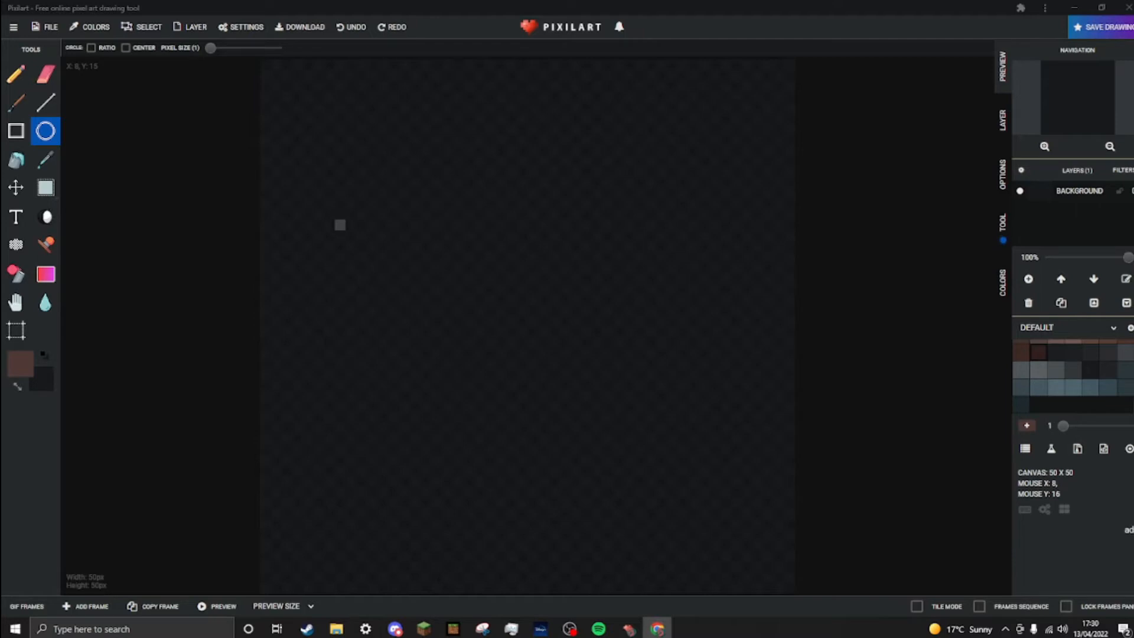
mouse_move(340, 235)
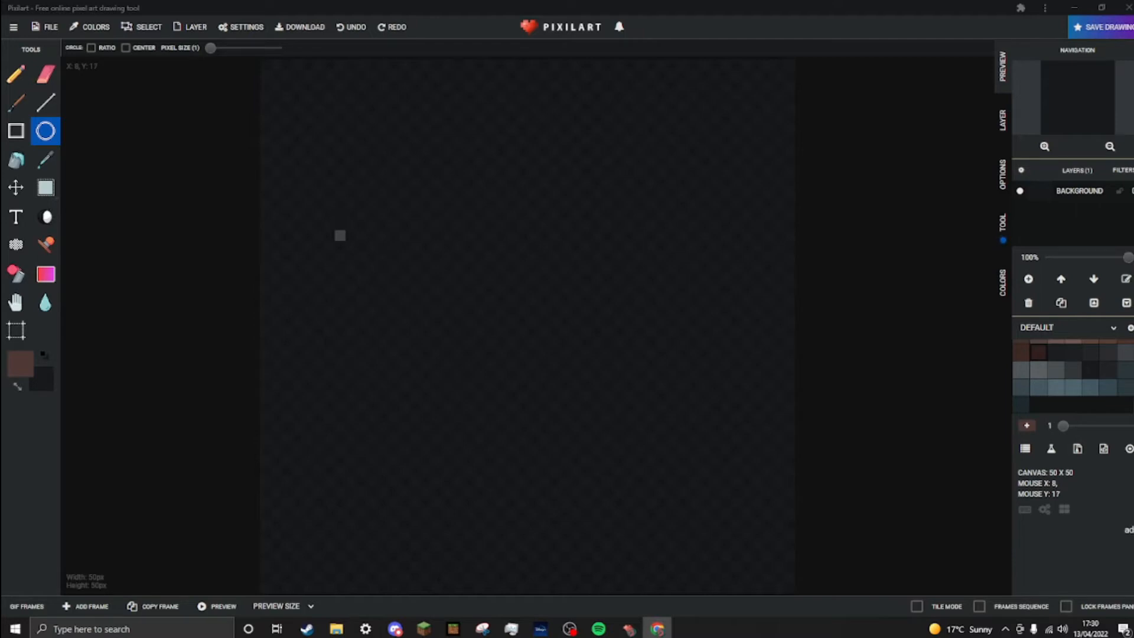
mouse_move(362, 290)
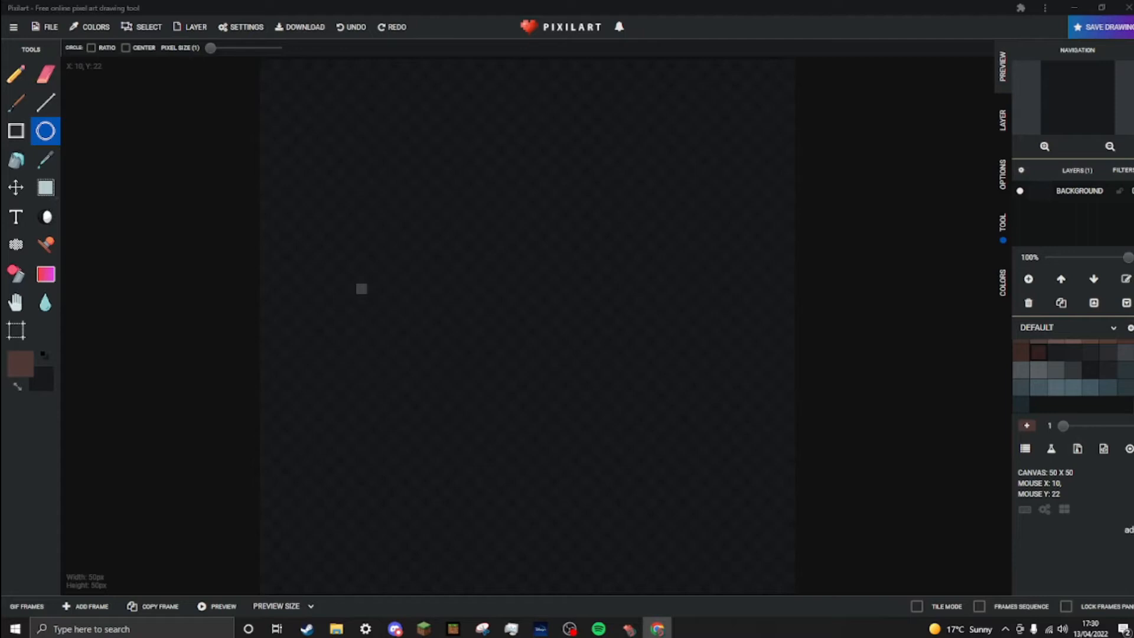
mouse_move(361, 299)
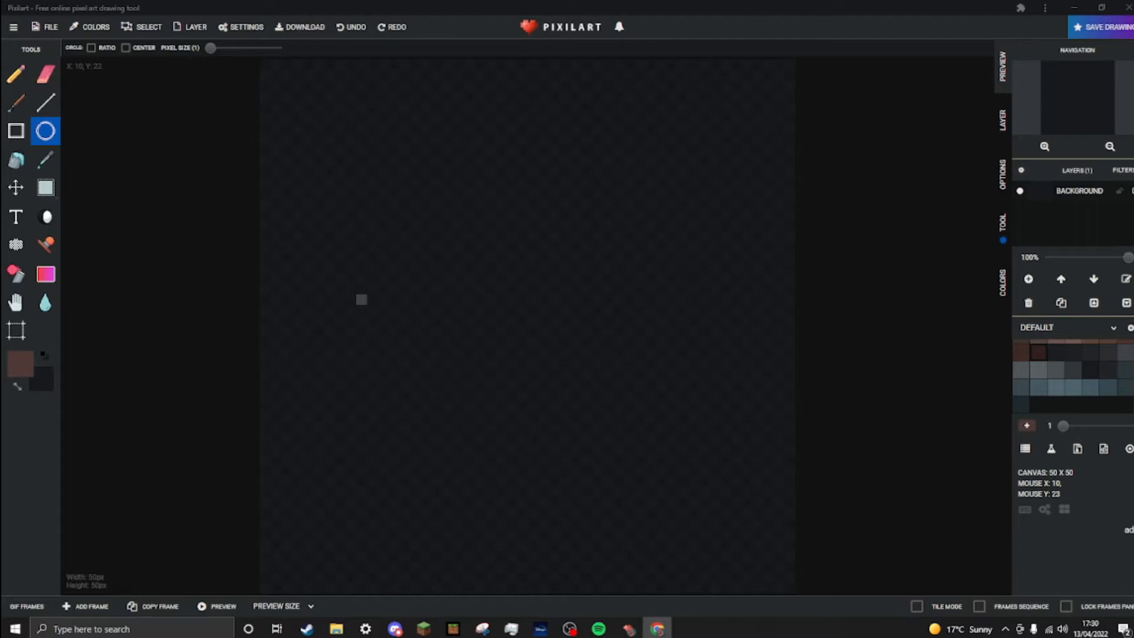
mouse_move(361, 310)
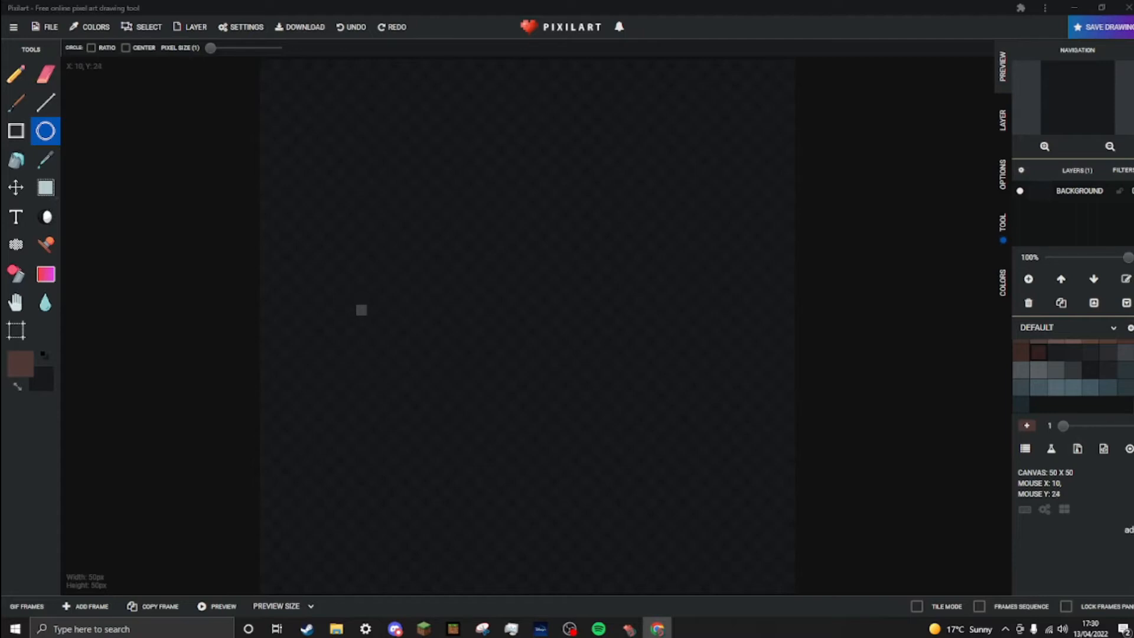
mouse_move(361, 321)
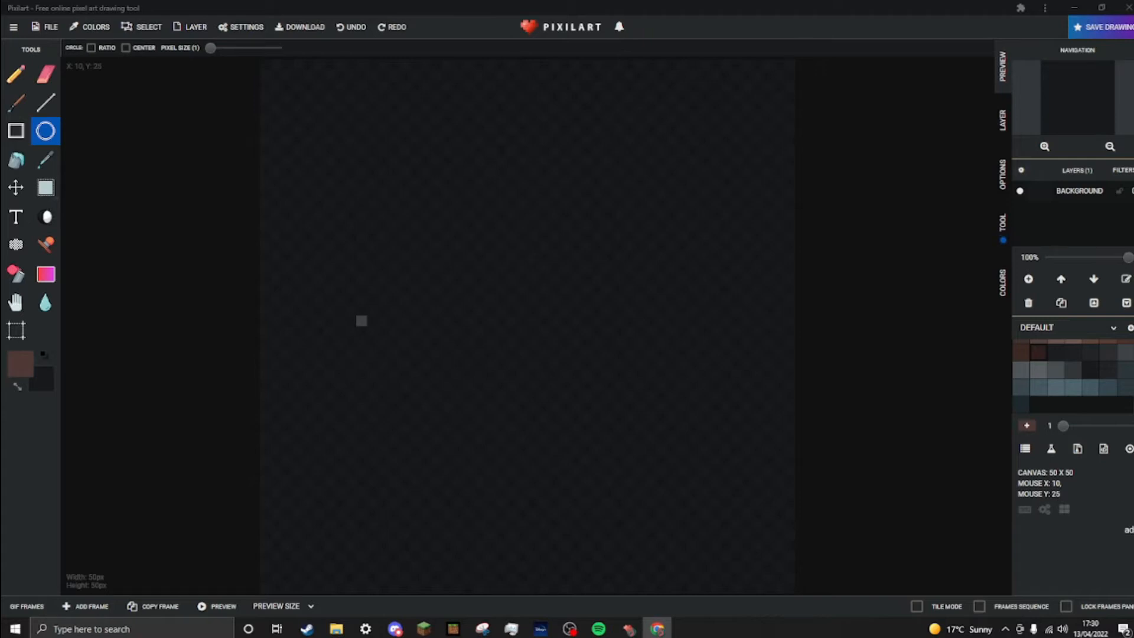
mouse_move(361, 331)
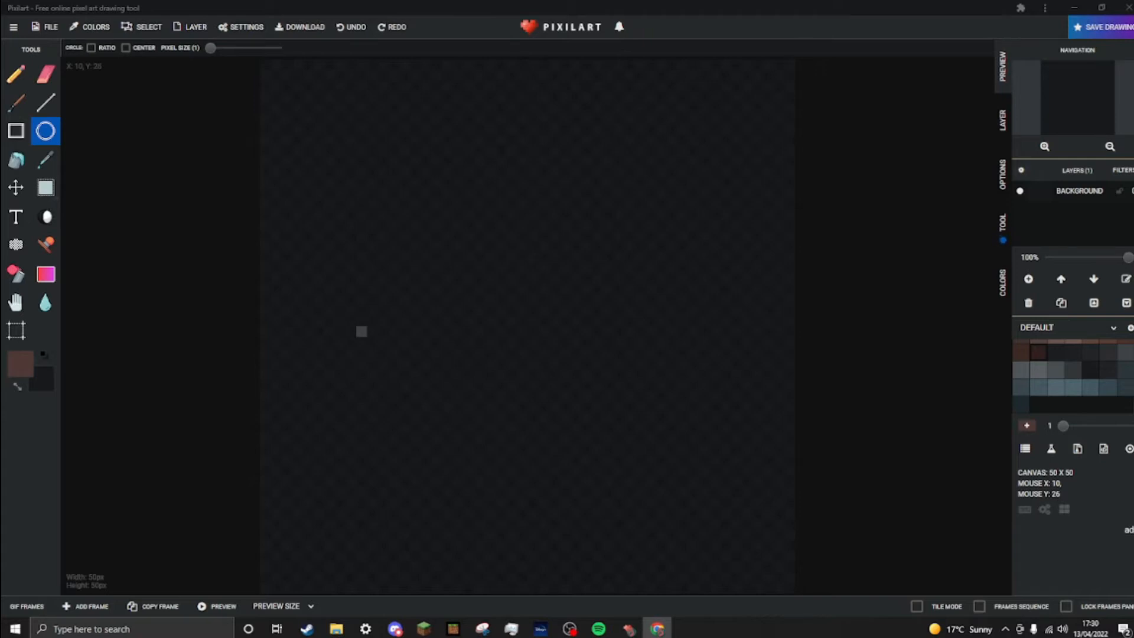
mouse_move(468, 449)
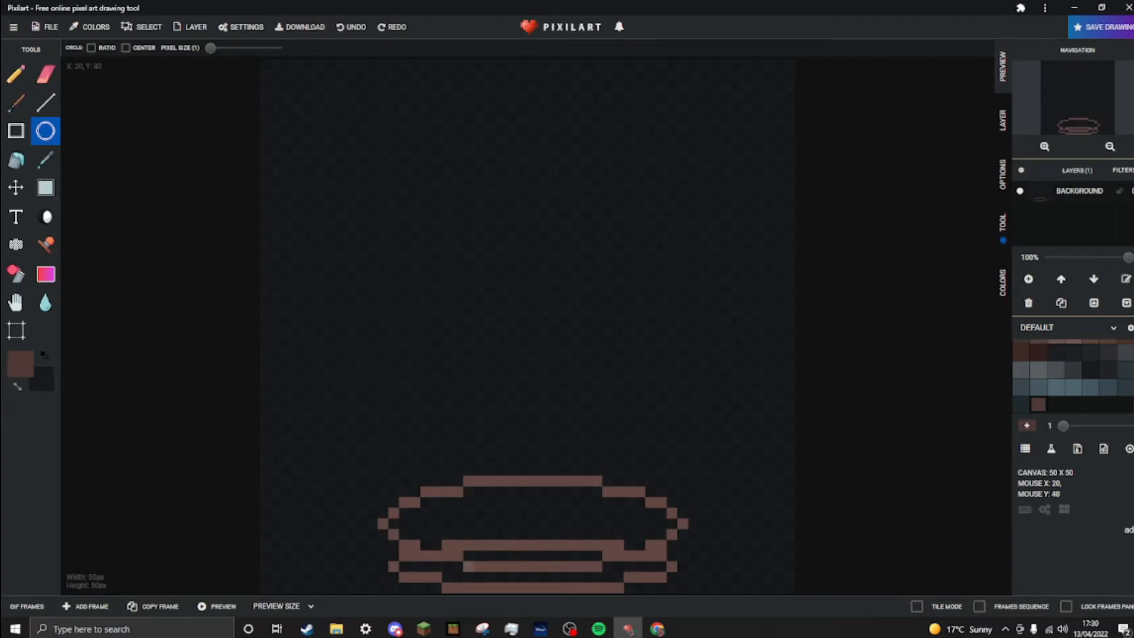
click(15, 76)
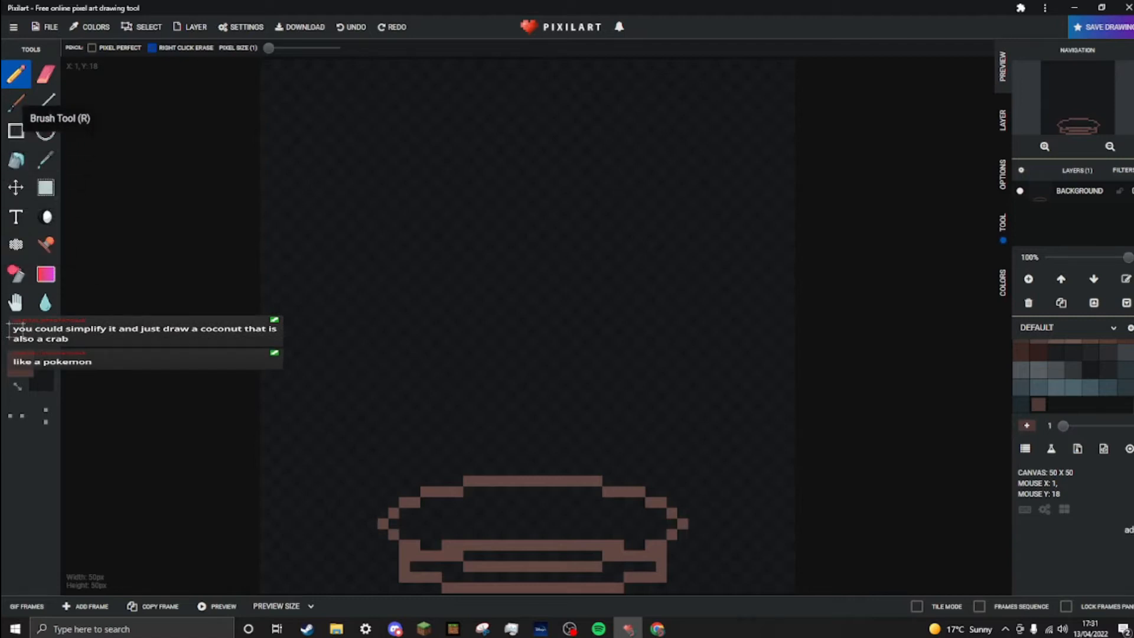
- Bucket-fill the outlined body shape and its remaining gaps solid brown
click(15, 159)
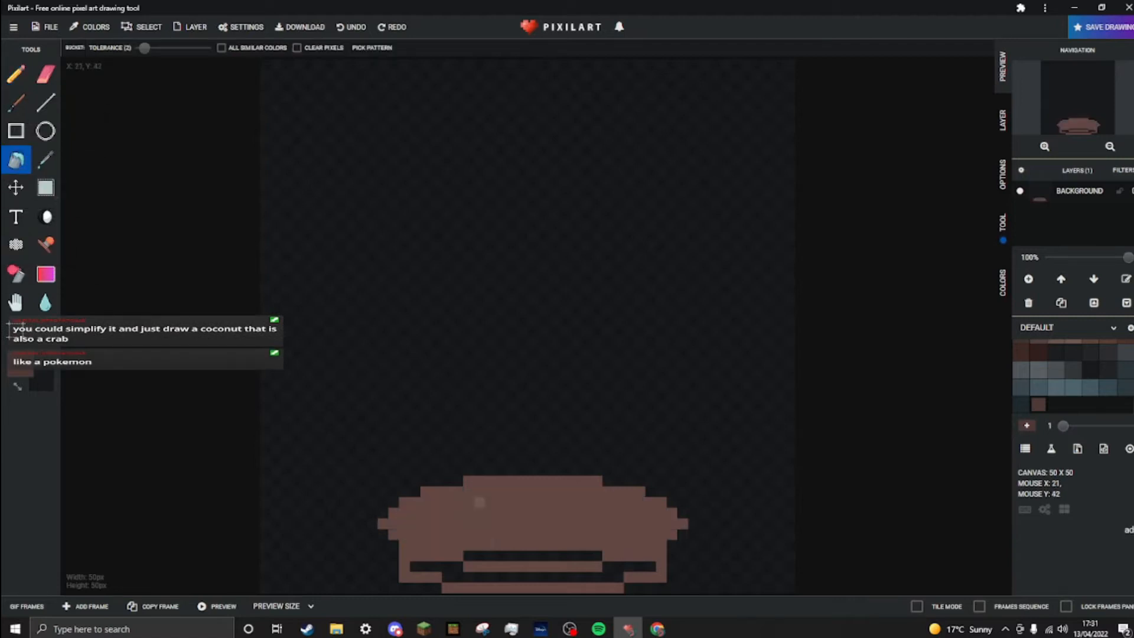
click(531, 571)
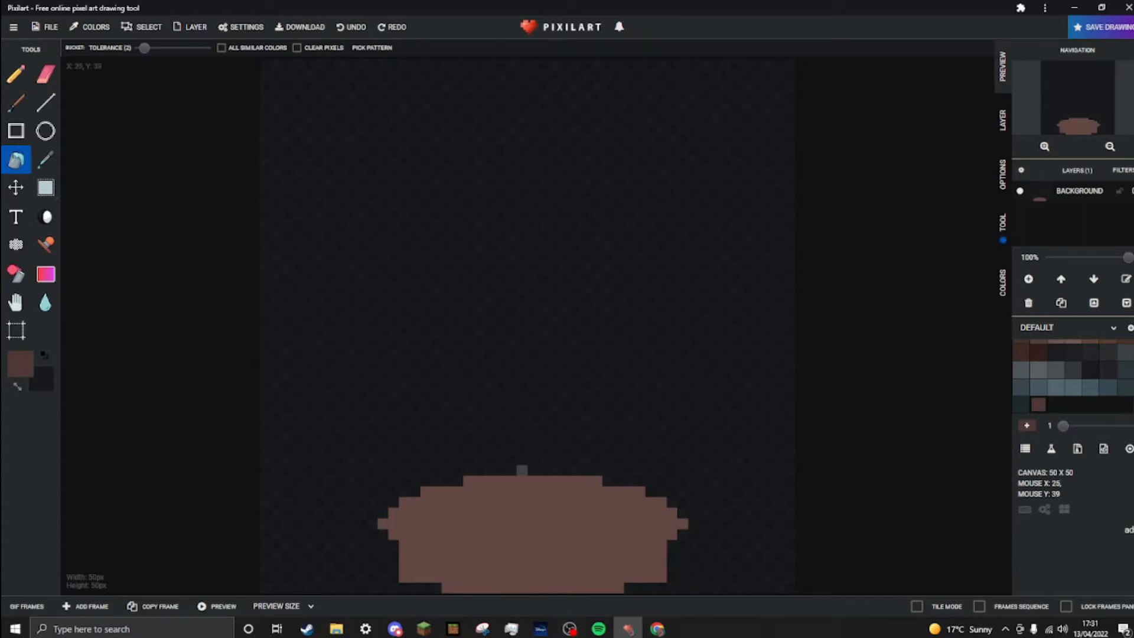
click(437, 460)
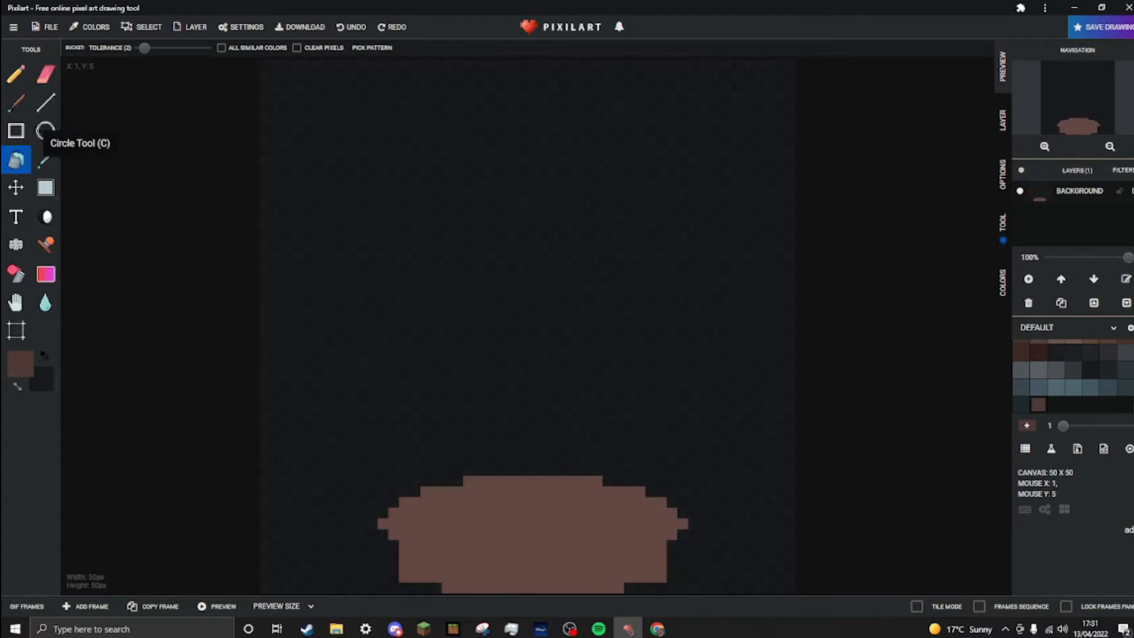
- Draw two tall brown ellipse outlines side by side above the filled body
click(45, 132)
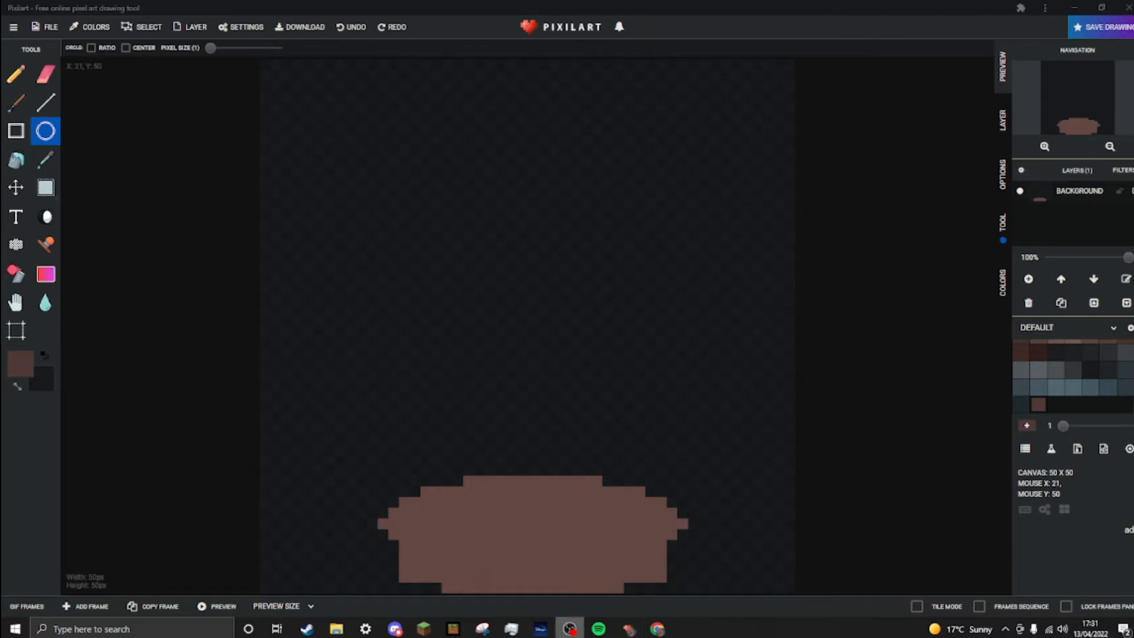
mouse_move(489, 470)
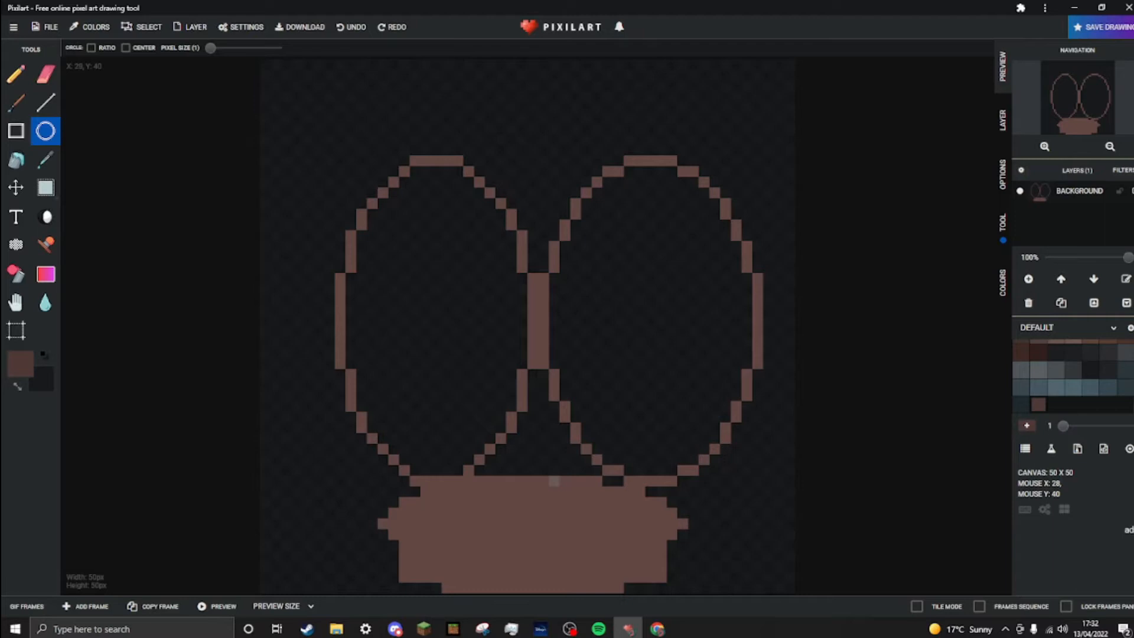
mouse_move(15, 302)
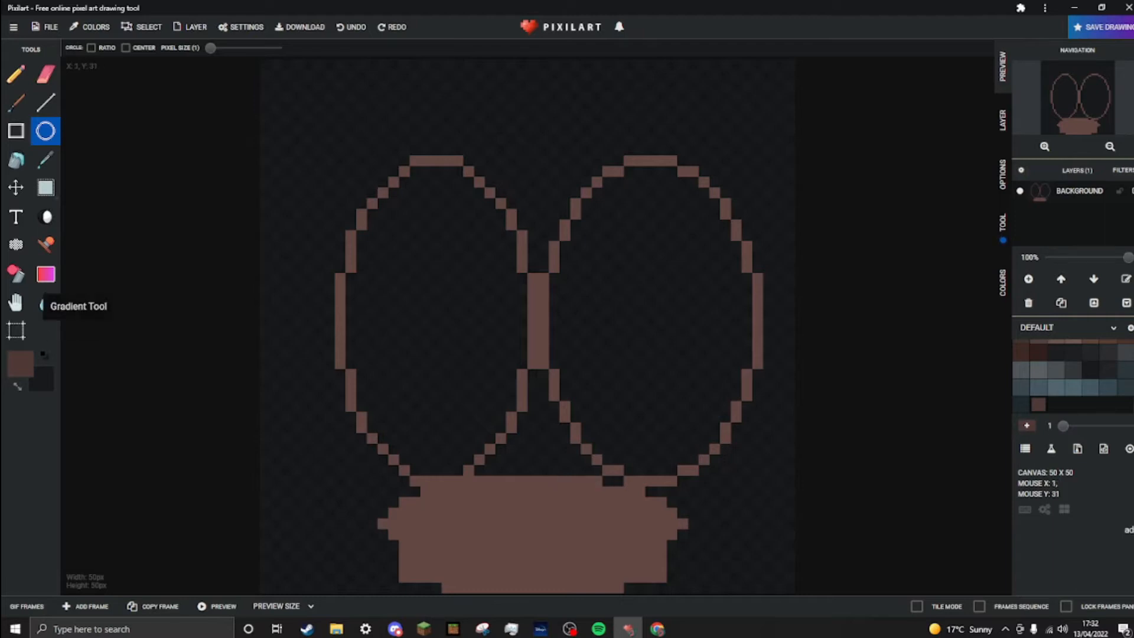
click(15, 75)
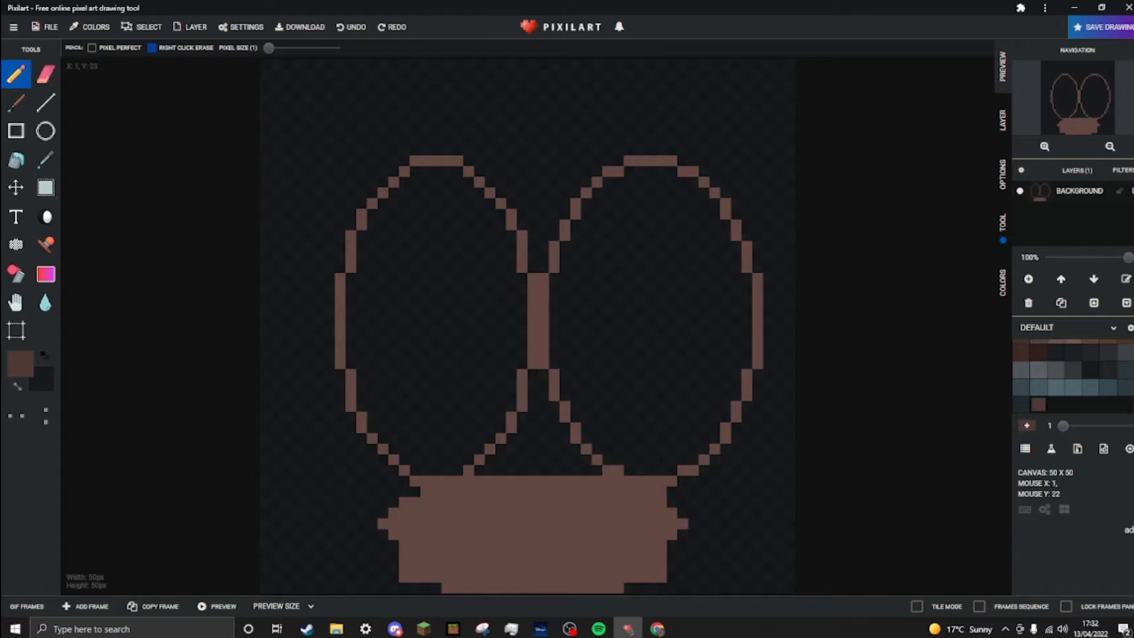
- Bucket-fill both oval outlines brown so they merge with the body
click(15, 160)
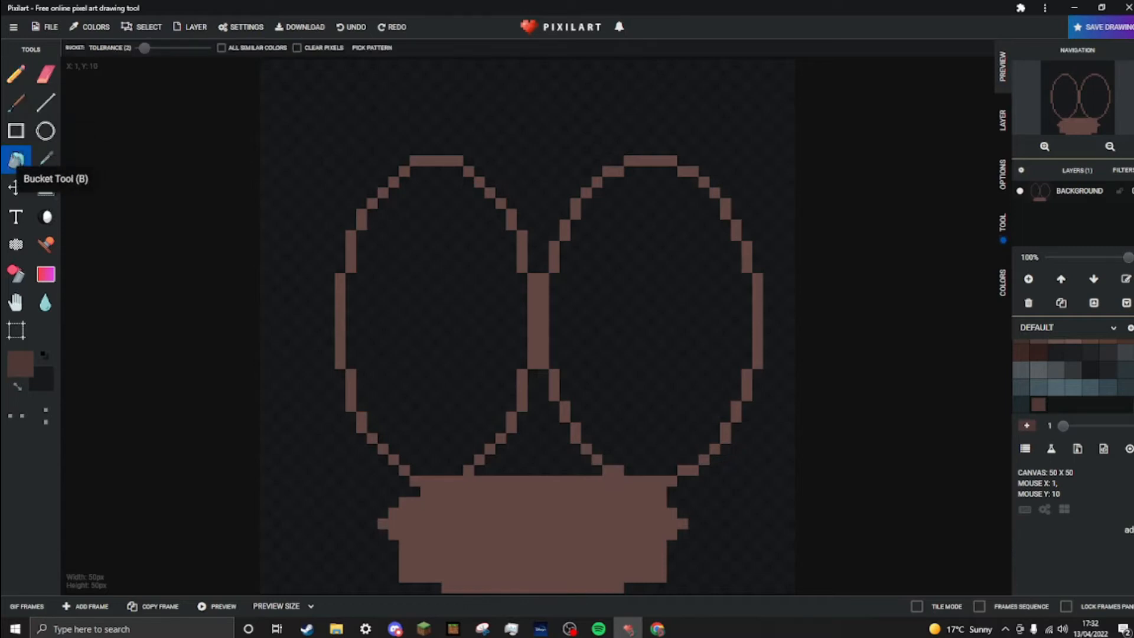
click(640, 309)
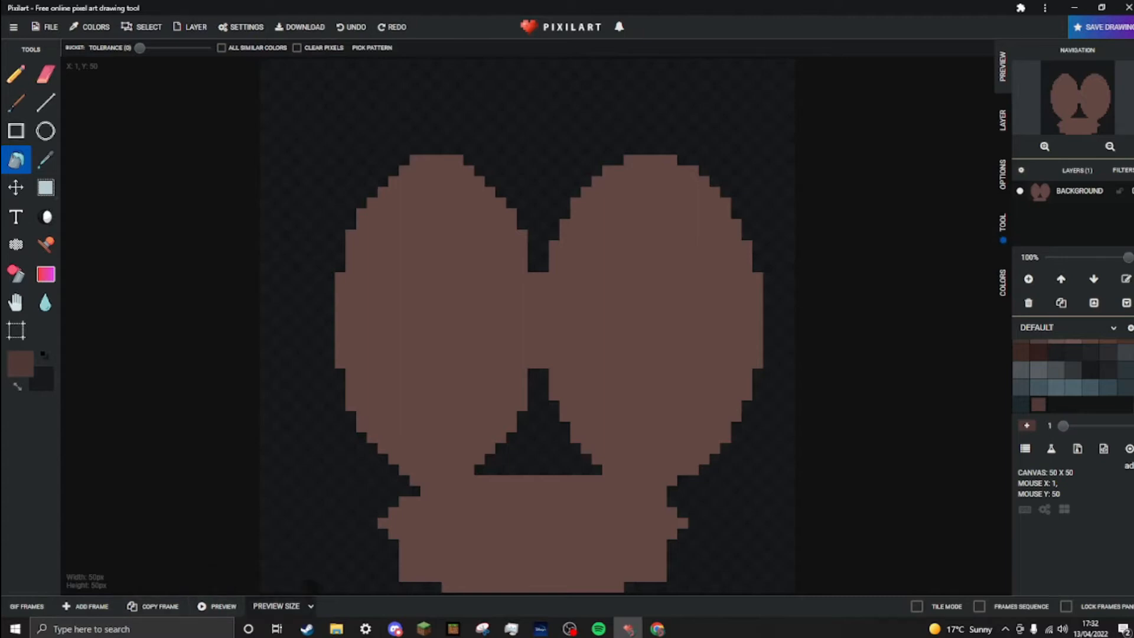
mouse_move(1103, 448)
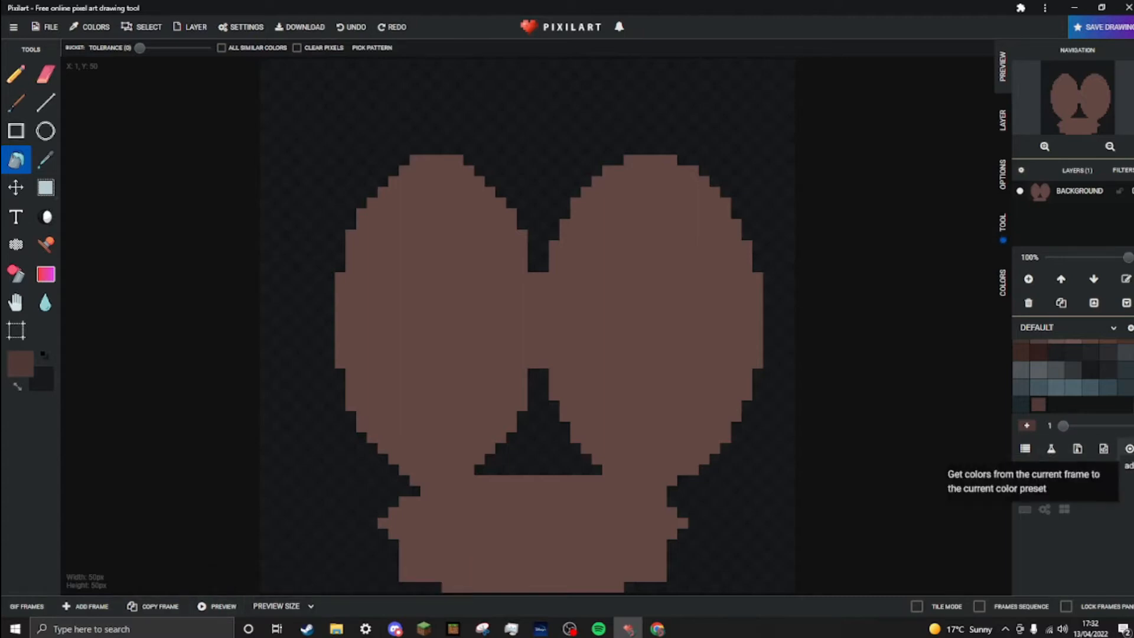
mouse_move(1051, 449)
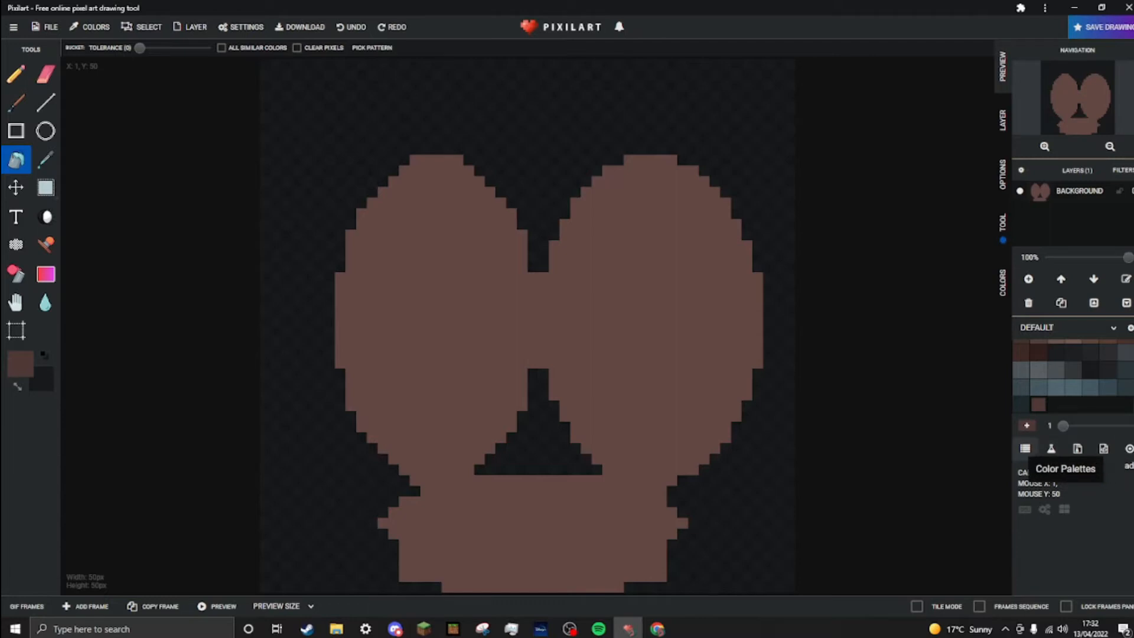
mouse_move(1060, 278)
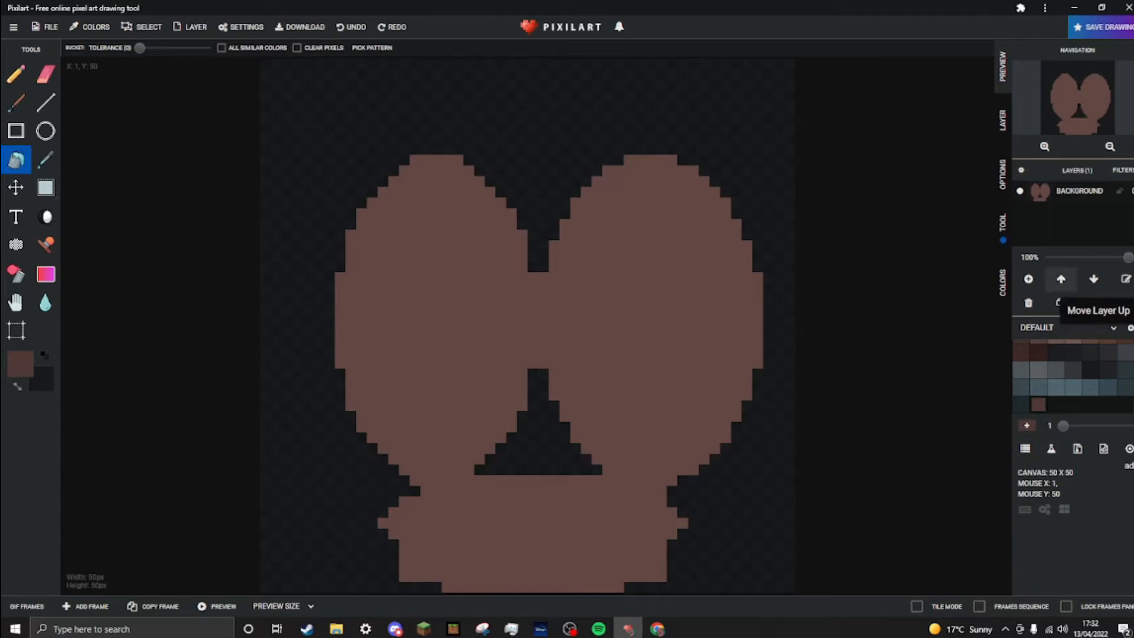
mouse_move(1060, 302)
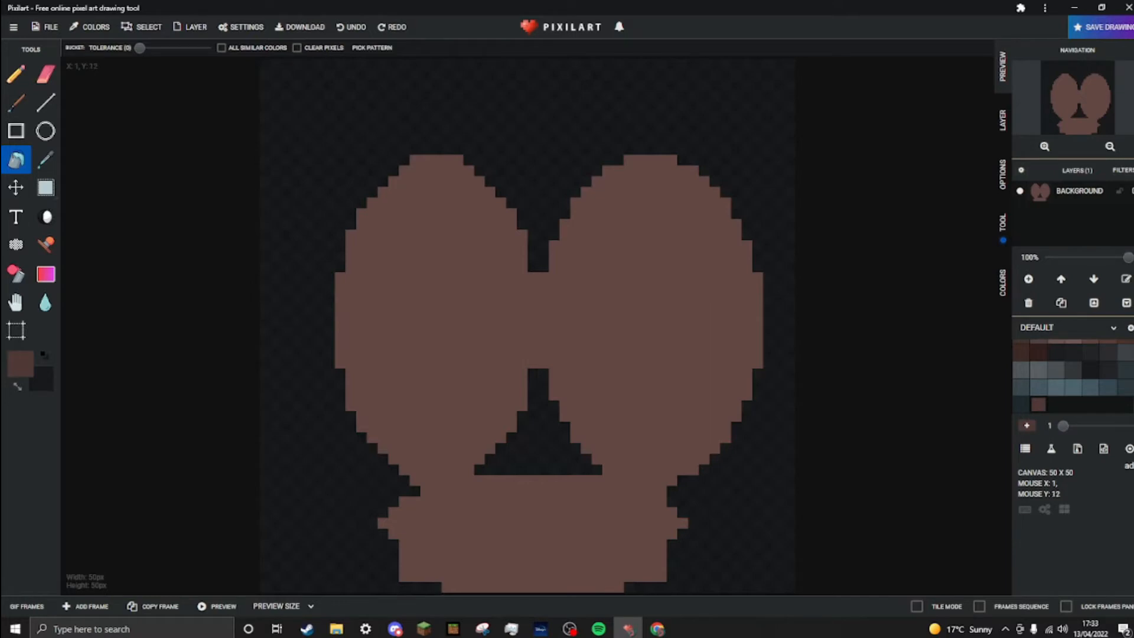
mouse_move(304, 27)
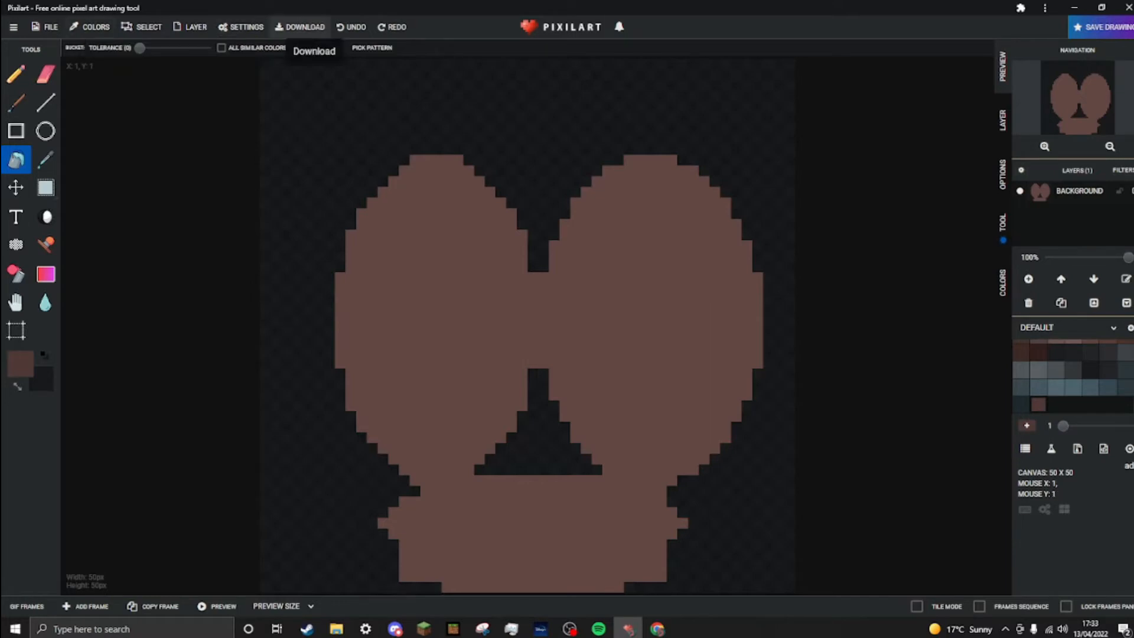
- Resize the canvas to 100 × 100 with centre anchor and no content scaling
click(51, 27)
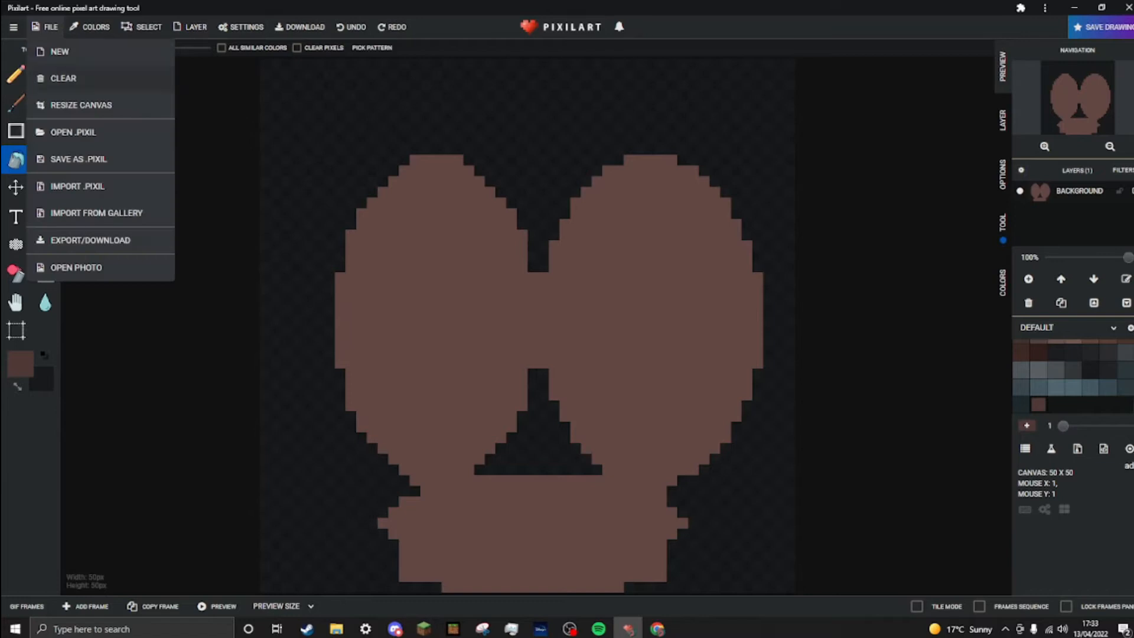
click(81, 105)
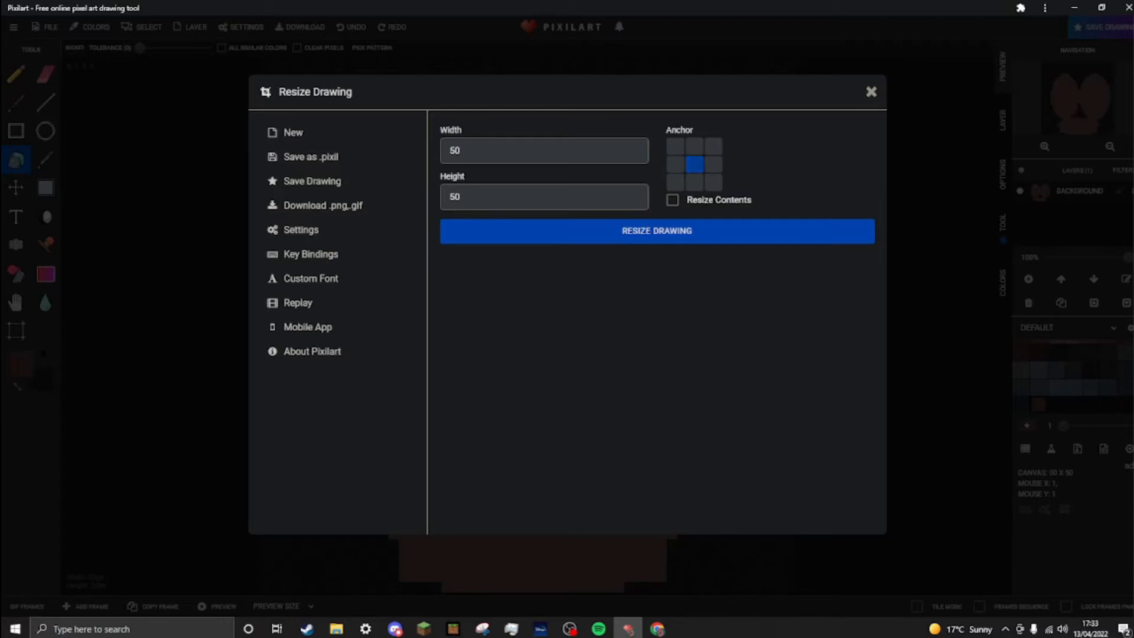
click(711, 164)
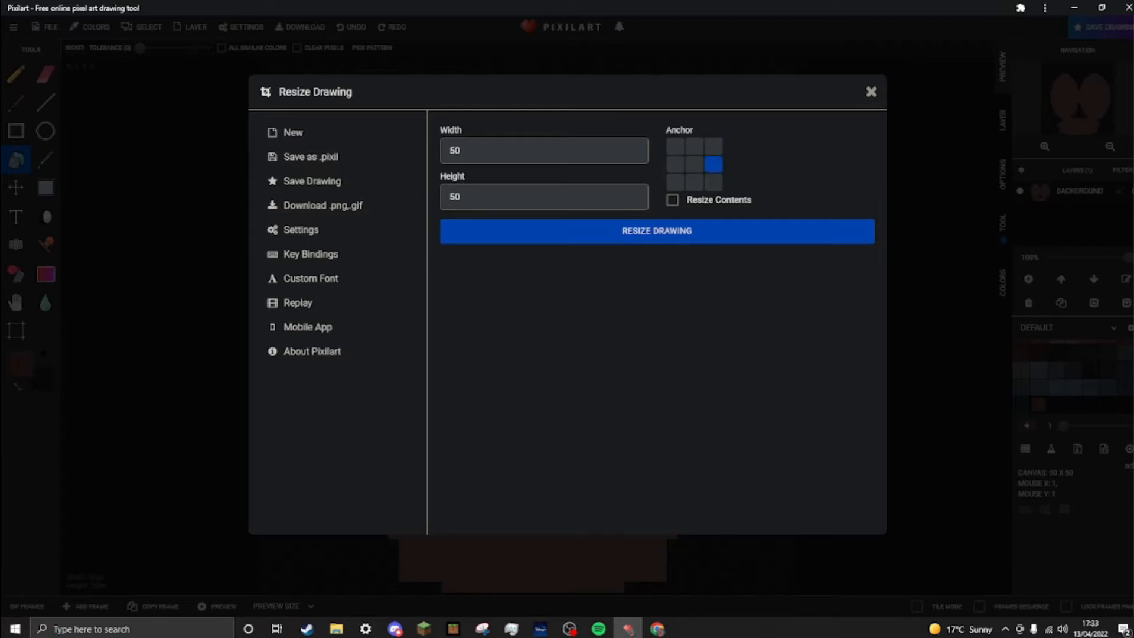
click(693, 164)
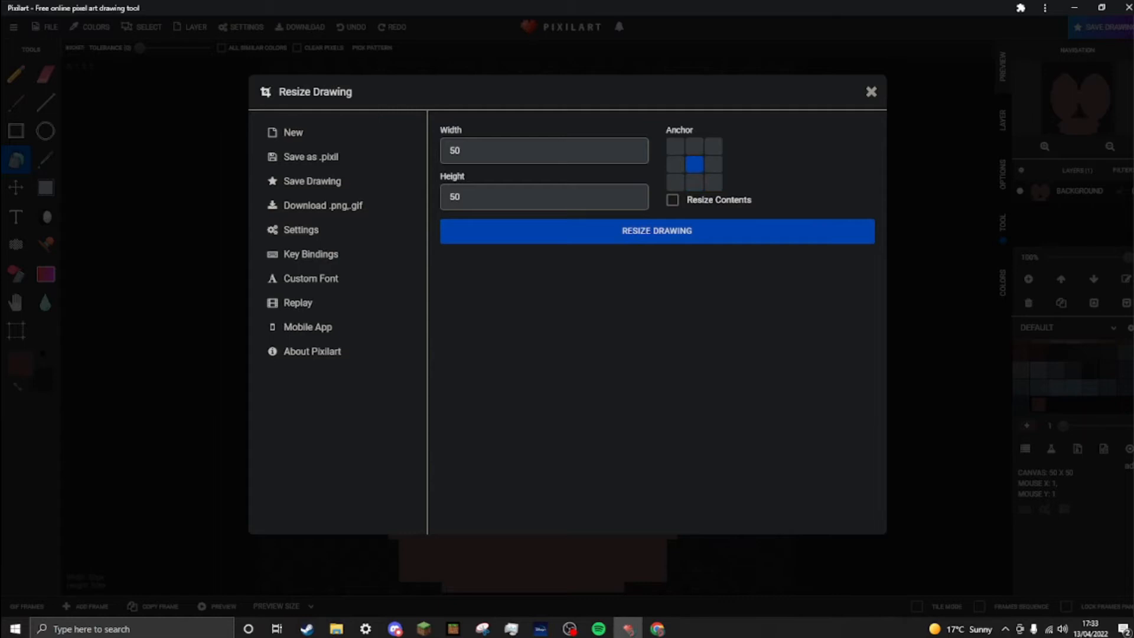
click(672, 199)
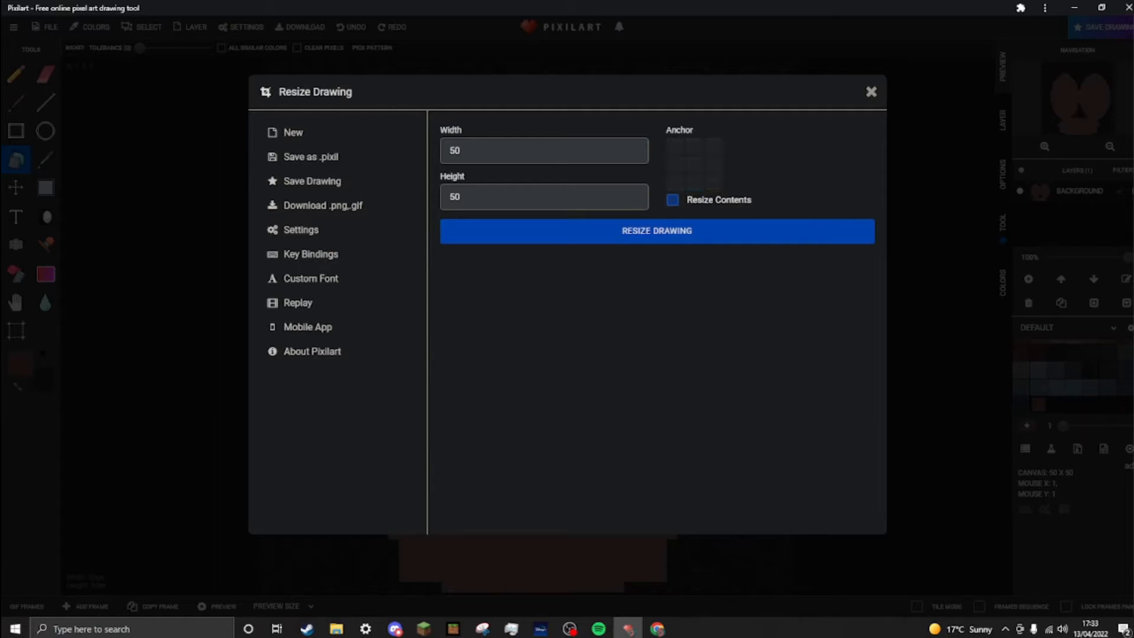
click(693, 164)
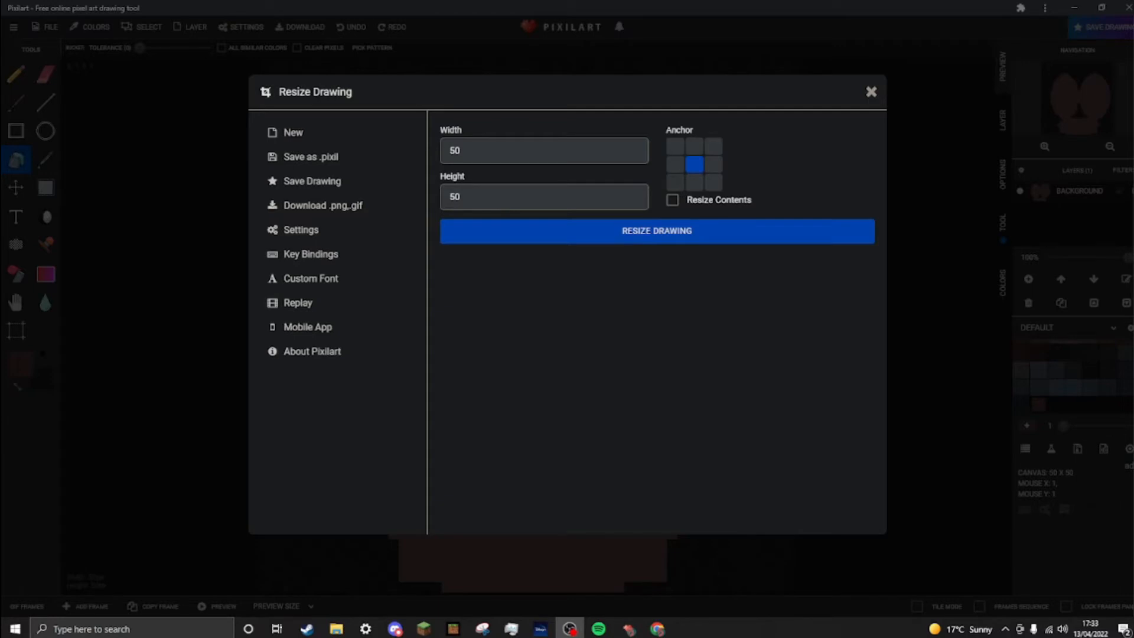
click(542, 150)
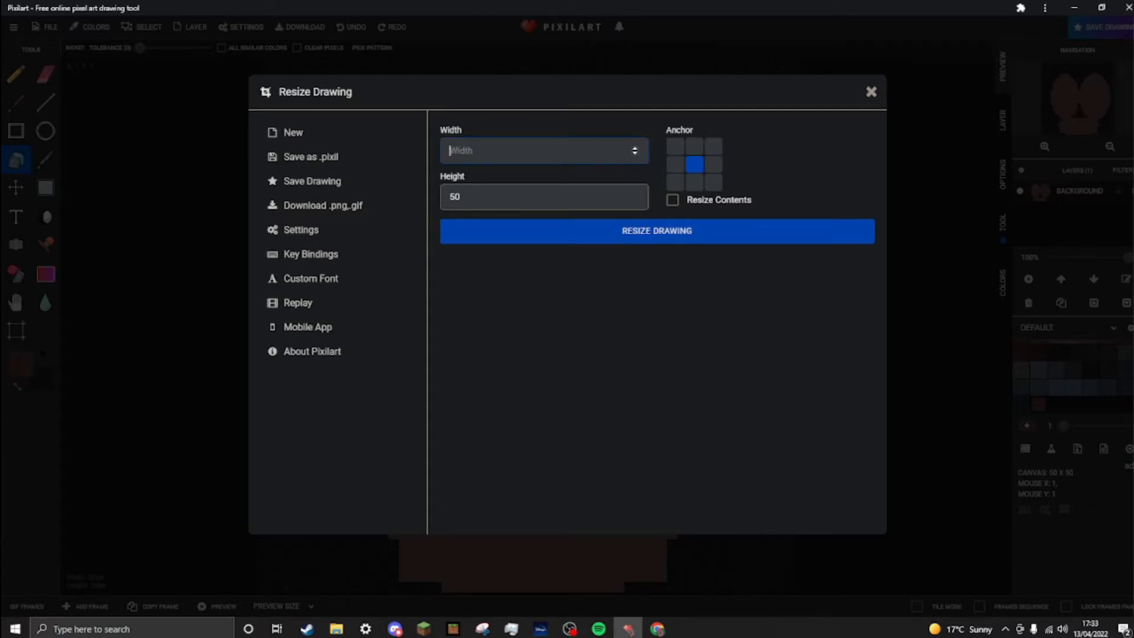
text(100)
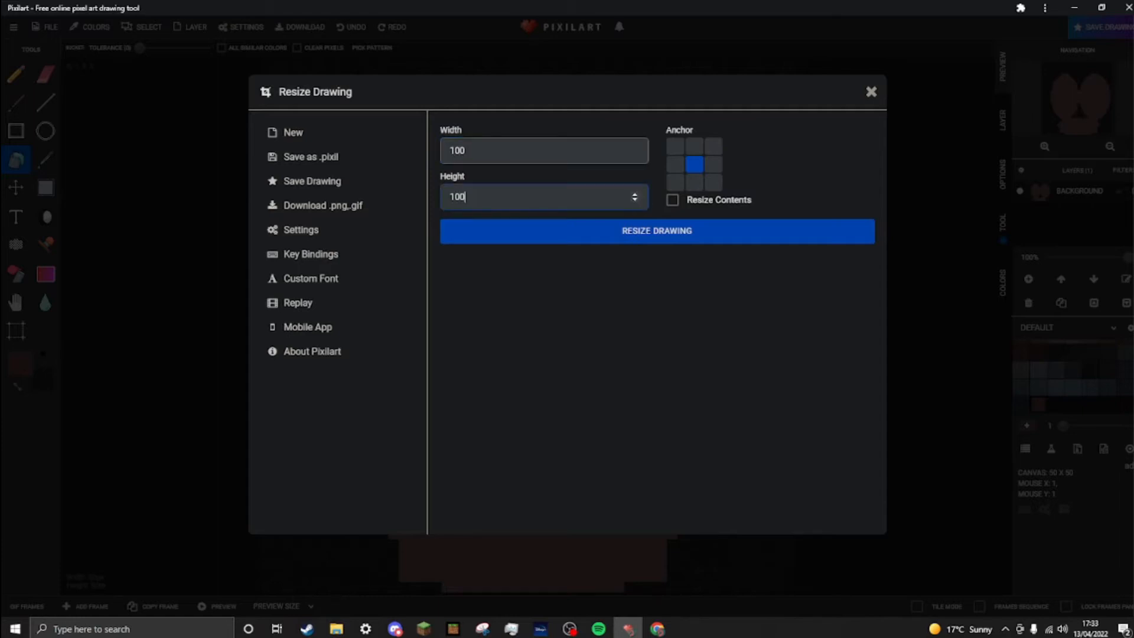
click(655, 230)
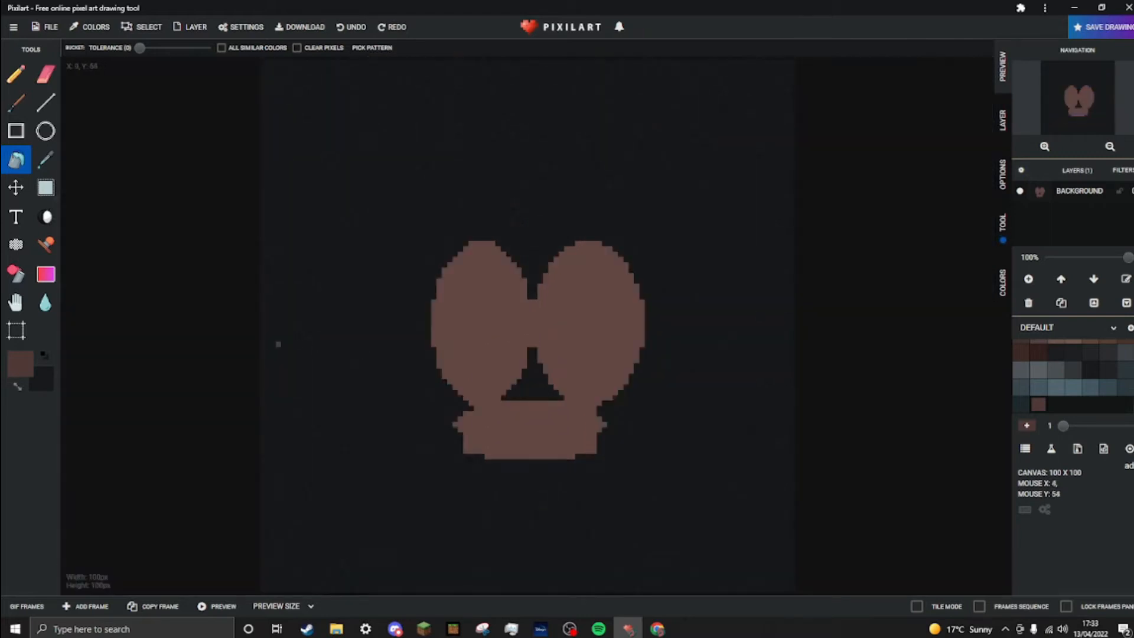
mouse_move(278, 344)
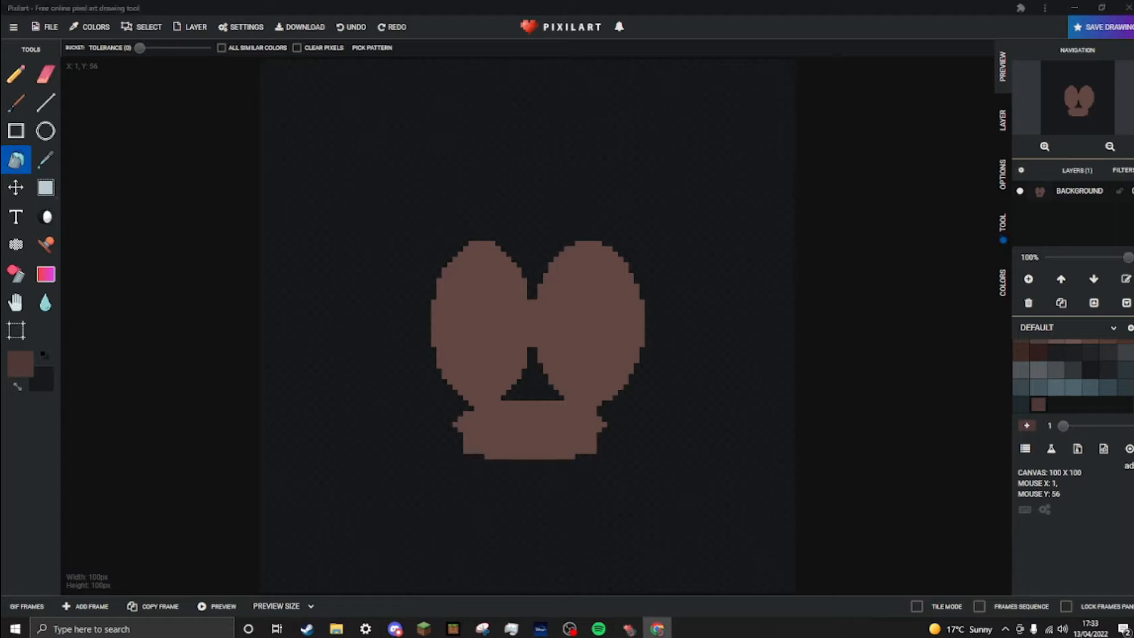
mouse_move(417, 317)
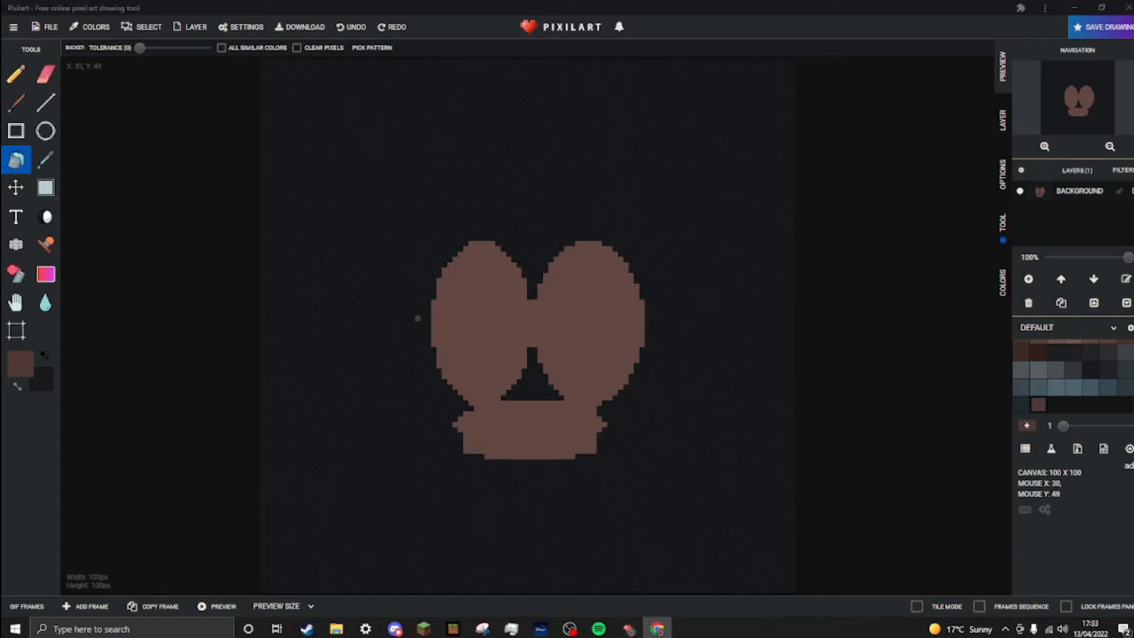
mouse_move(401, 330)
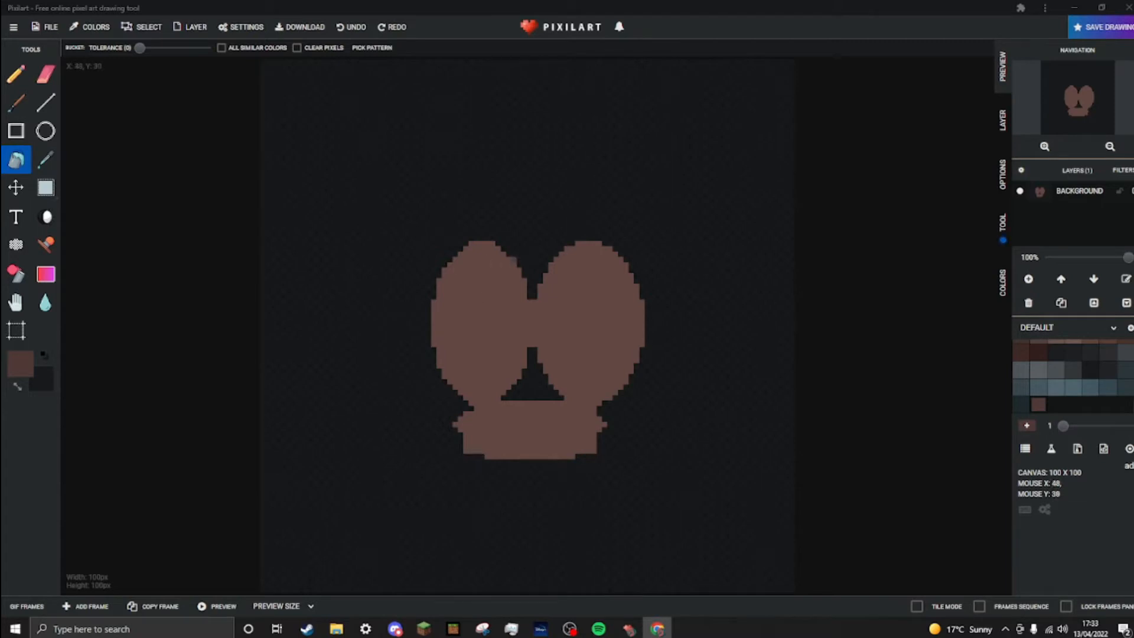
- Revert the canvas to 50 × 50 and bring back the Resize Canvas settings
click(45, 131)
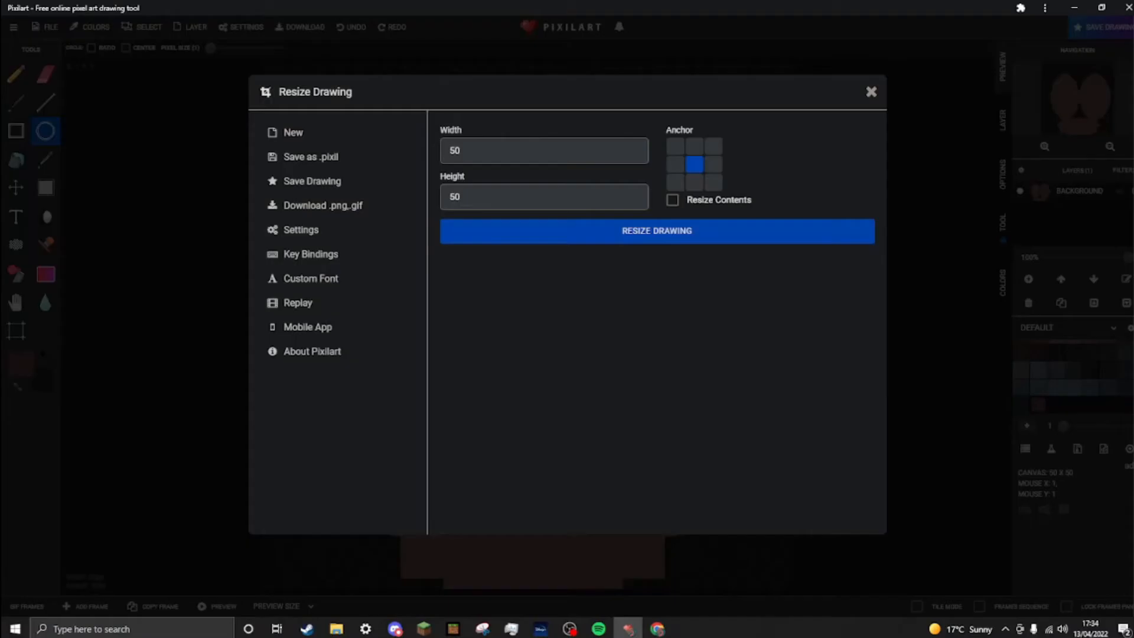
- Enlarge the canvas to 100 × 100 again from the Resize Drawing dialog
click(543, 197)
text(100)
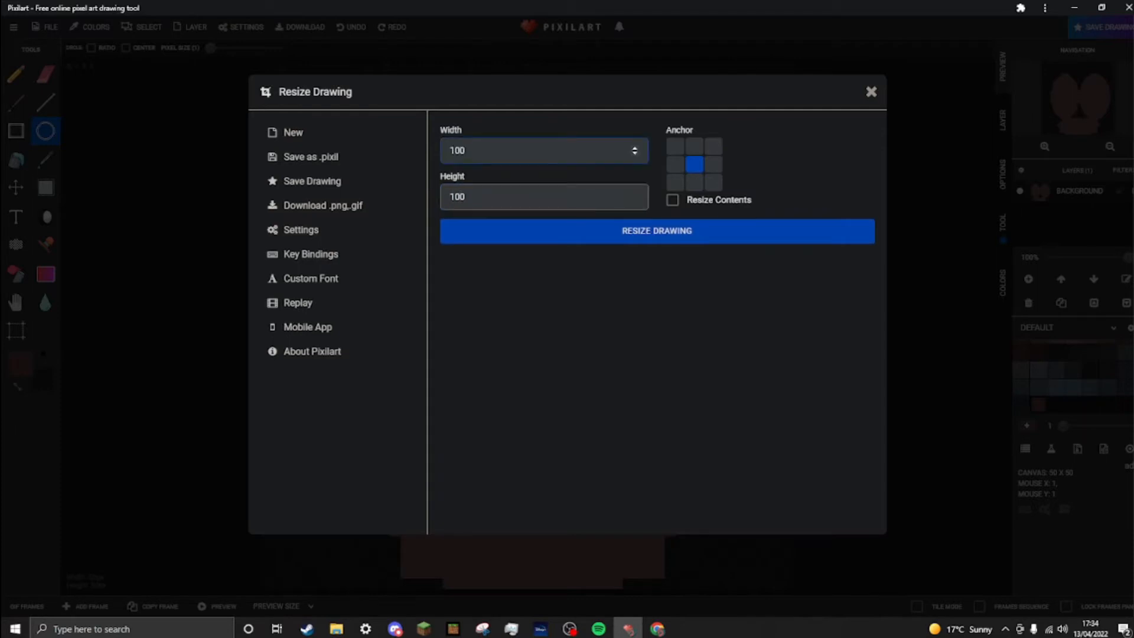
click(655, 230)
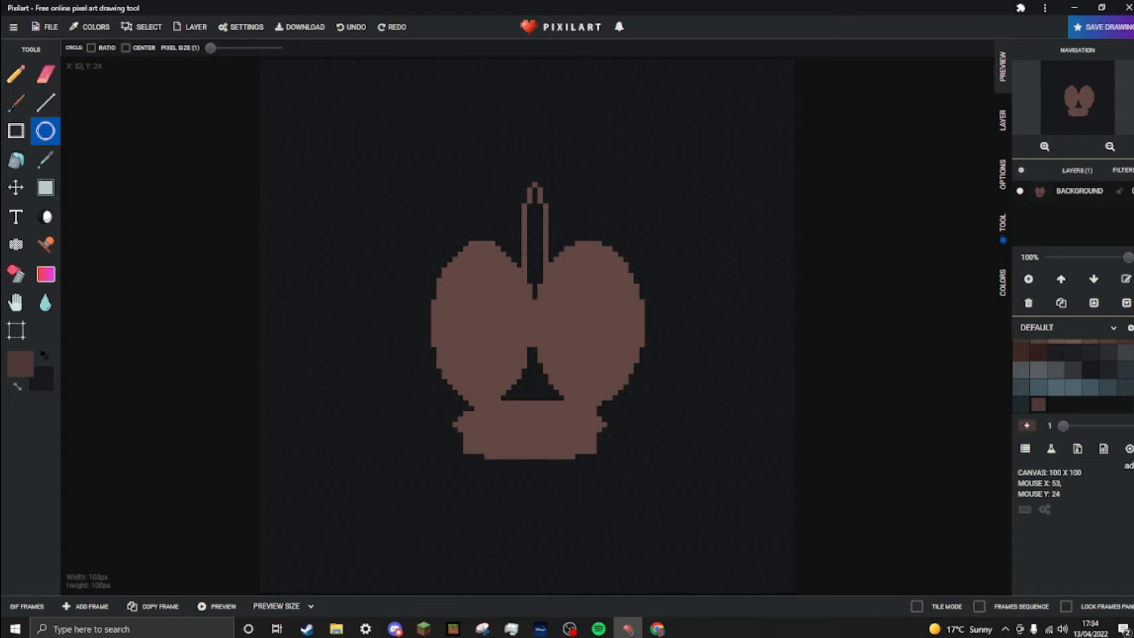
- Widen the top oval into a rounded head and bucket-fill it brown
click(539, 185)
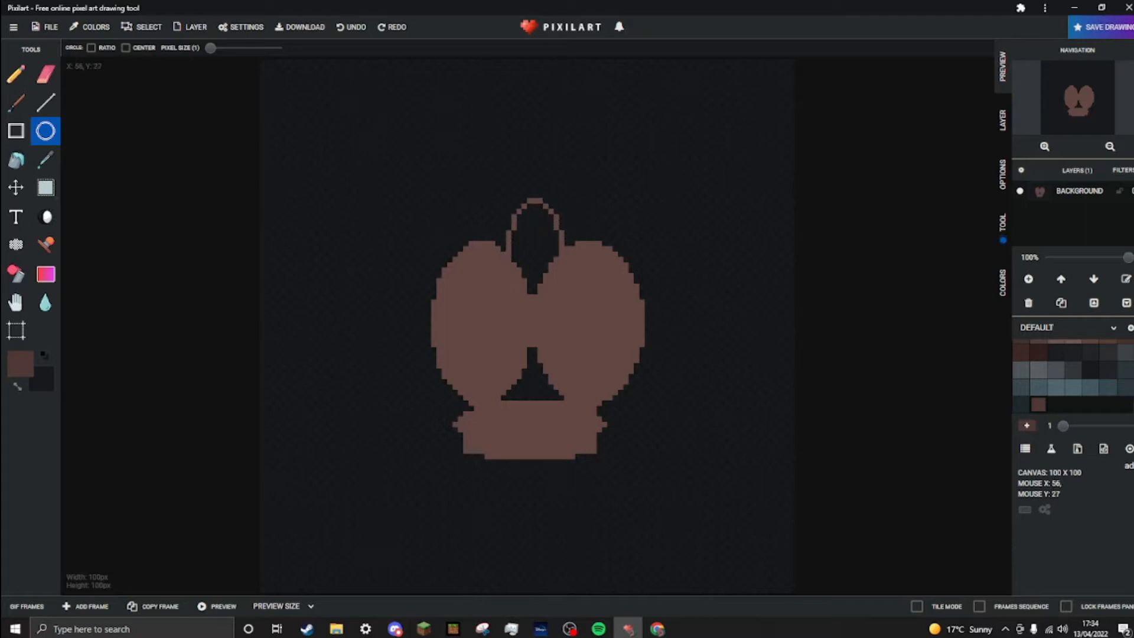
mouse_move(560, 222)
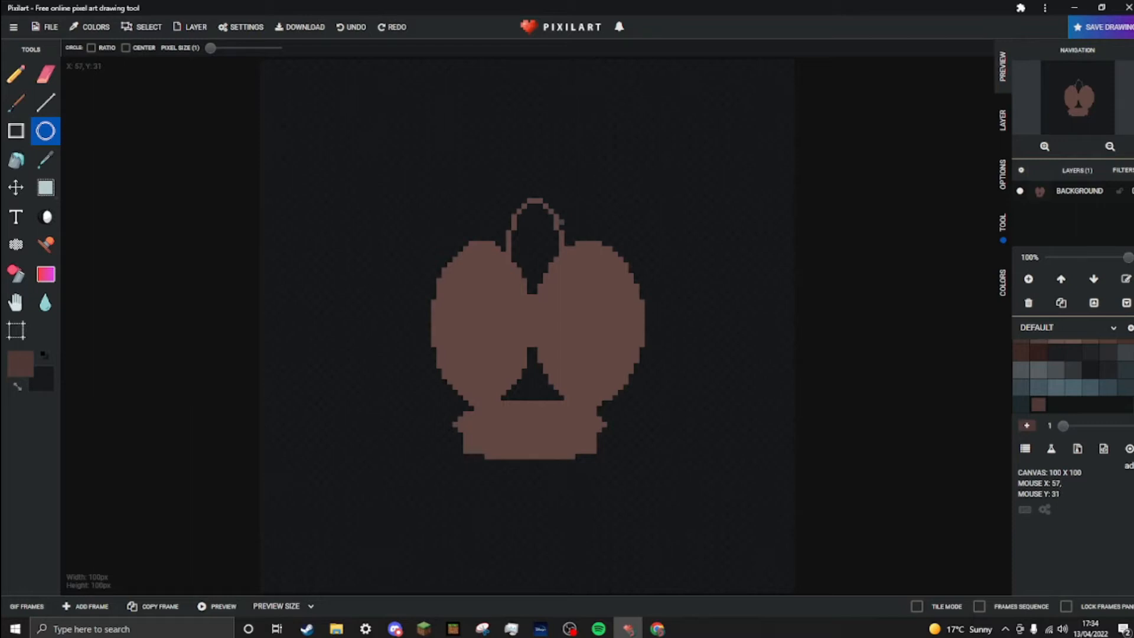
mouse_move(149, 27)
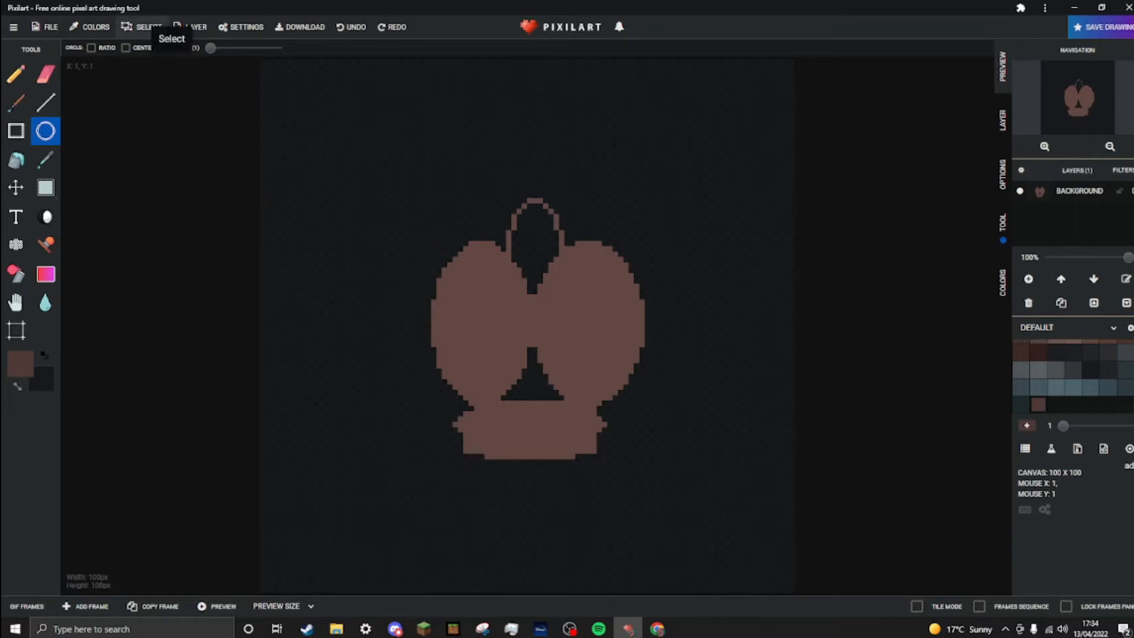
click(15, 160)
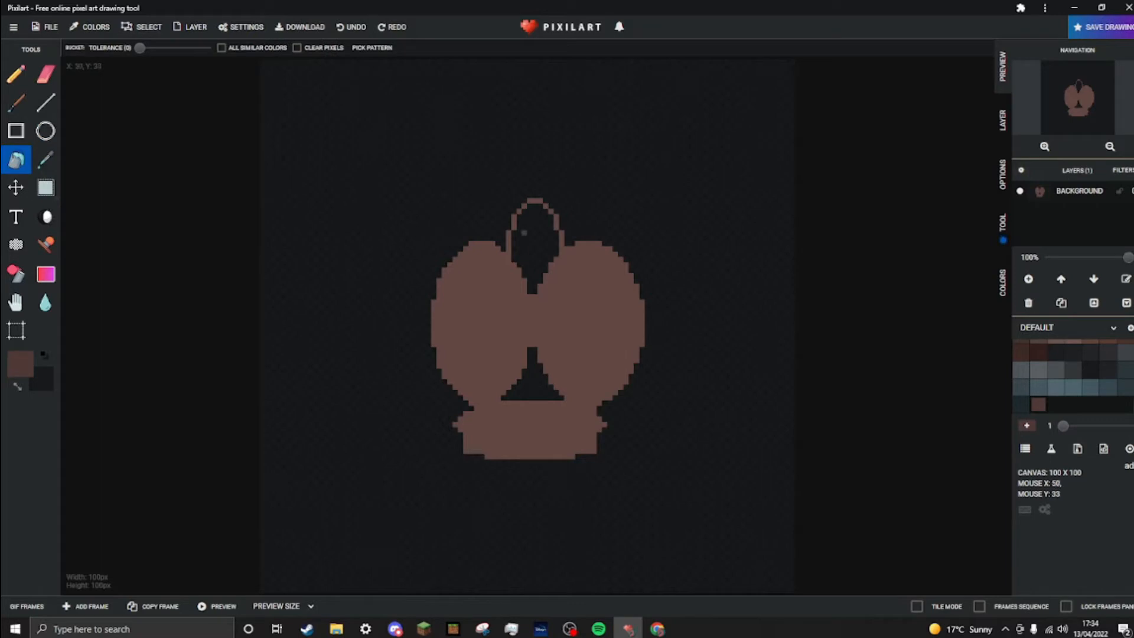
click(534, 239)
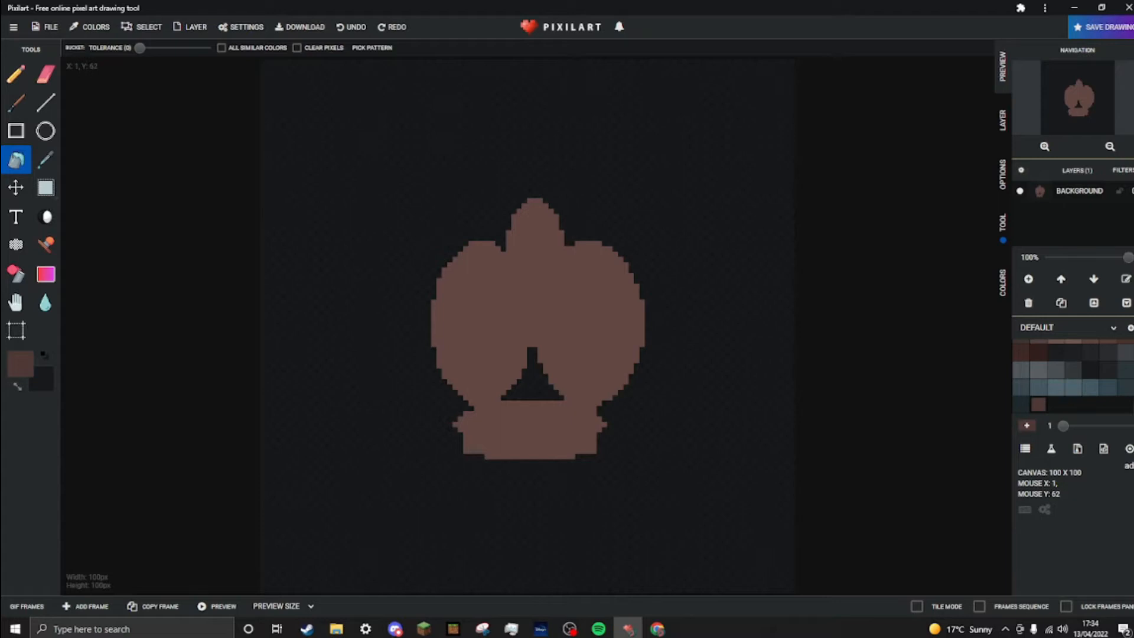
mouse_move(20, 361)
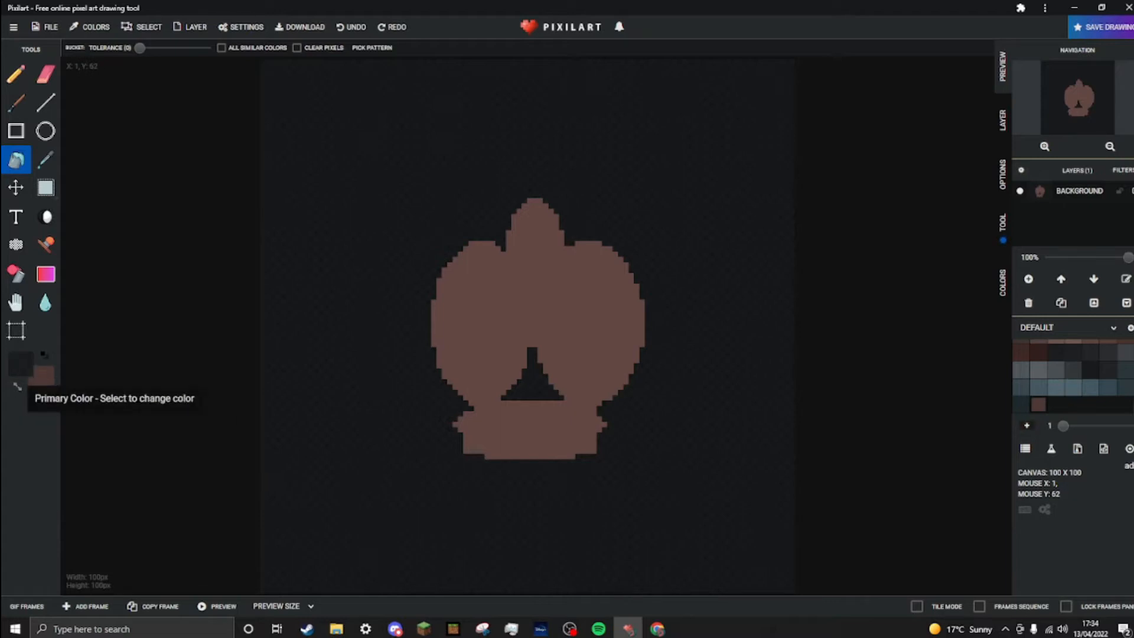
- Switch to a lighter pinkish brown and fill the triangular gap between the ovals
click(20, 362)
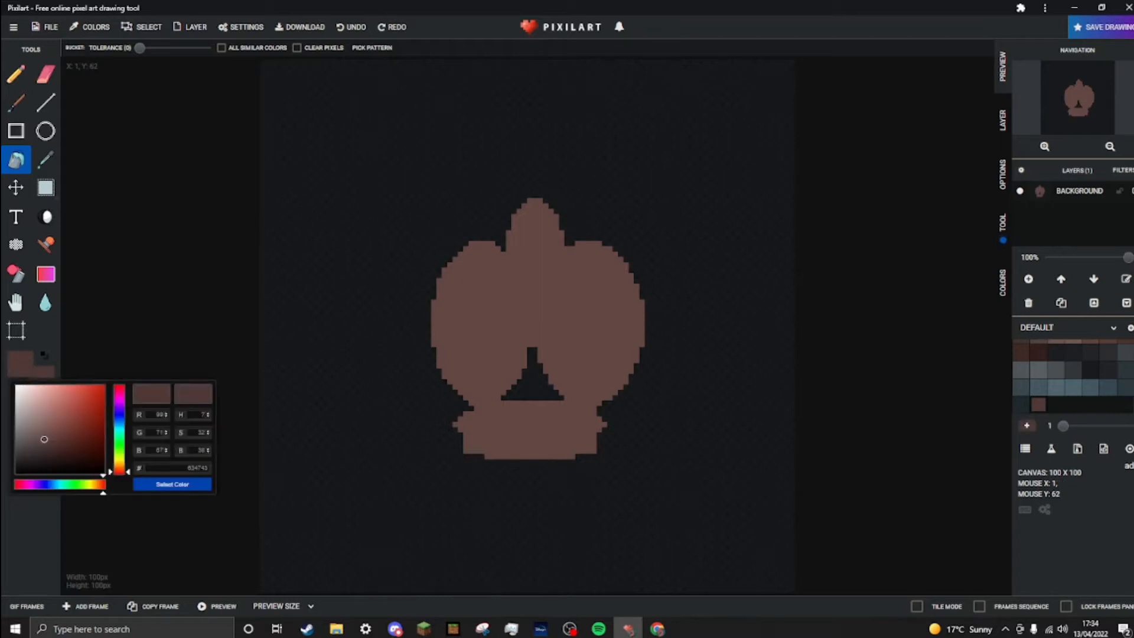
click(51, 417)
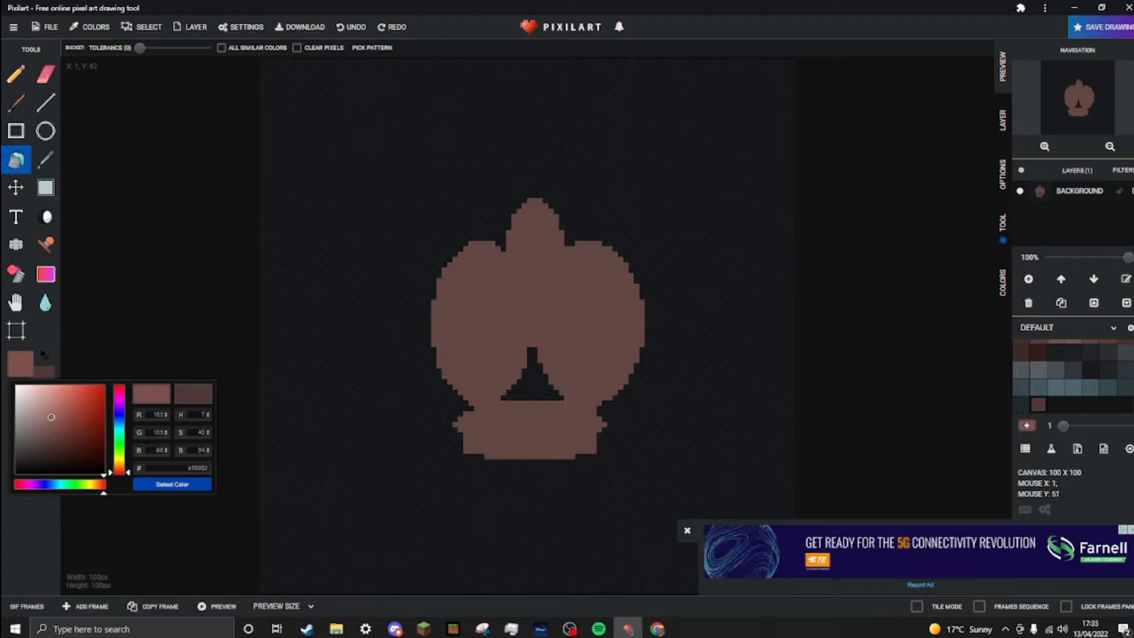
click(531, 376)
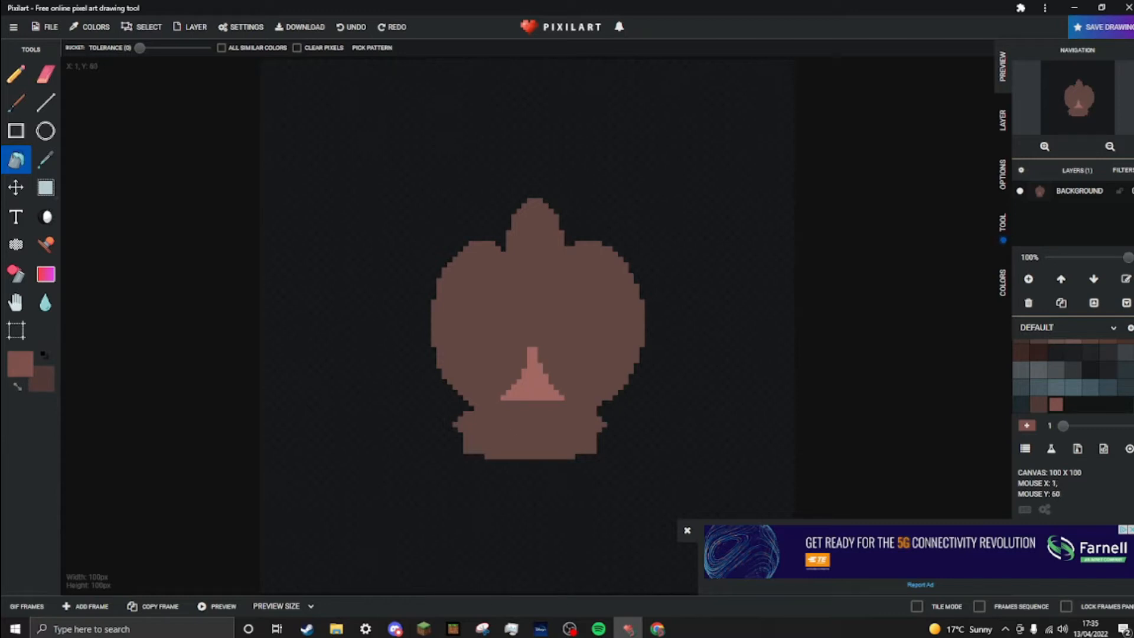
- Draw light pink lines for the head, central stripe and lower band with the Pencil, adding spots
click(16, 75)
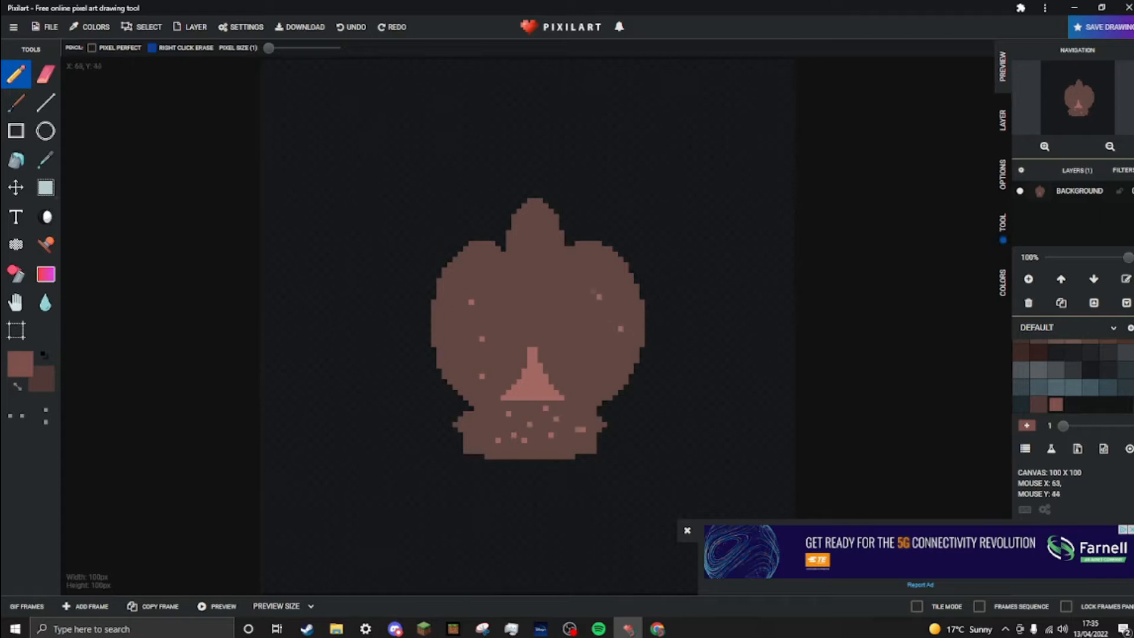
mouse_move(556, 276)
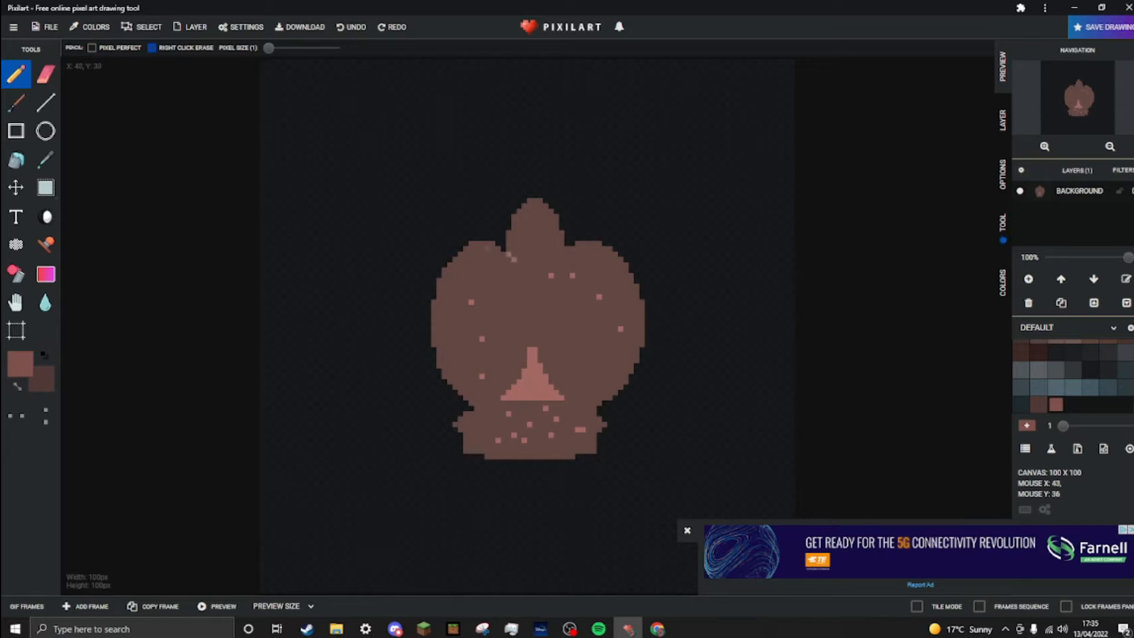
mouse_move(15, 188)
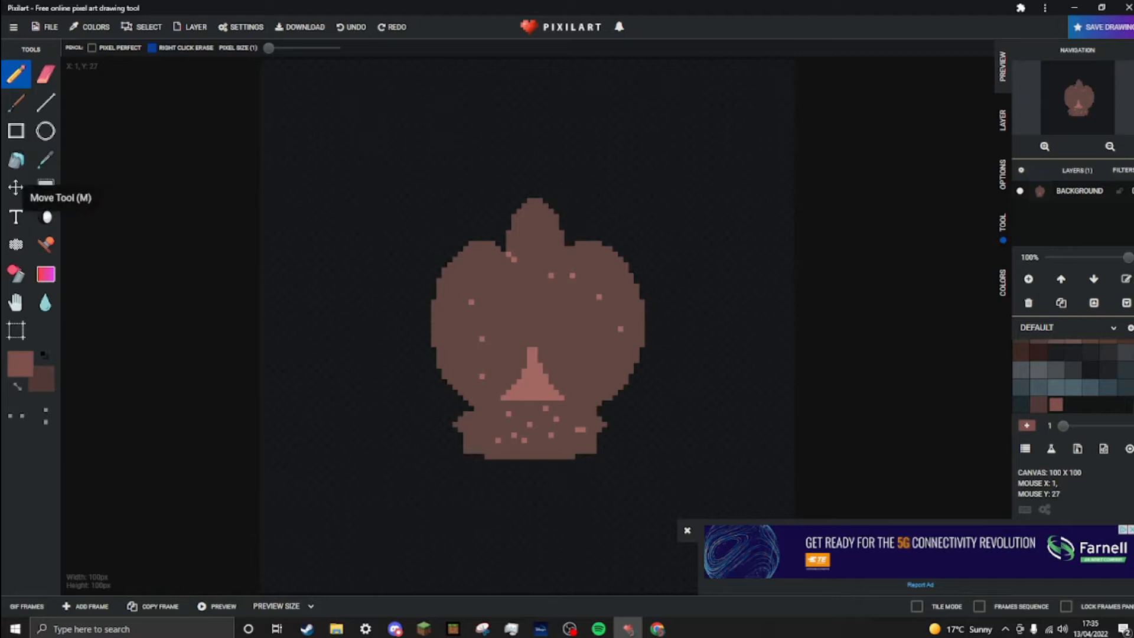
mouse_move(45, 131)
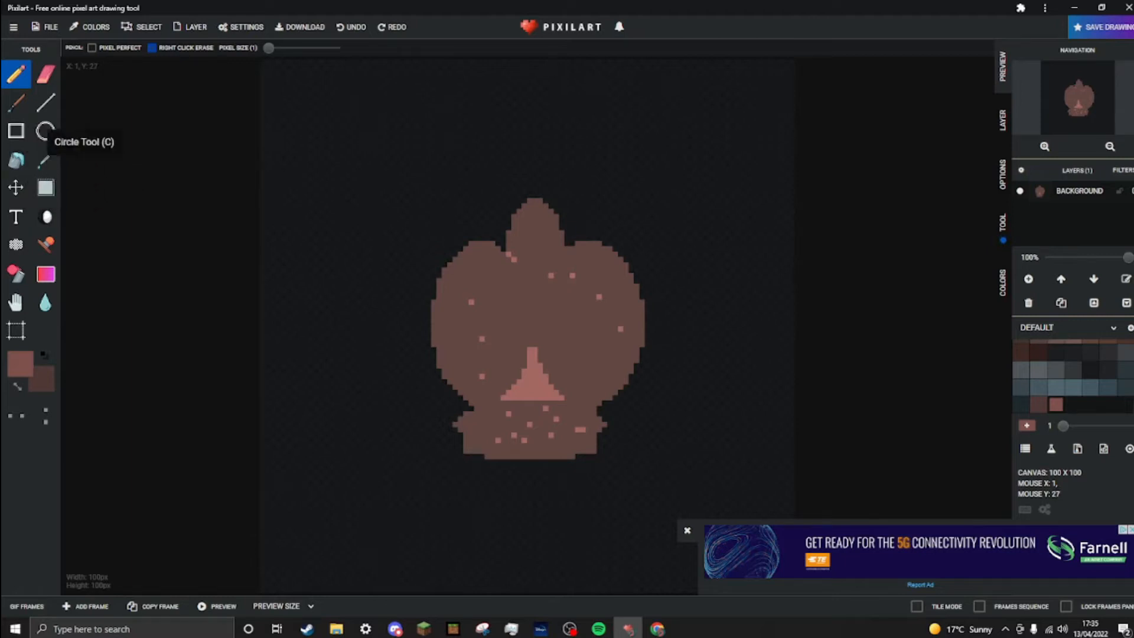
mouse_move(282, 329)
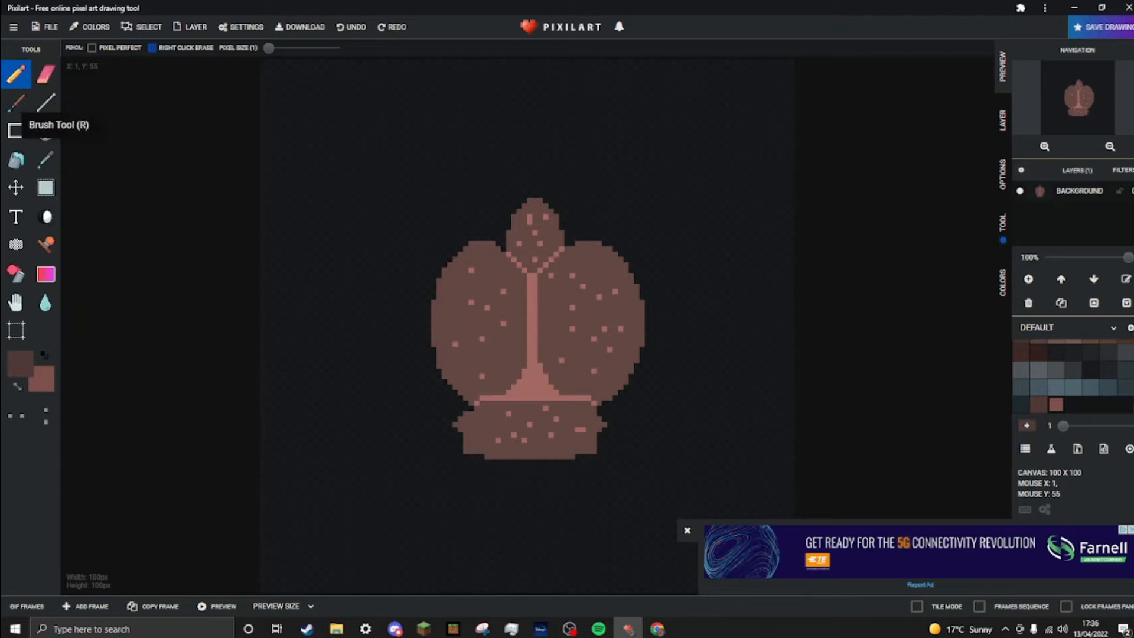
mouse_move(15, 160)
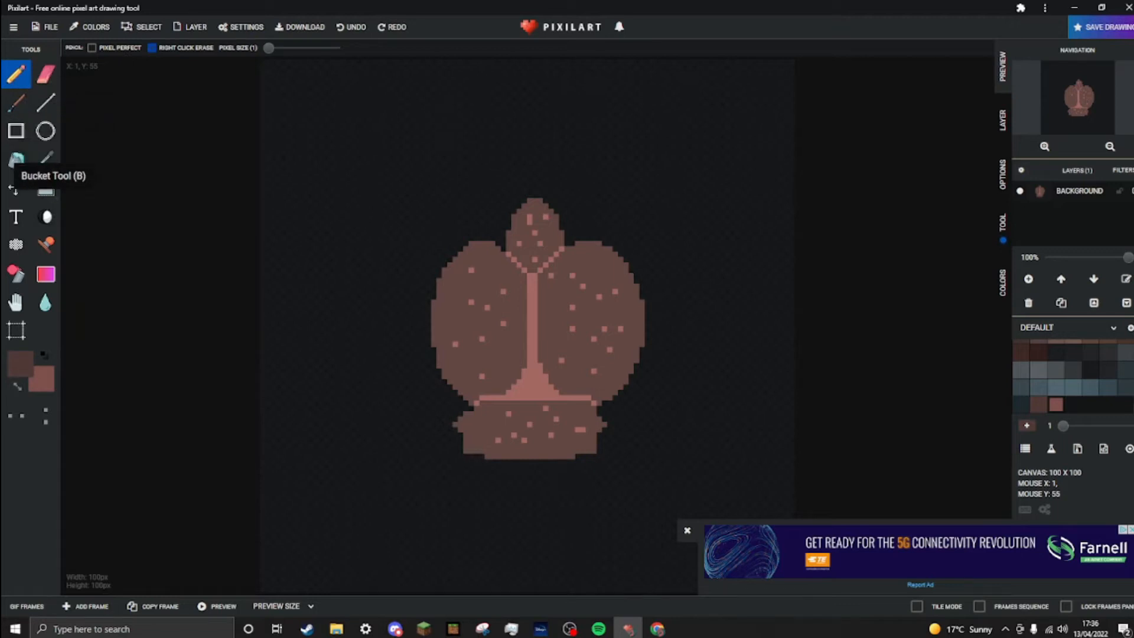
- Try the Brush, then return to the Pencil with Pixel Size 2
click(16, 103)
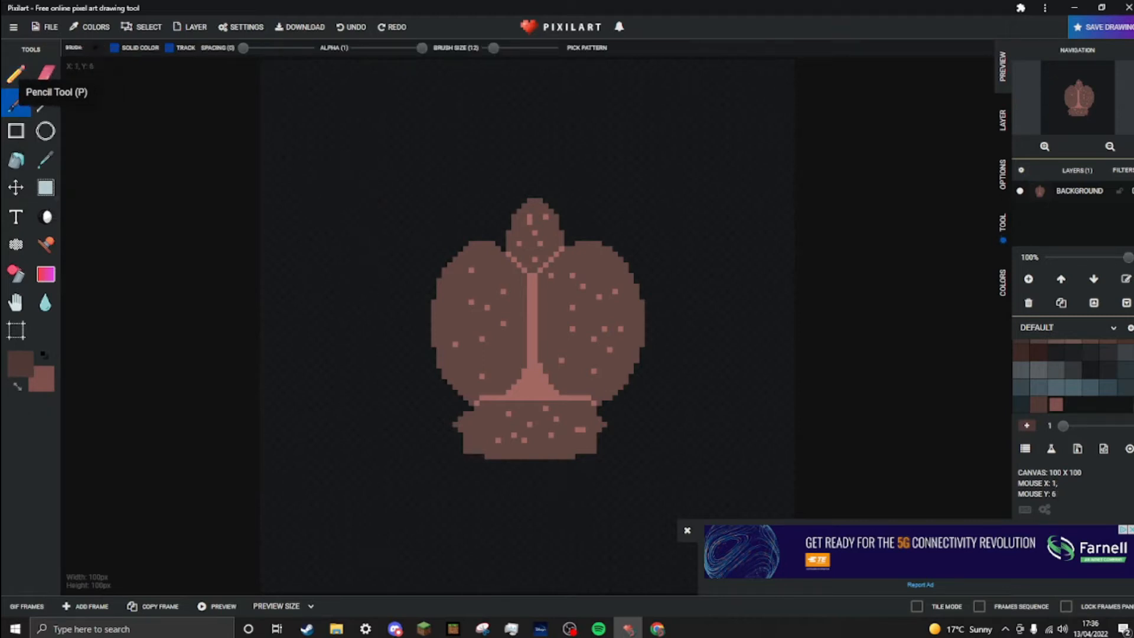
click(15, 74)
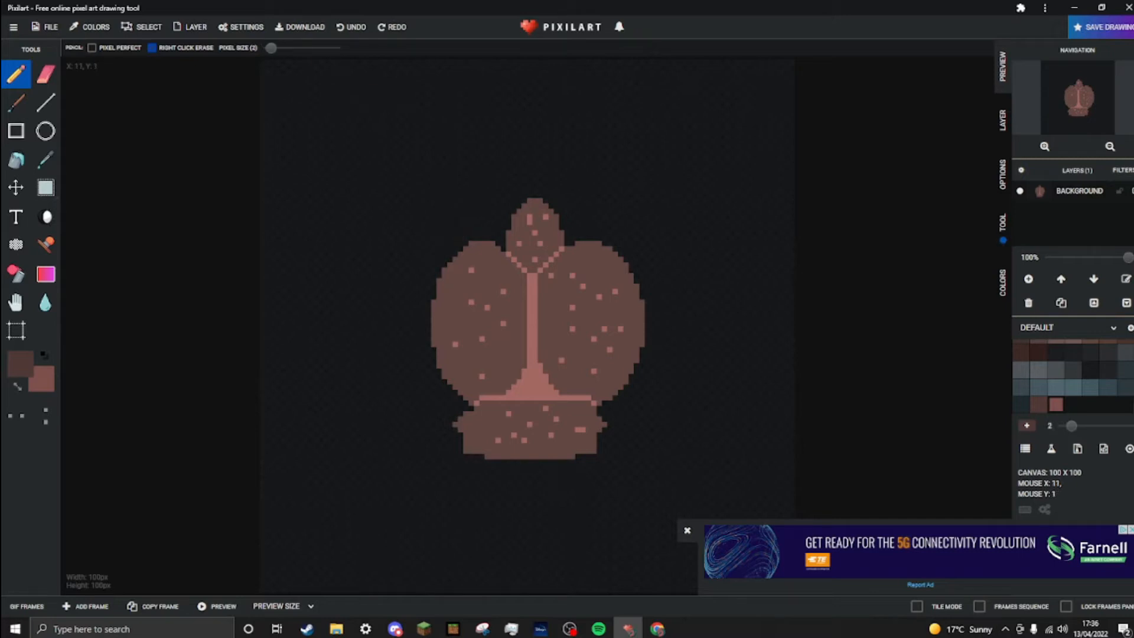
mouse_move(462, 239)
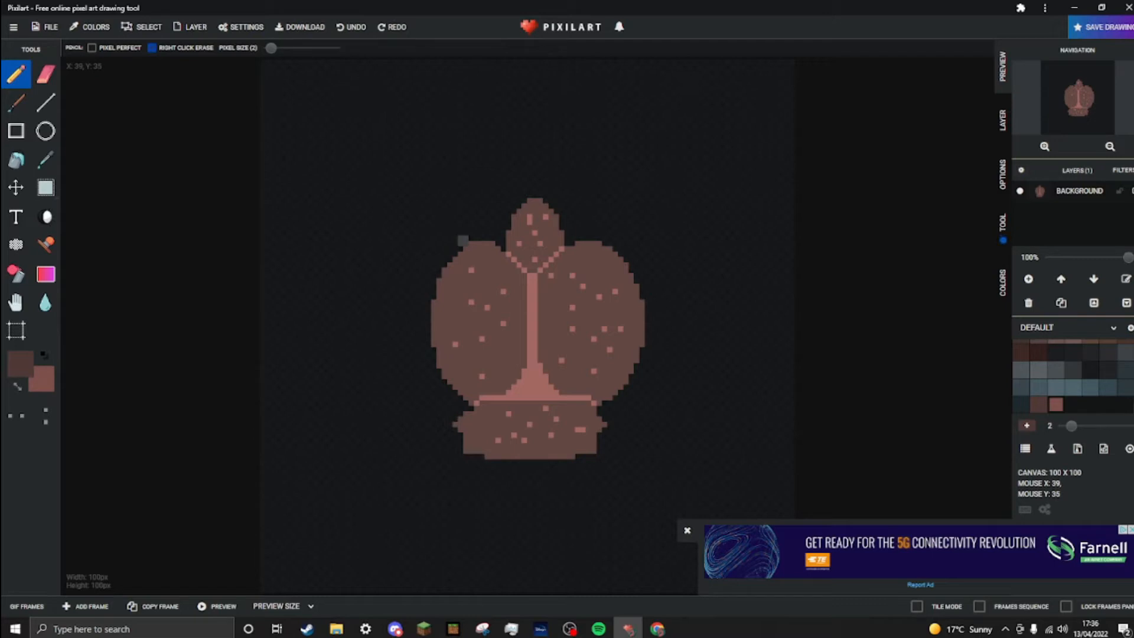
mouse_move(649, 400)
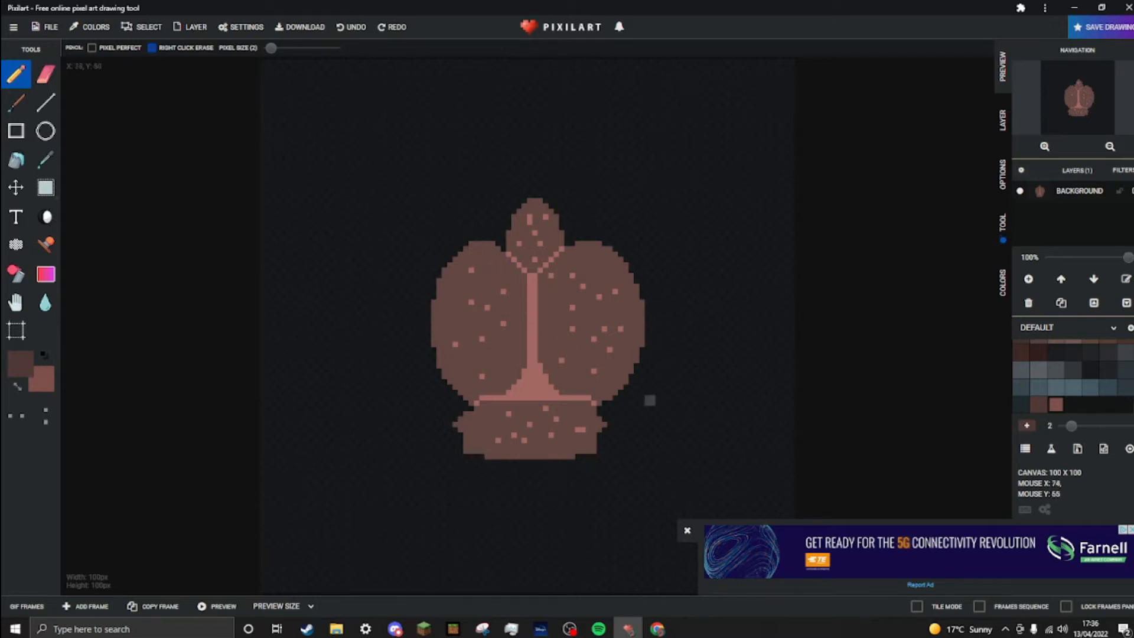
mouse_move(627, 396)
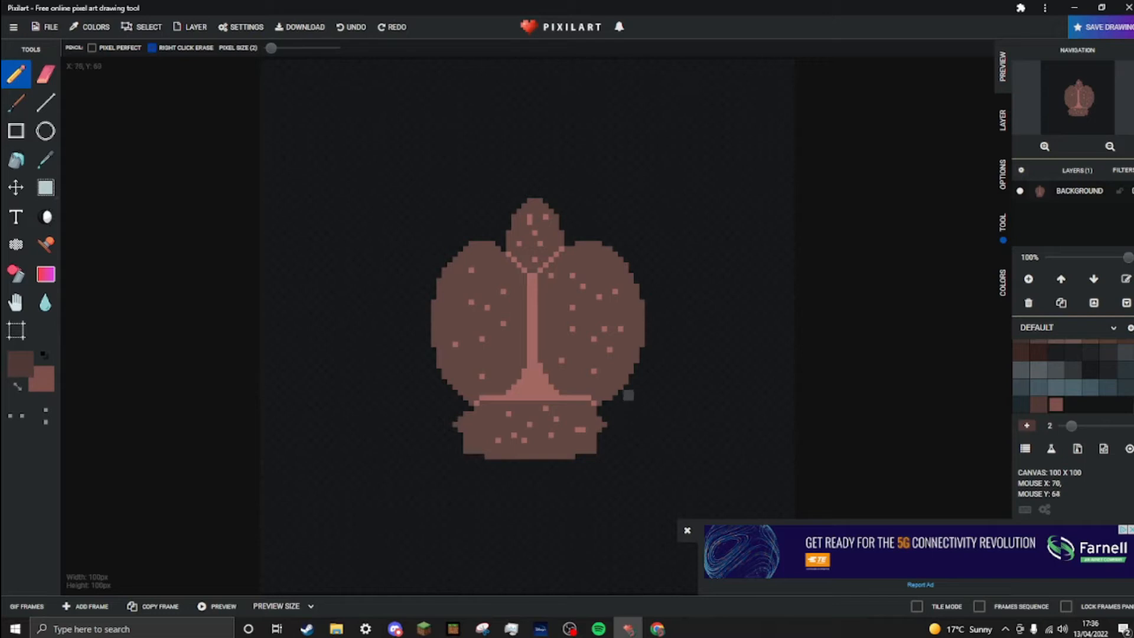
mouse_move(627, 396)
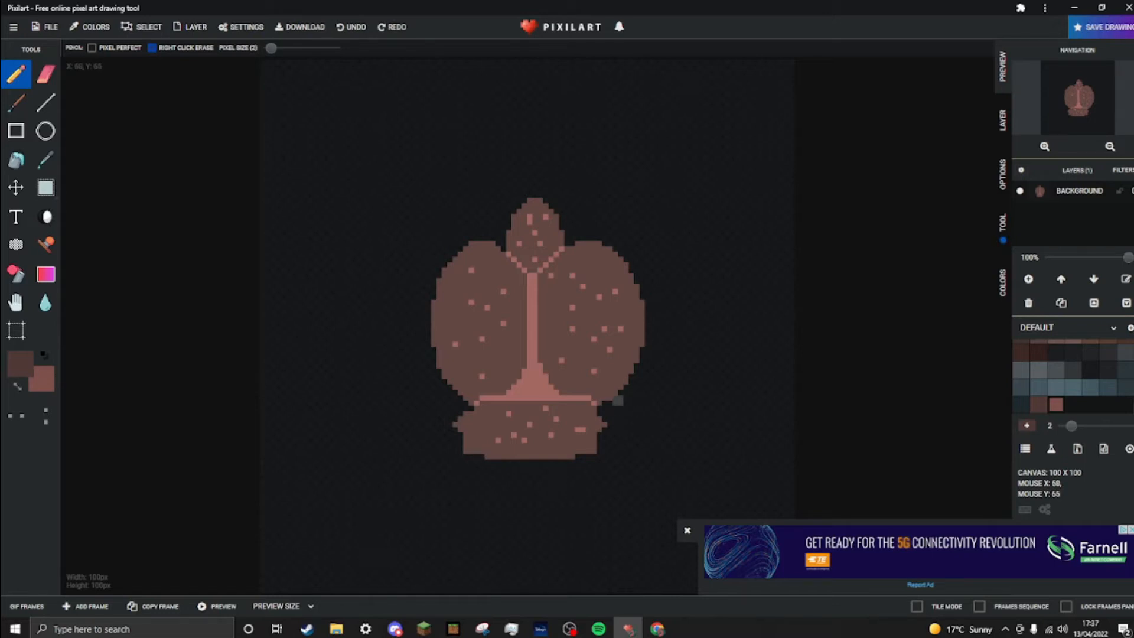
mouse_move(613, 400)
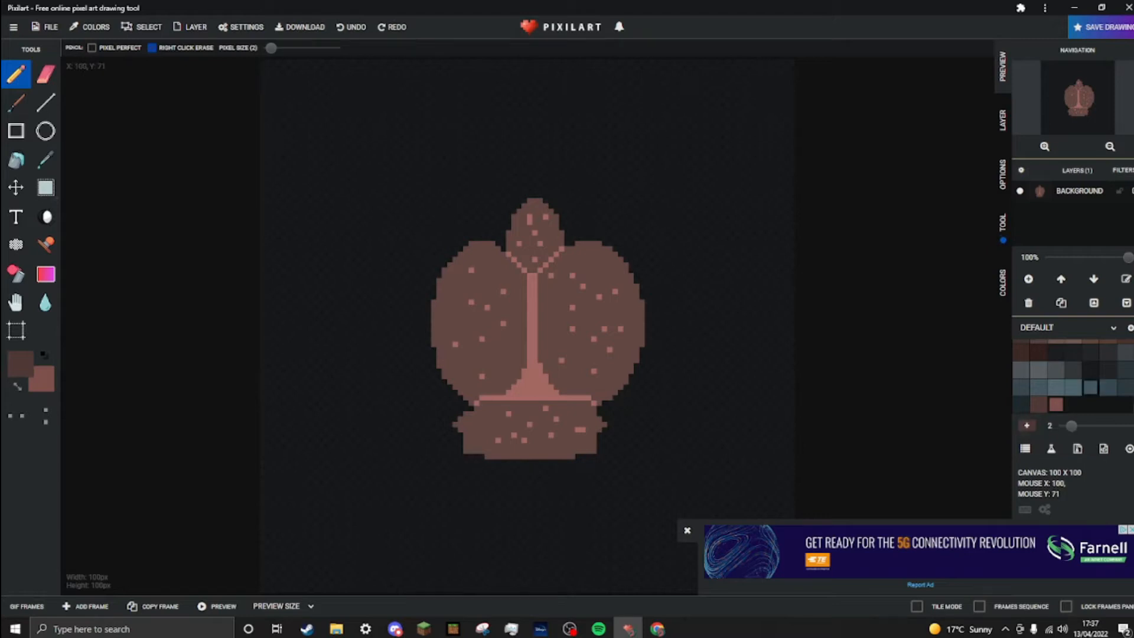
mouse_move(33, 368)
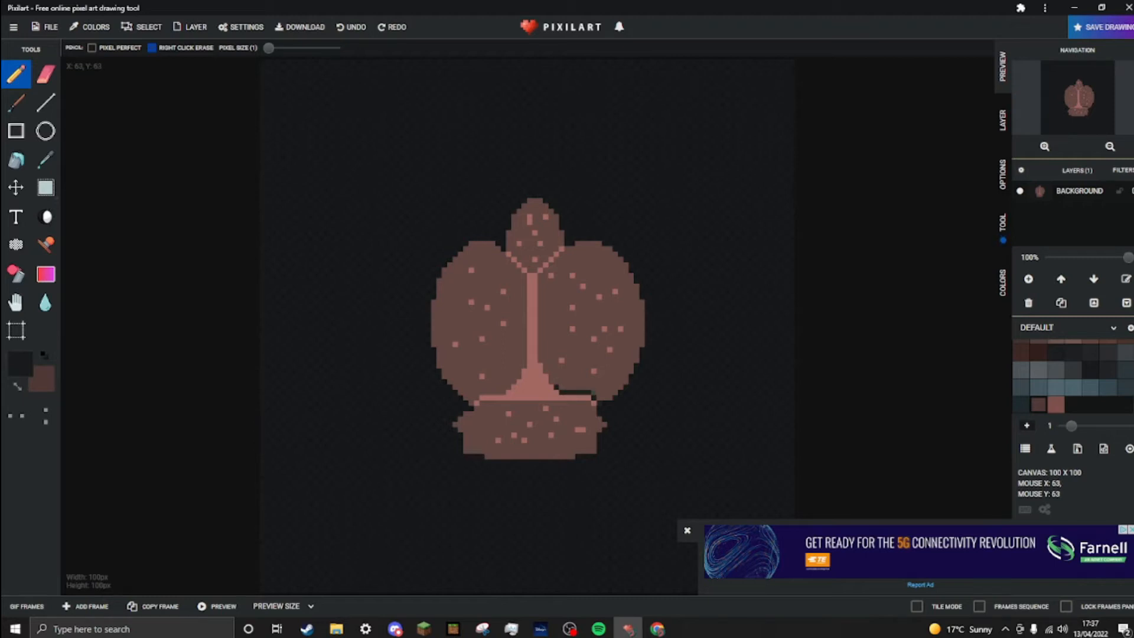
- Trace near-black 1-pixel outlines along the central stripe, lobe seams and head base
click(686, 530)
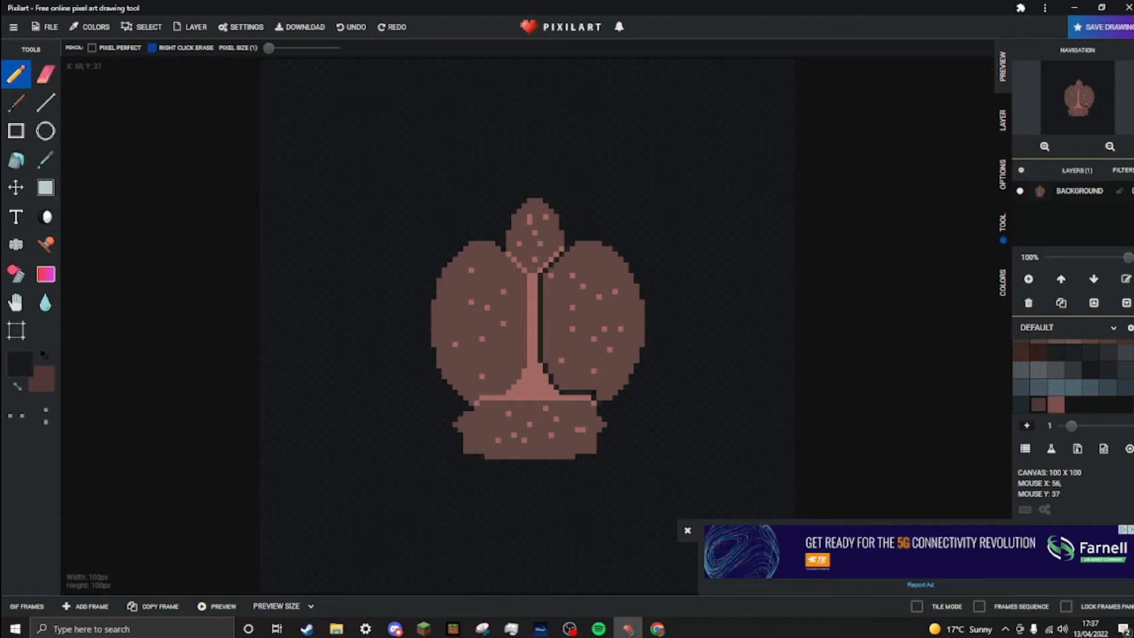
mouse_move(560, 242)
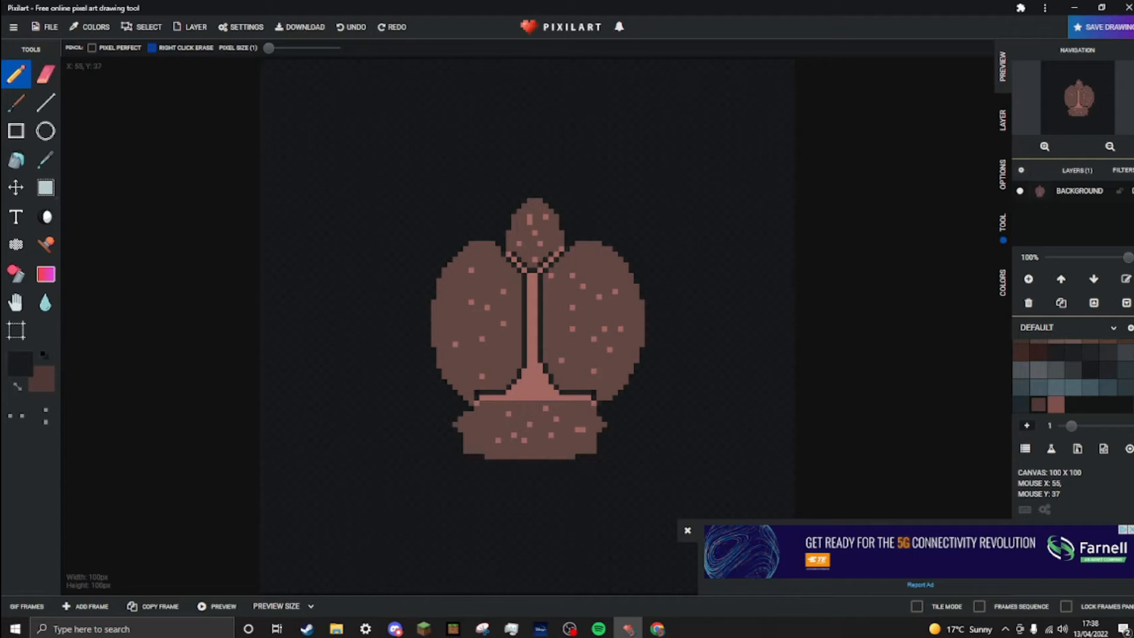
mouse_move(668, 365)
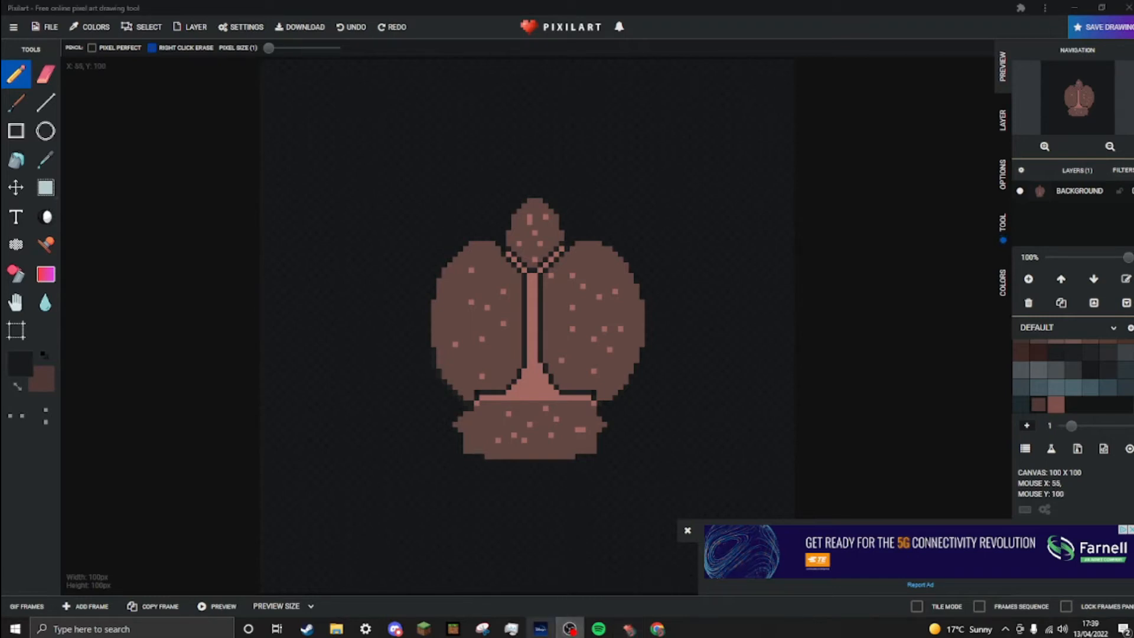
mouse_move(416, 345)
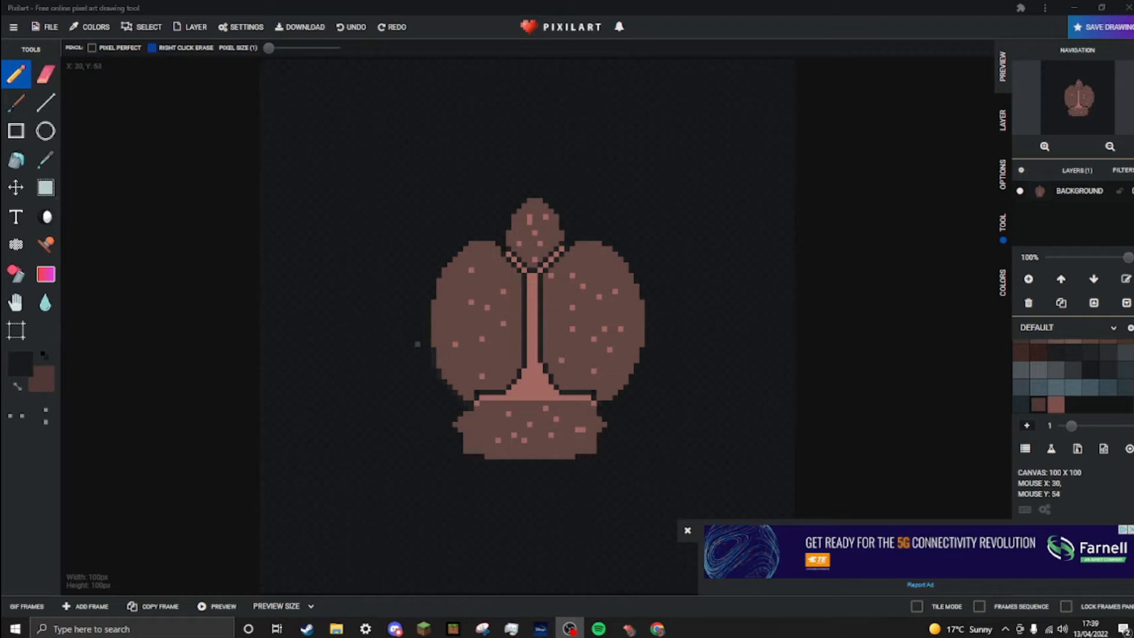
mouse_move(422, 340)
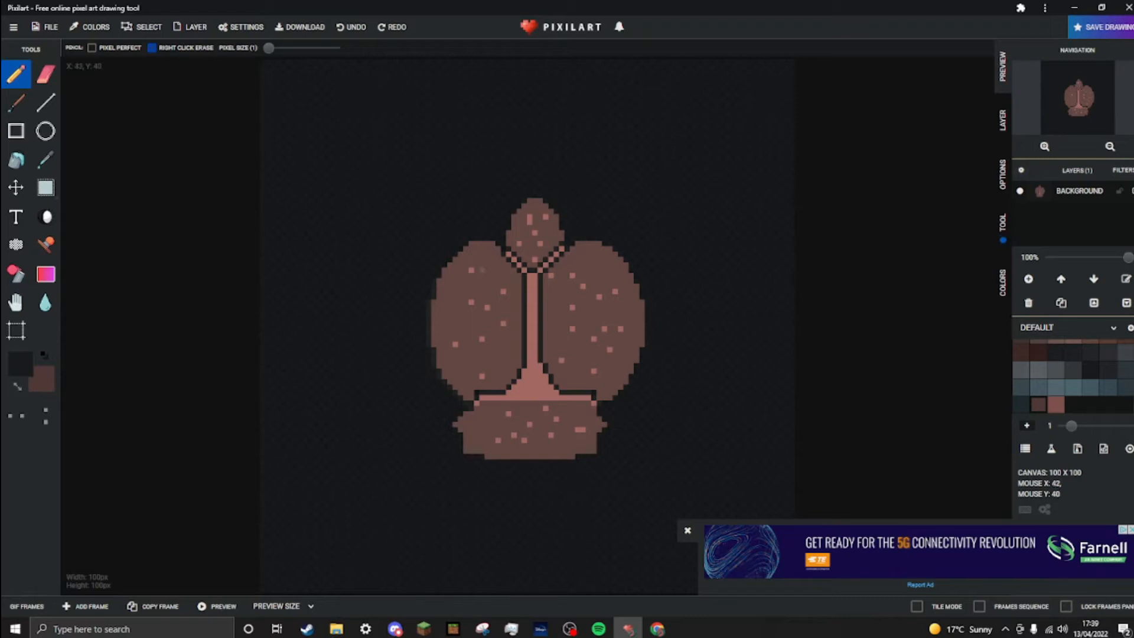
mouse_move(439, 258)
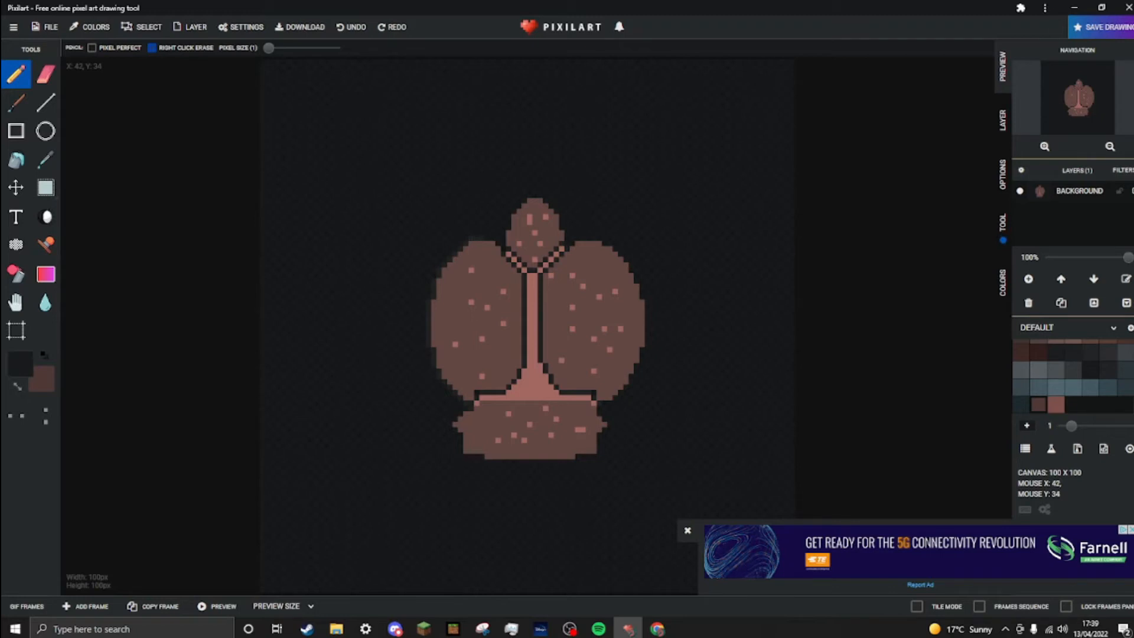
mouse_move(497, 243)
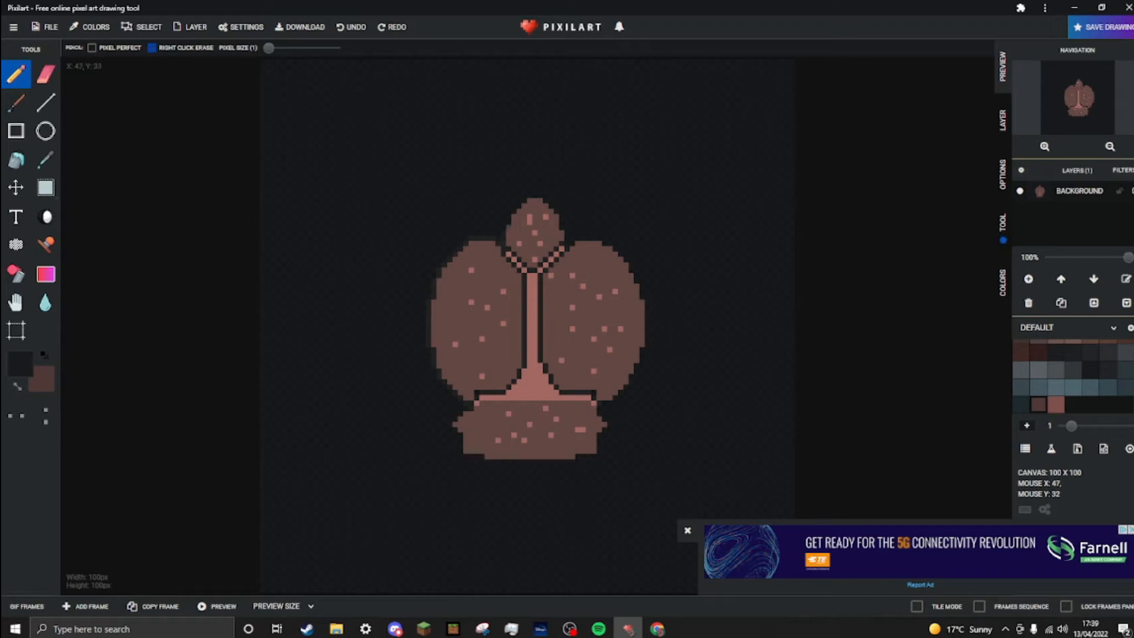
mouse_move(508, 226)
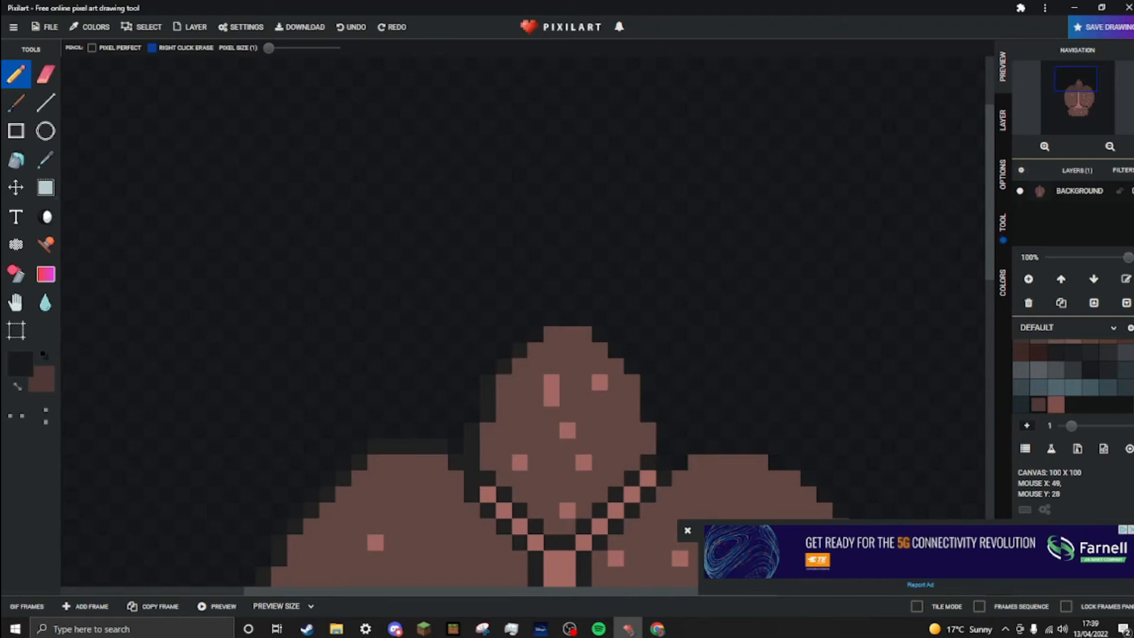
mouse_move(564, 322)
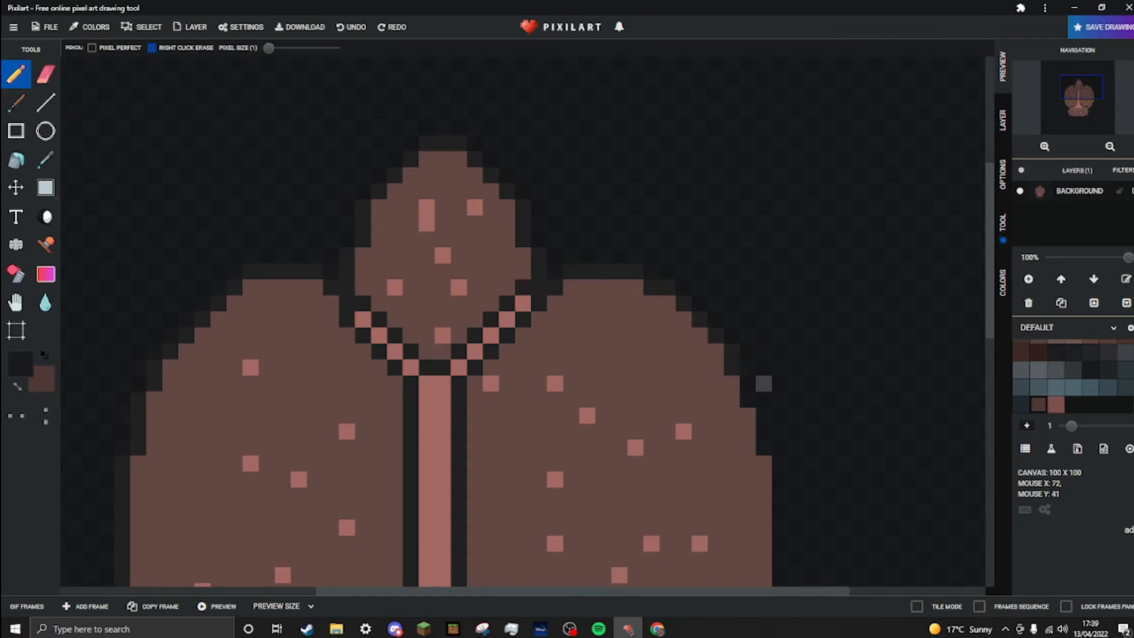
mouse_move(759, 383)
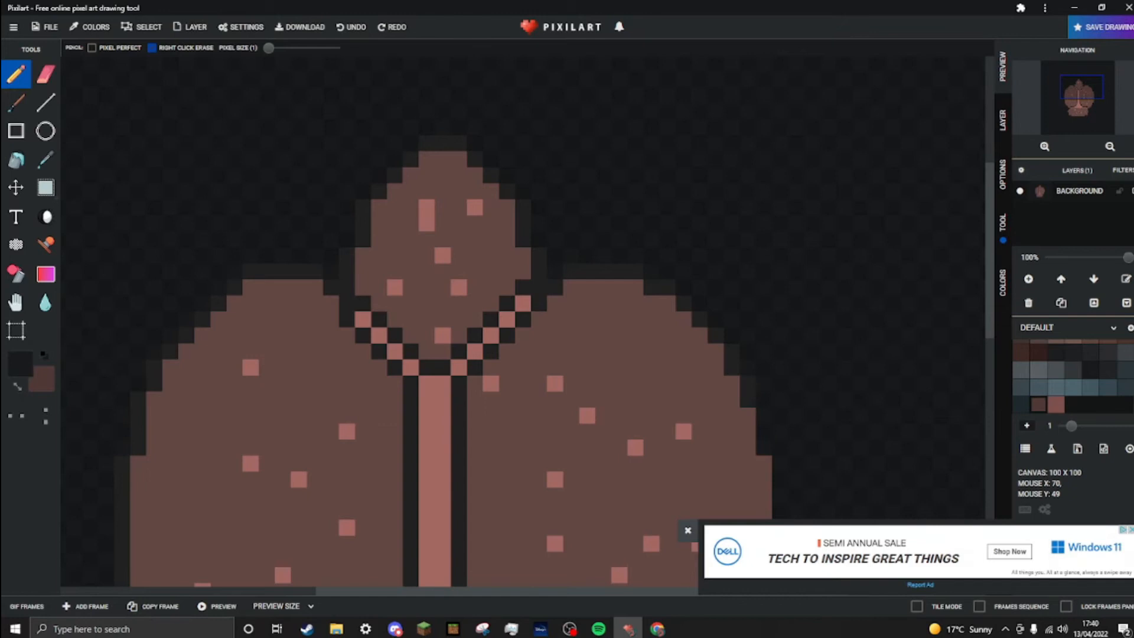
- Outline and shade the crab's outer edge in dark colours, from the head around the lobes
click(686, 530)
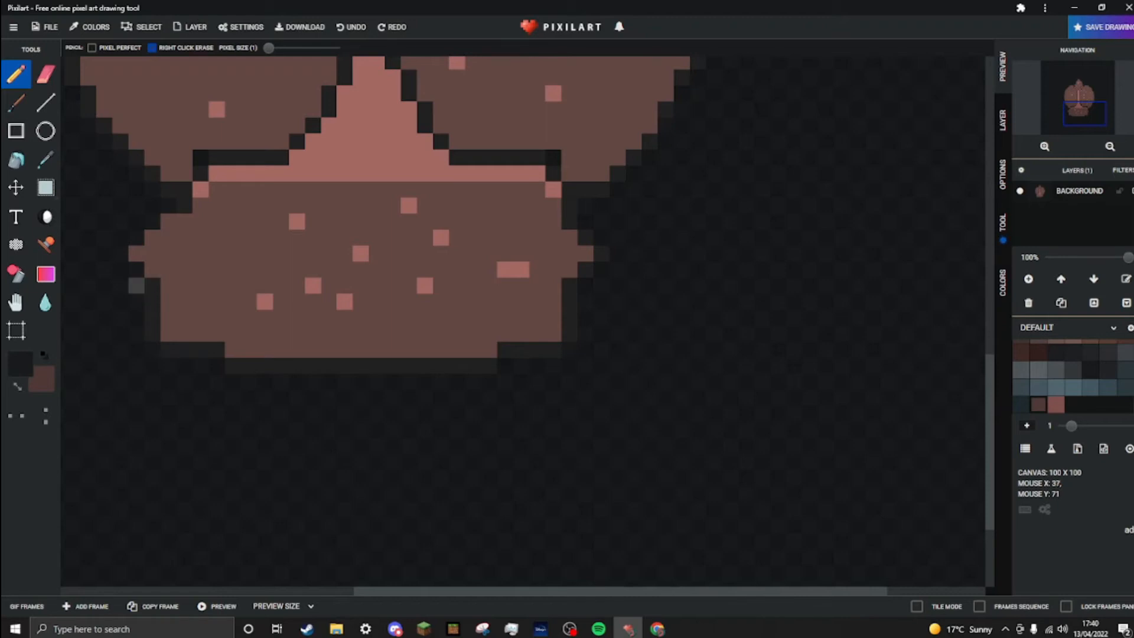
mouse_move(133, 279)
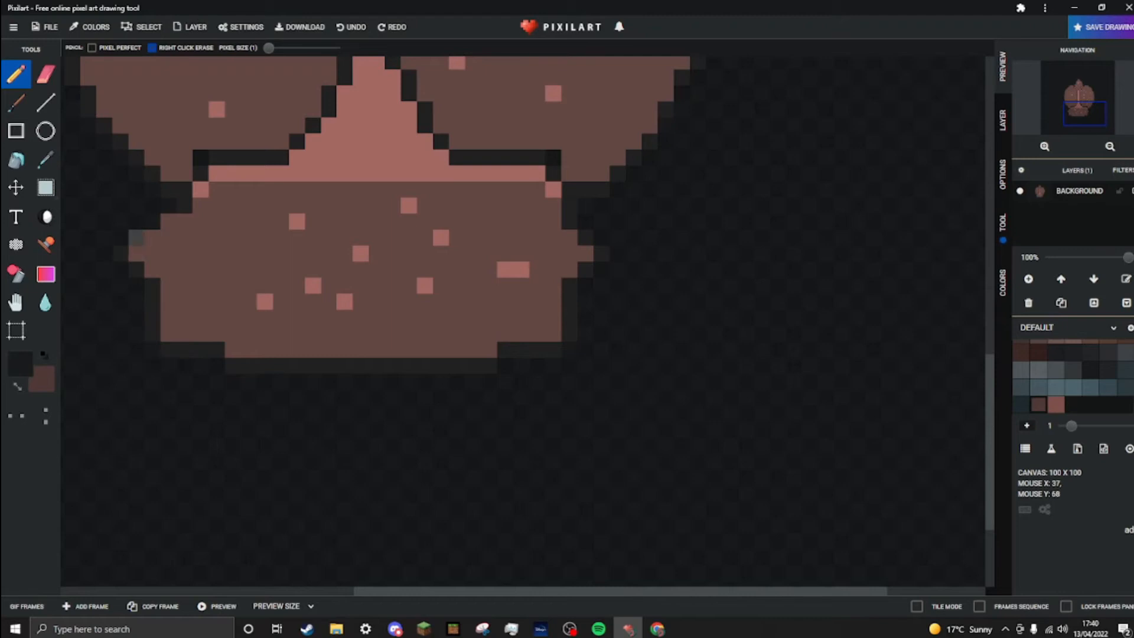
mouse_move(140, 228)
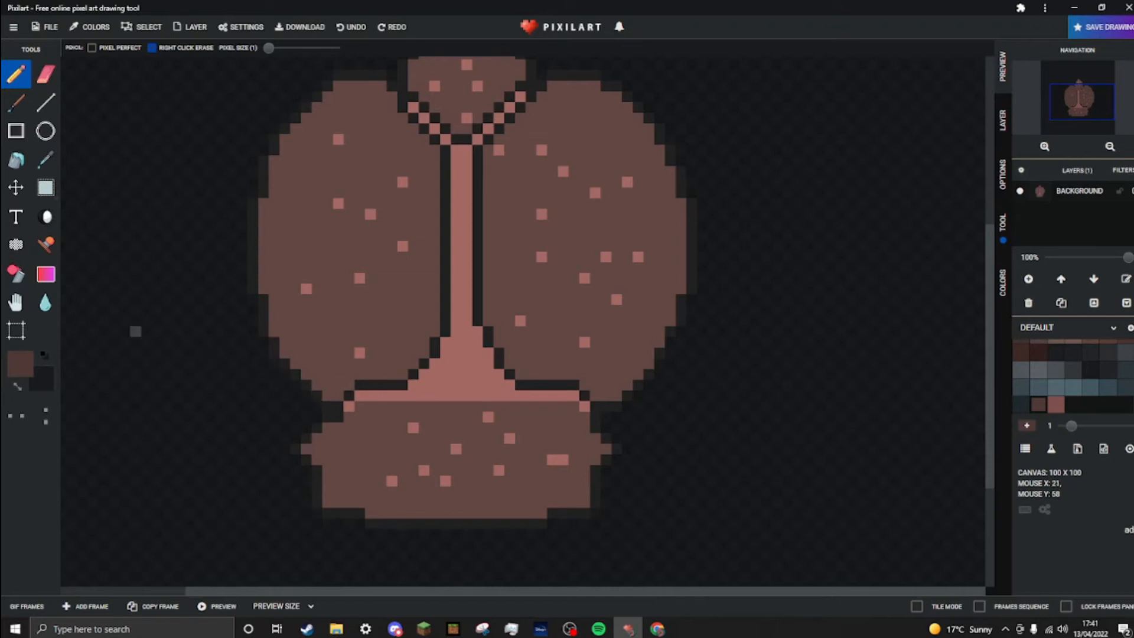
mouse_move(723, 449)
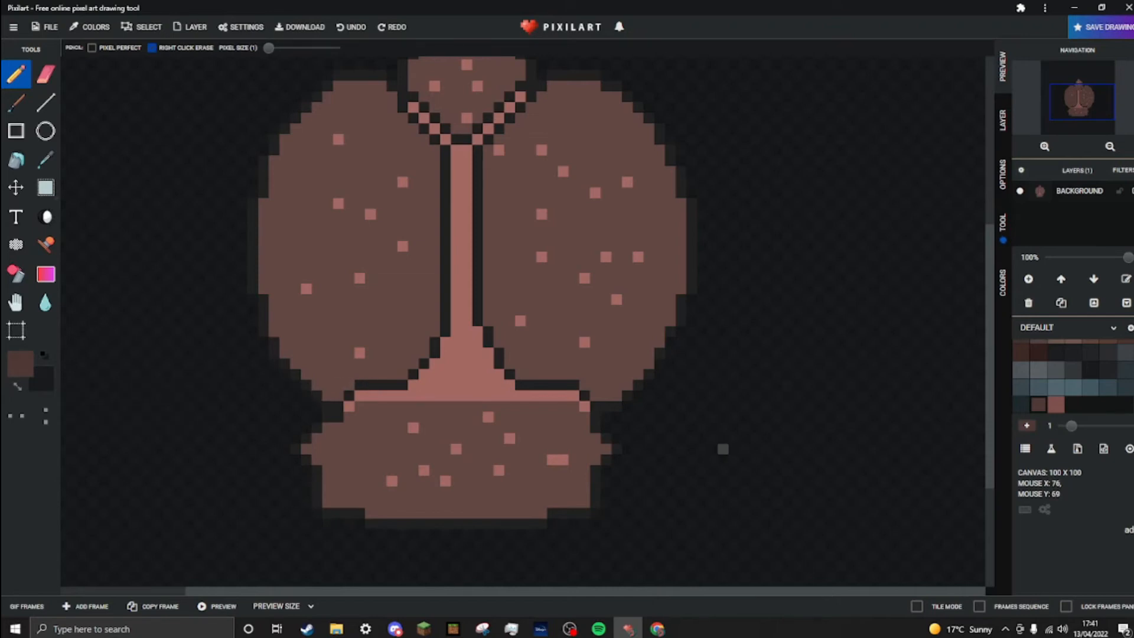
mouse_move(648, 416)
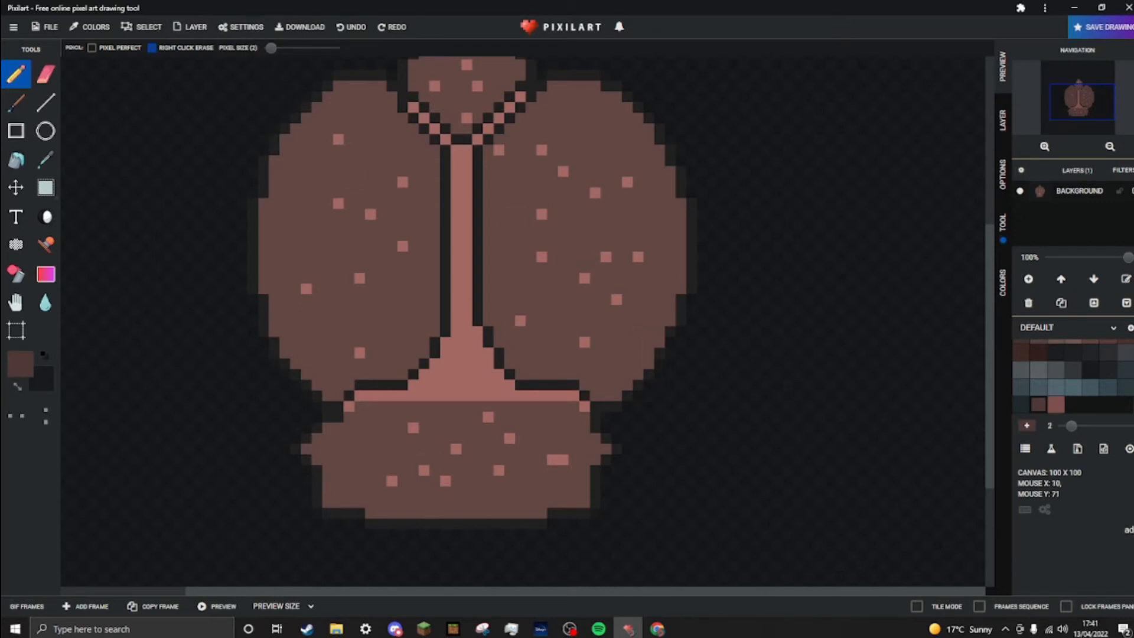
mouse_move(385, 432)
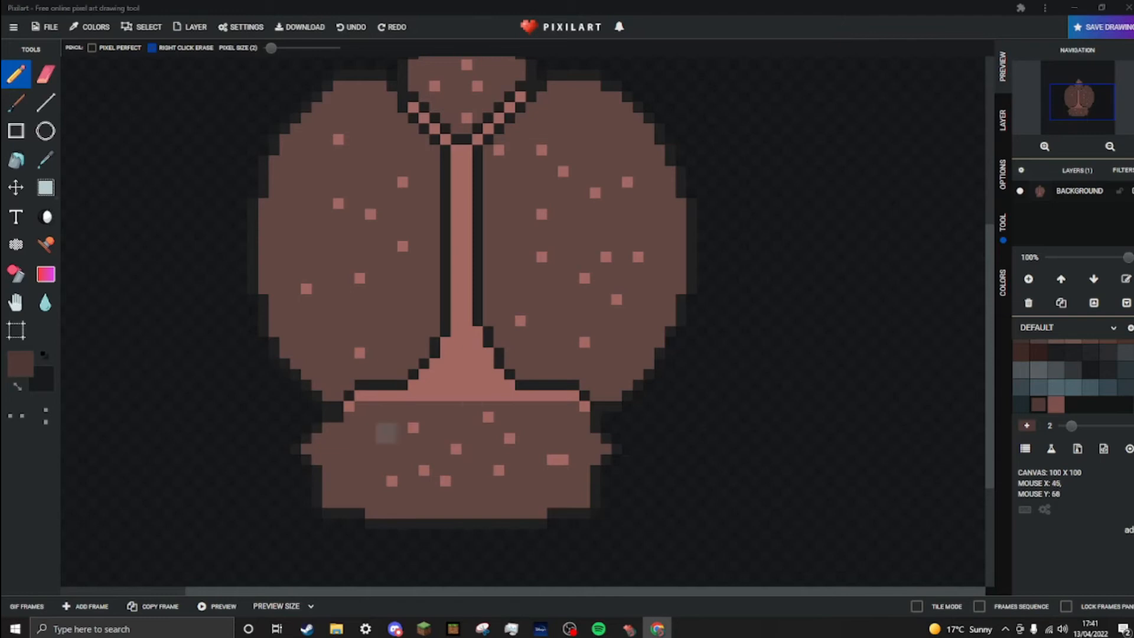
mouse_move(674, 347)
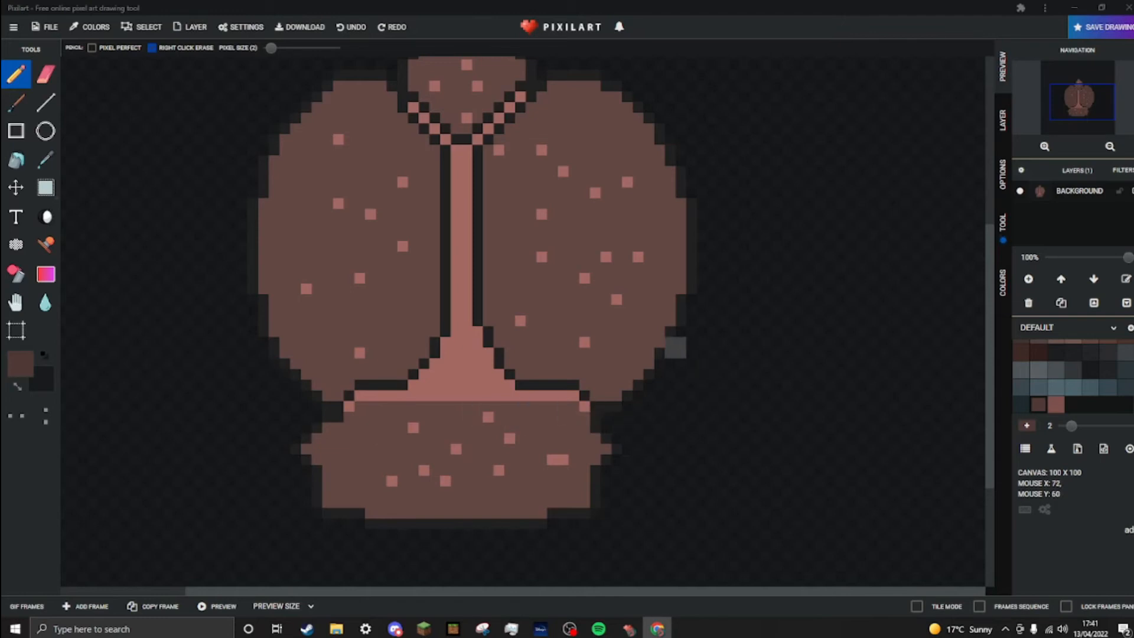
- Extend brown pixels off the right lobe and draw a curved leg at pixel size 2
click(675, 346)
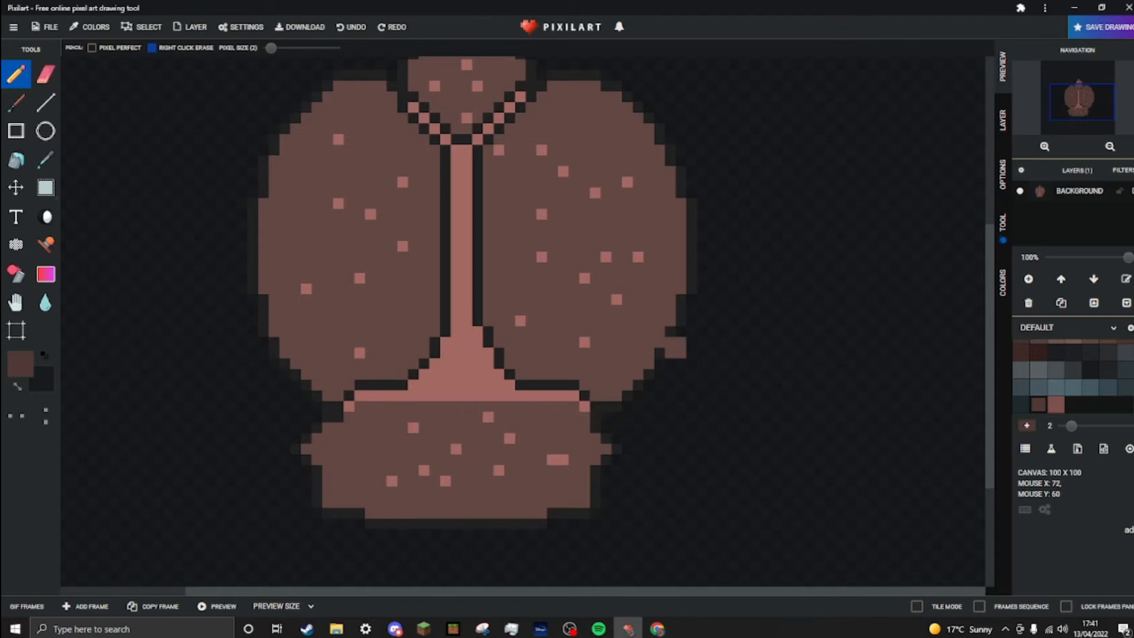
click(691, 347)
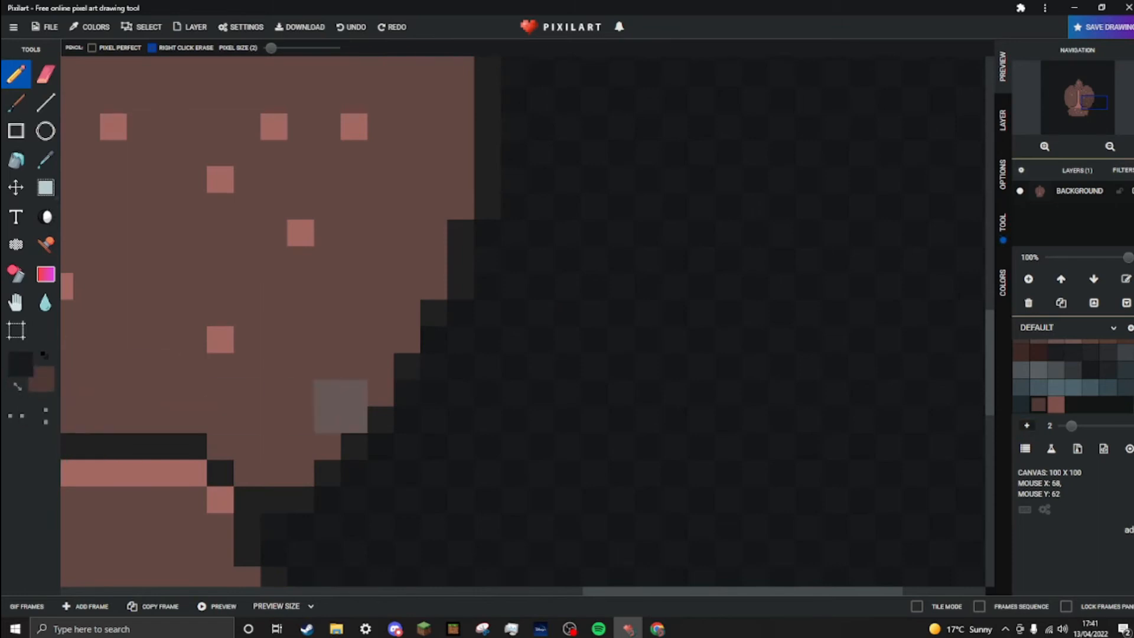
click(340, 401)
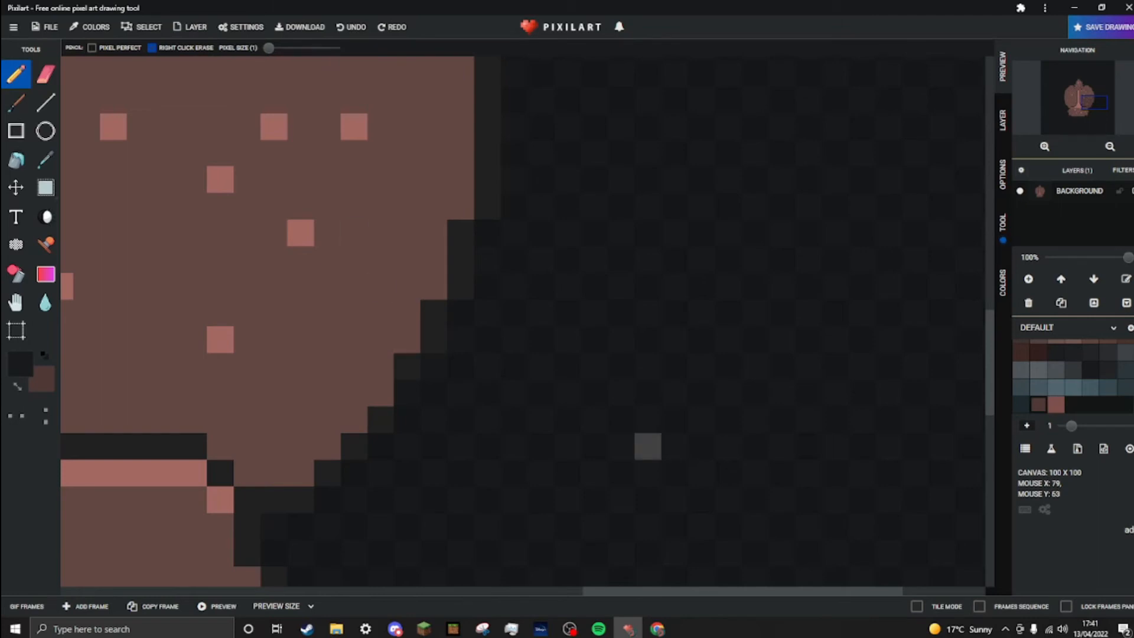
mouse_move(405, 390)
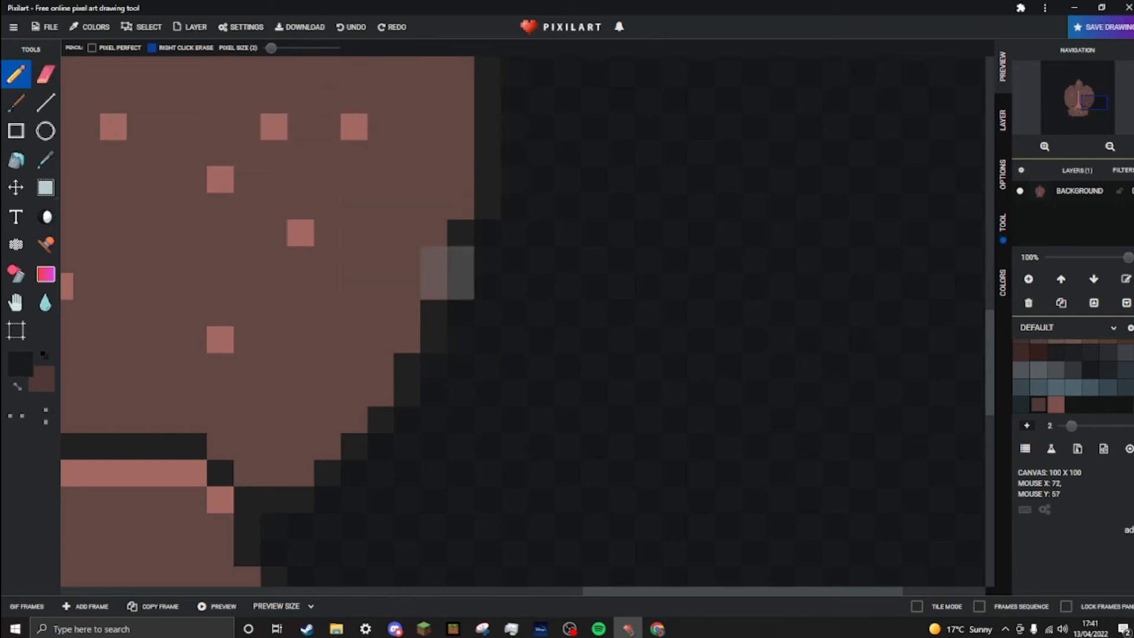
mouse_move(470, 326)
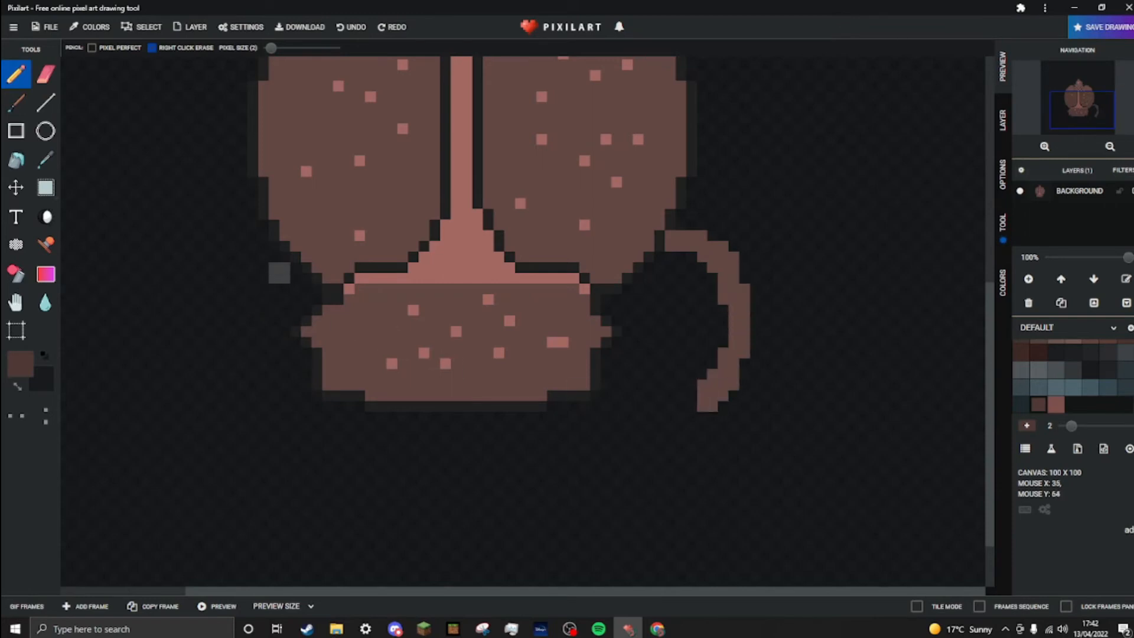
mouse_move(630, 230)
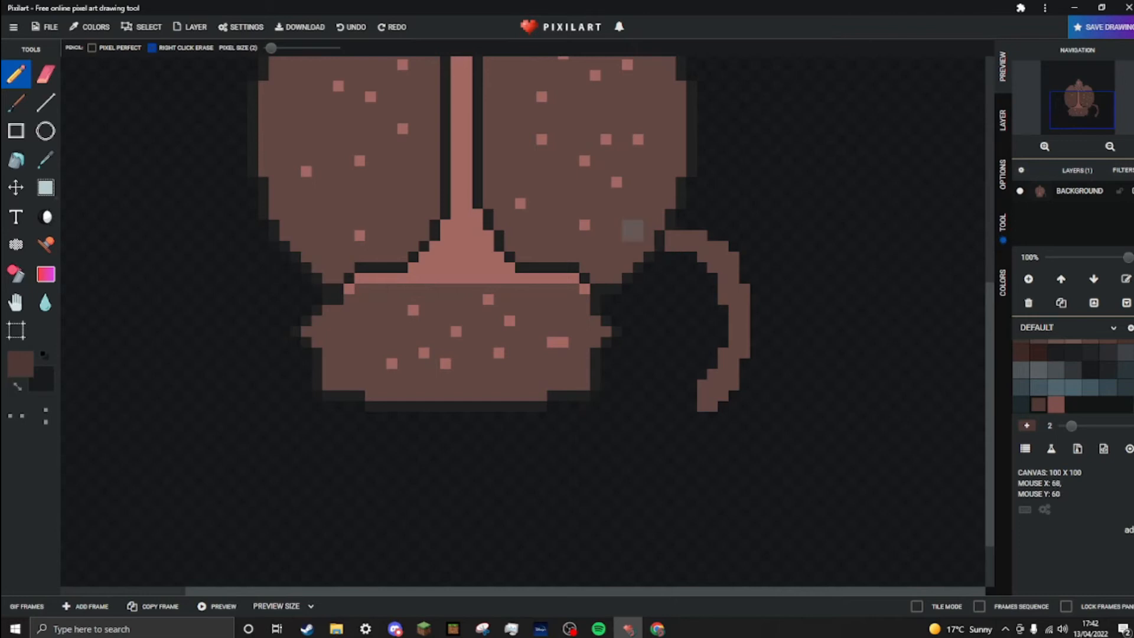
mouse_move(535, 241)
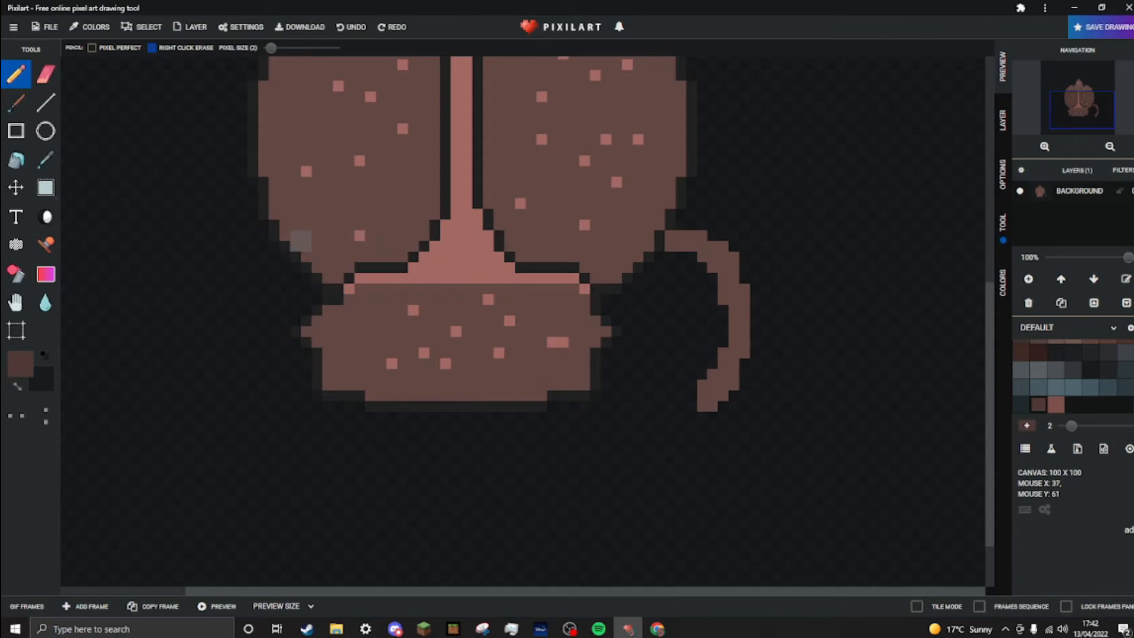
mouse_move(257, 241)
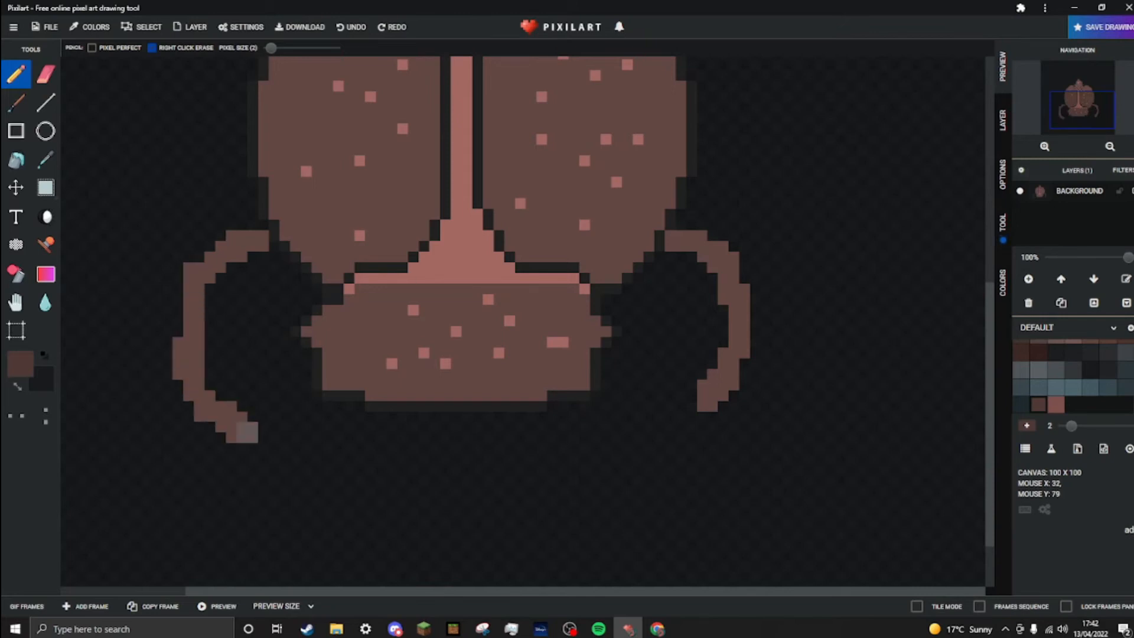
mouse_move(825, 528)
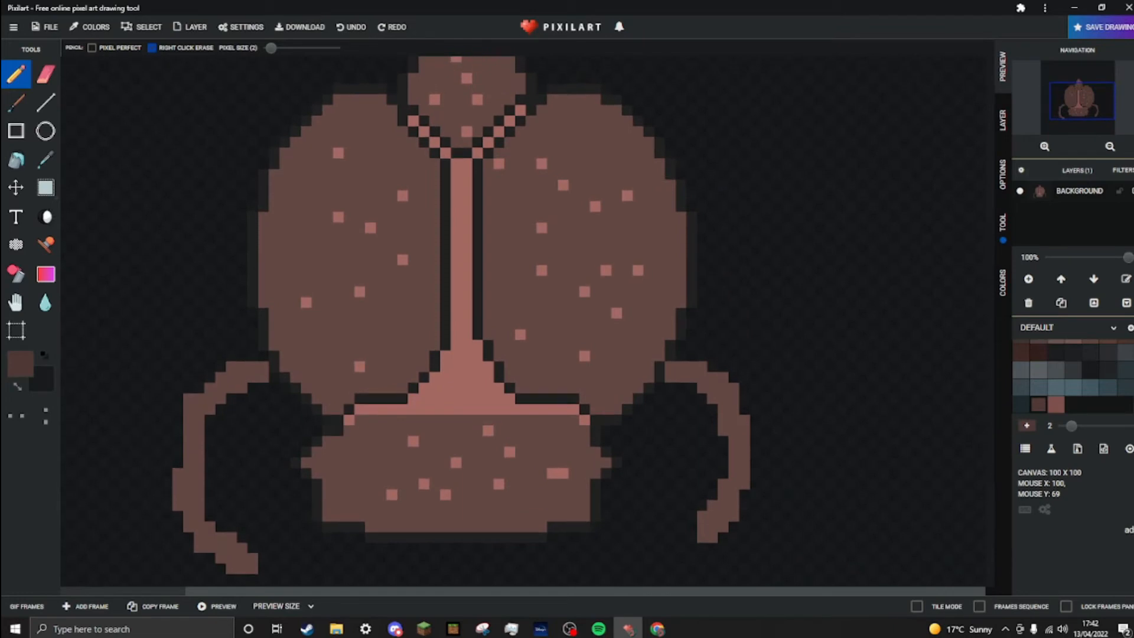
mouse_move(900, 212)
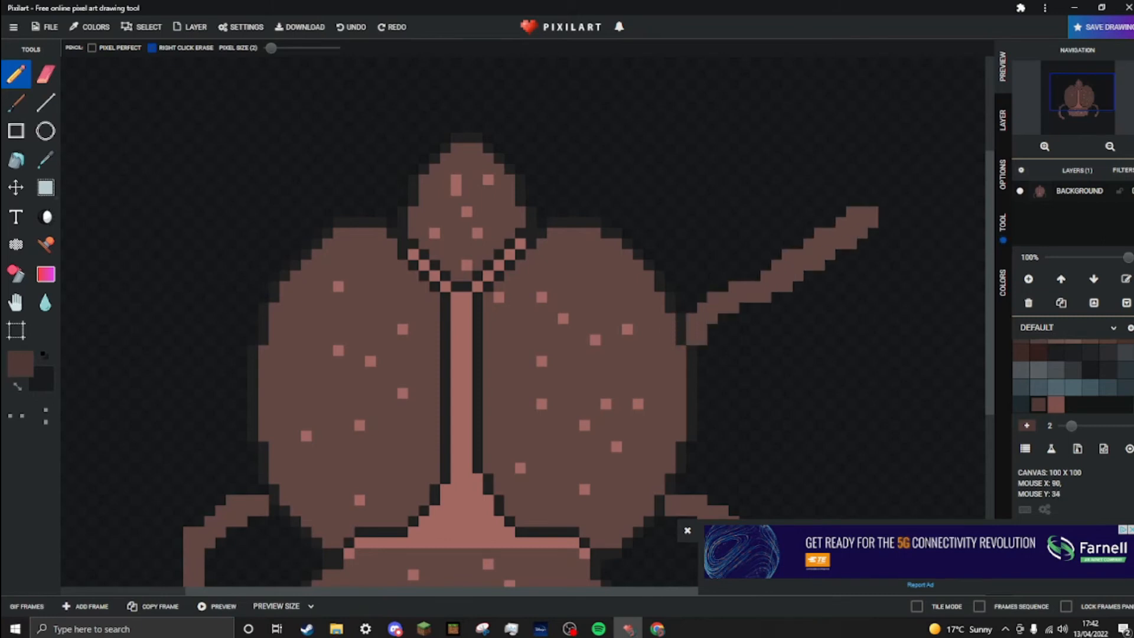
- Draw two thin diagonal legs from the left shell and two tall claws above the head
click(861, 217)
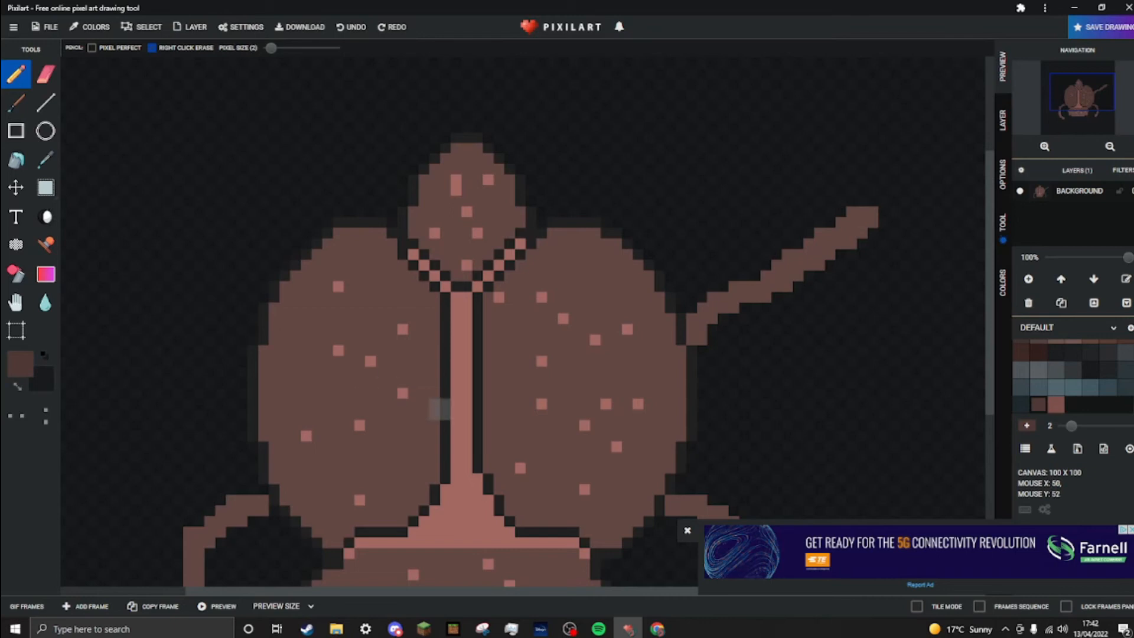
mouse_move(215, 356)
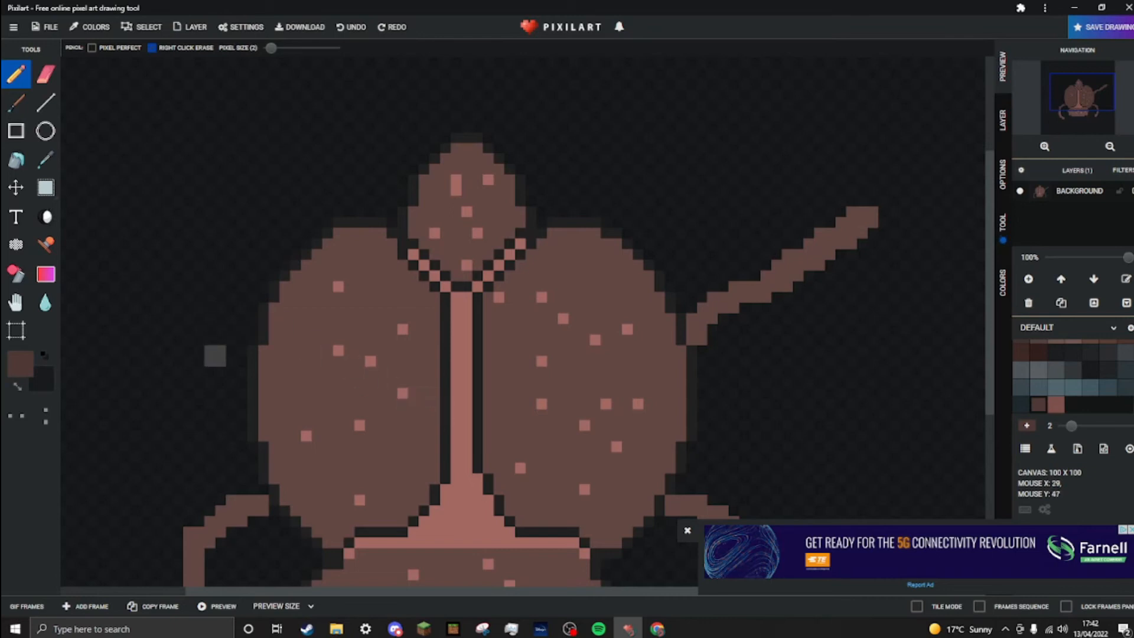
mouse_move(224, 429)
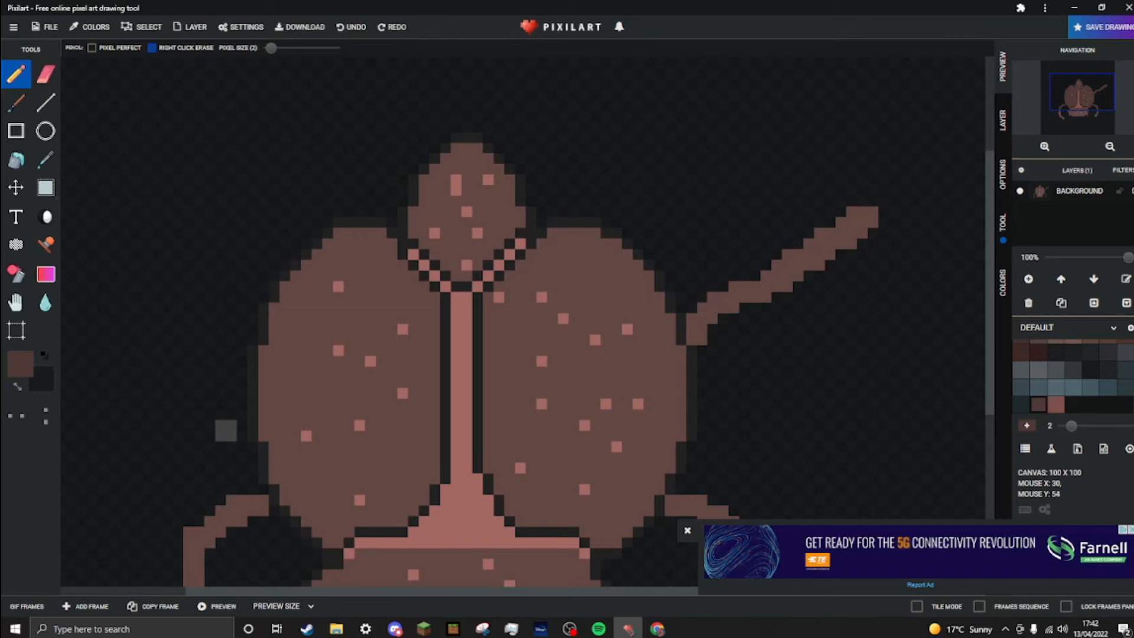
click(231, 412)
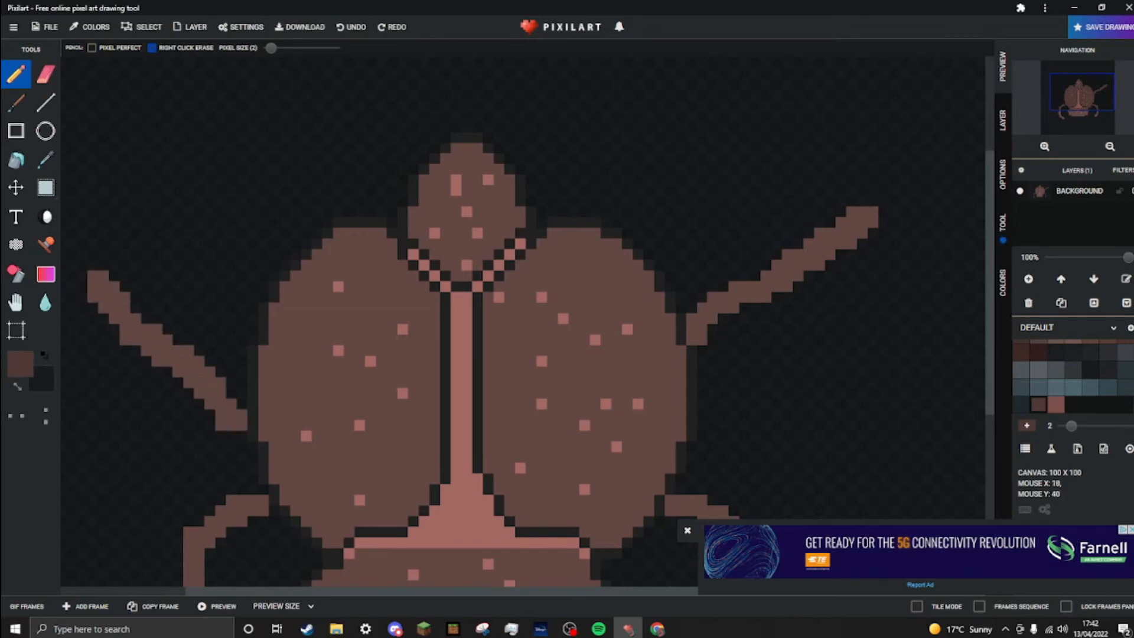
mouse_move(235, 324)
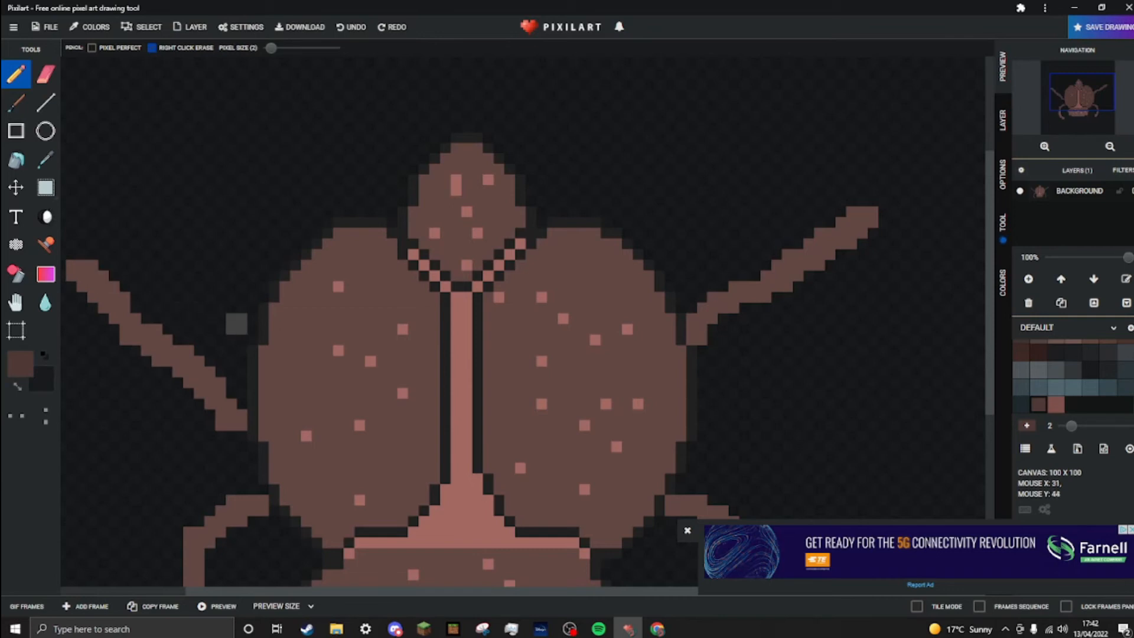
mouse_move(247, 323)
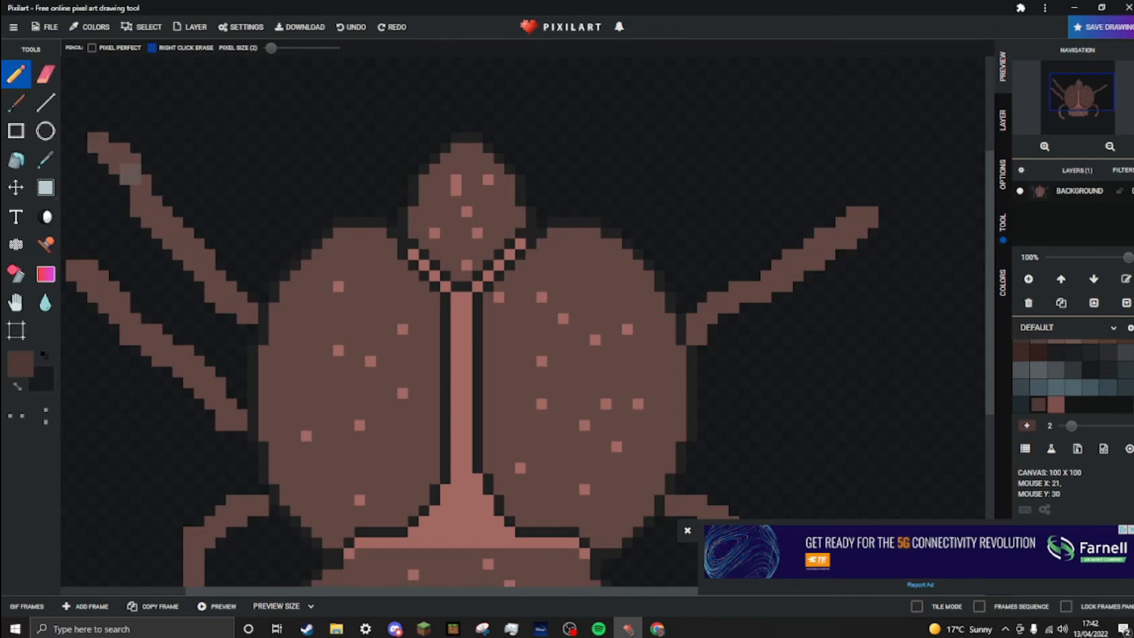
mouse_move(257, 249)
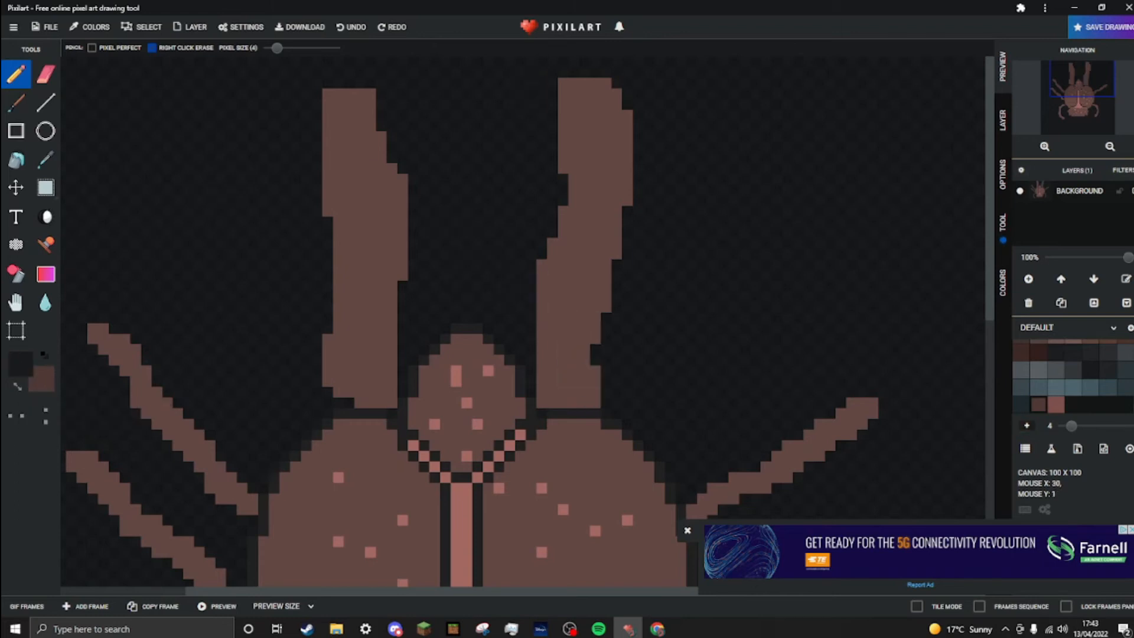
- Return the Pixel Size slider to 1 and zoom toward the lower legs
drag(276, 48, 268, 47)
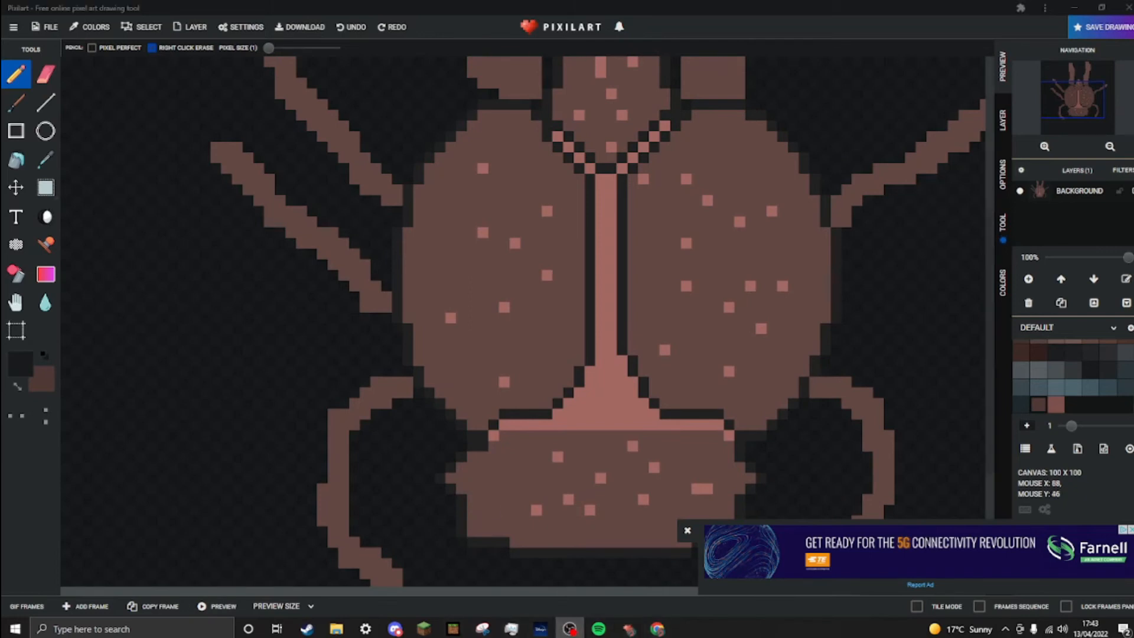
scroll(down, 3)
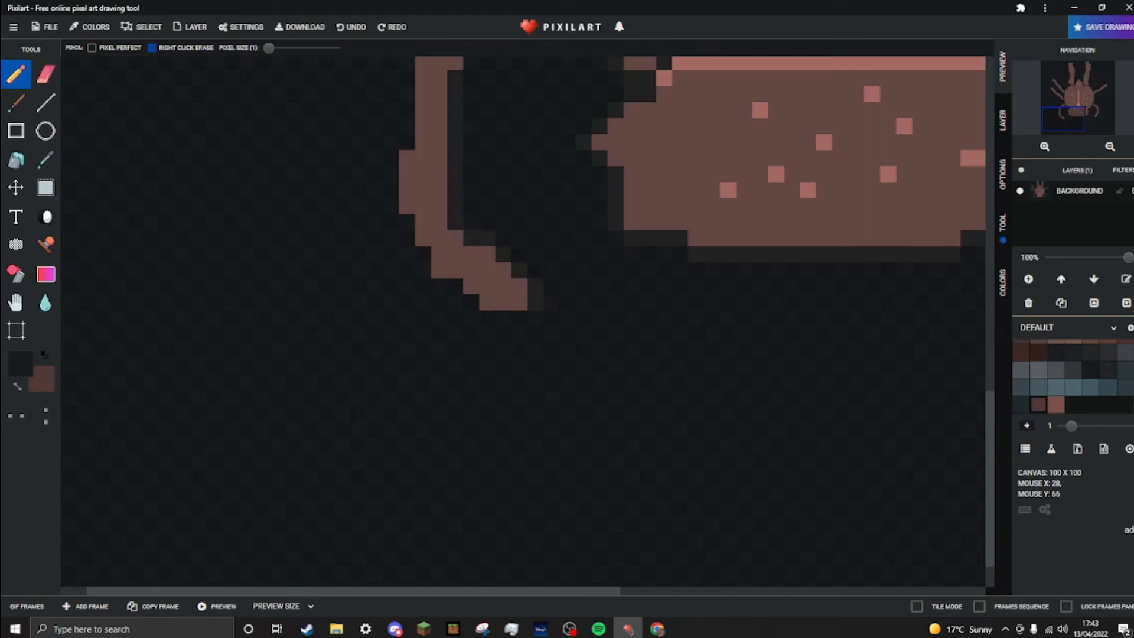
mouse_move(388, 222)
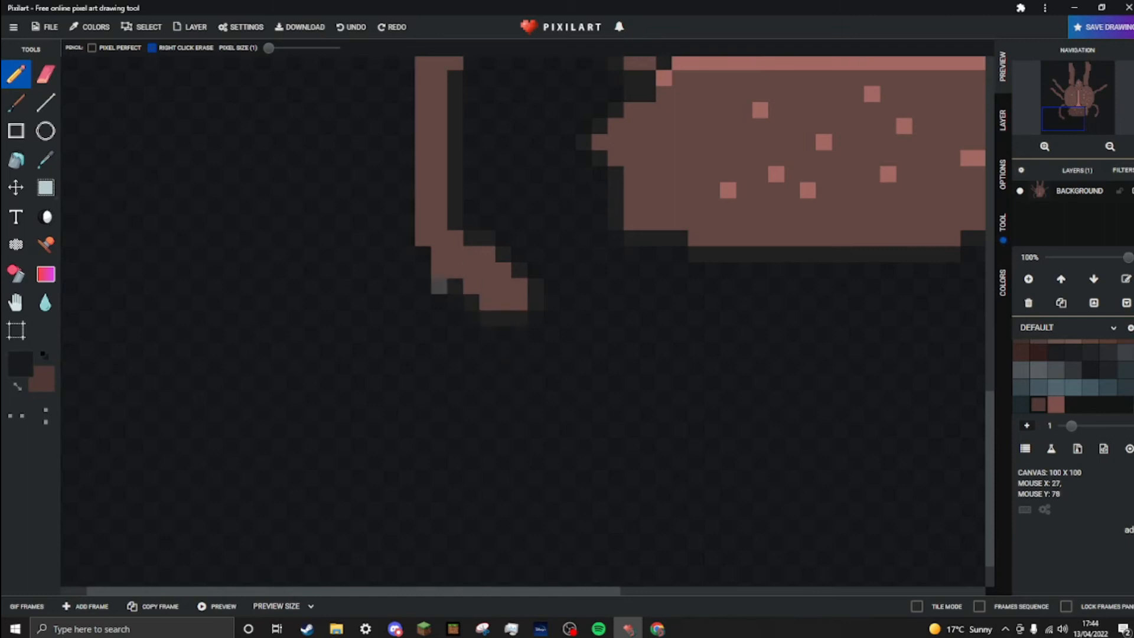
- Edge the curved lower left leg and the thin upper left legs with dark outline pixels
click(437, 286)
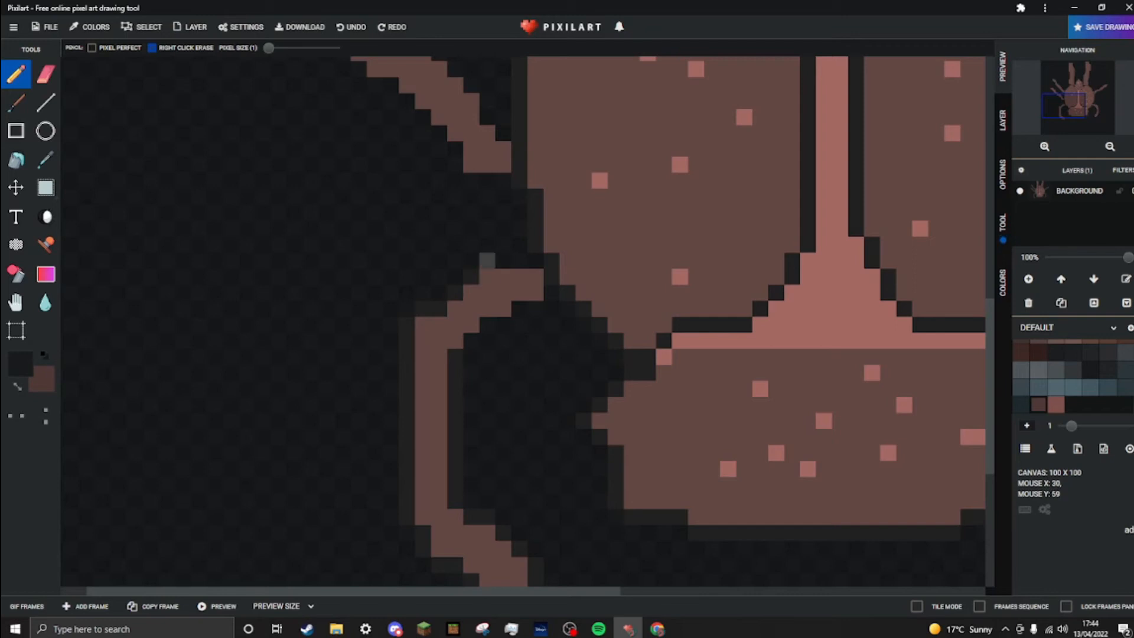
mouse_move(506, 260)
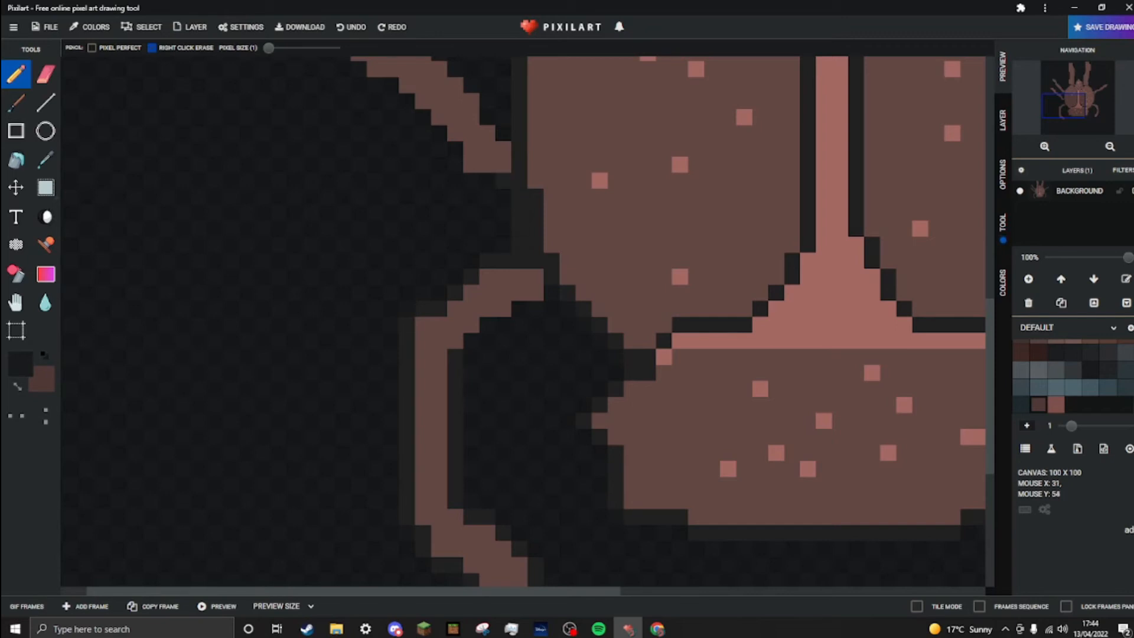
click(454, 149)
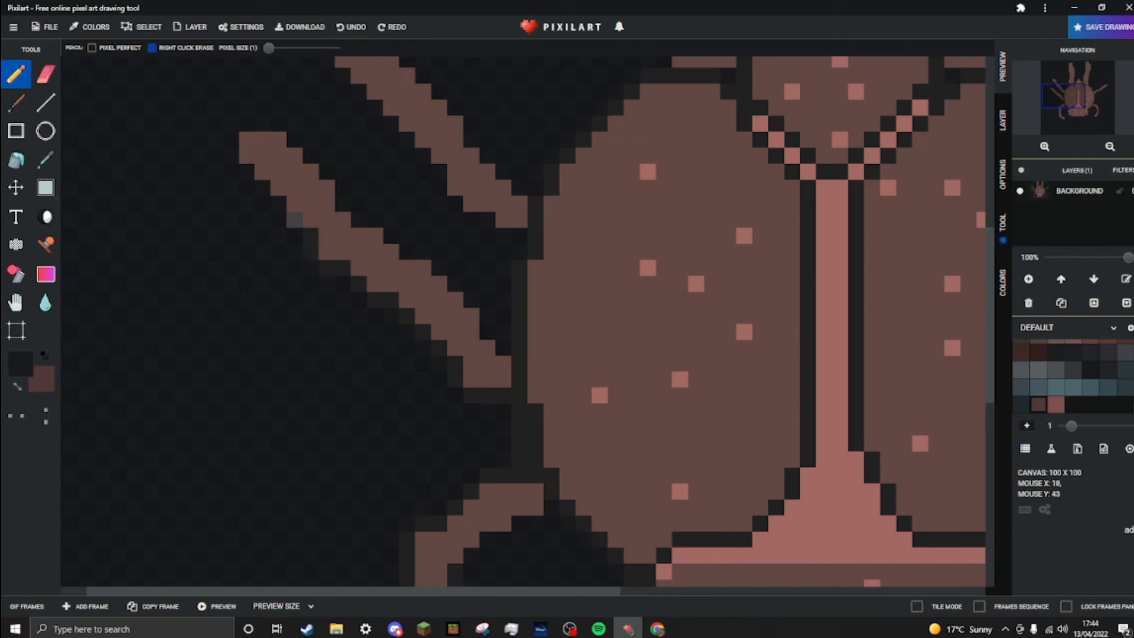
mouse_move(293, 221)
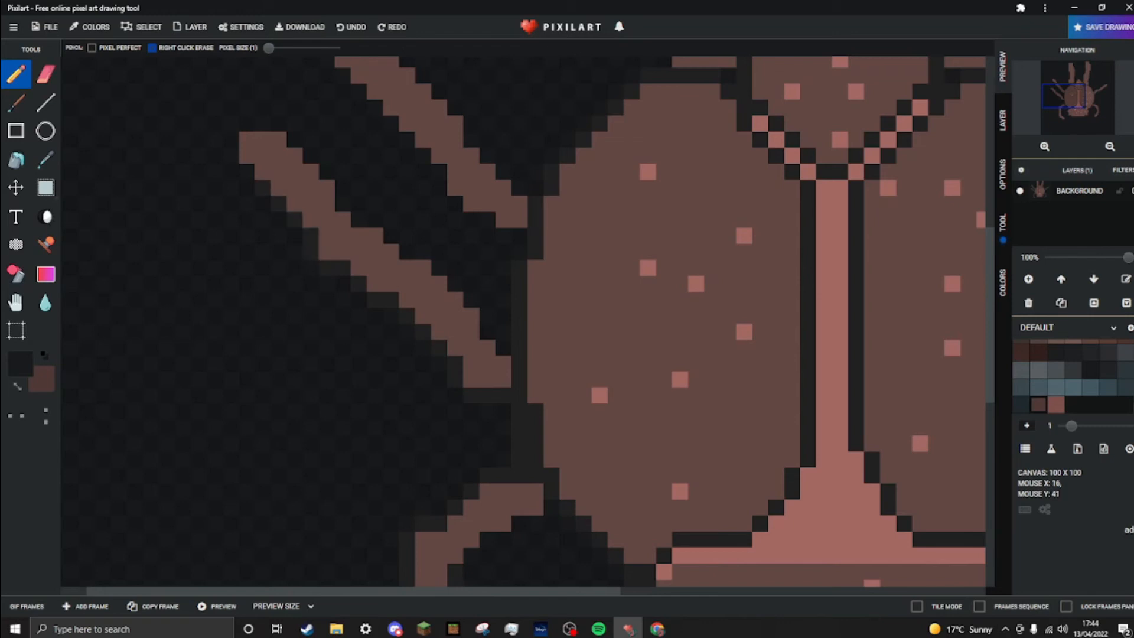
mouse_move(230, 220)
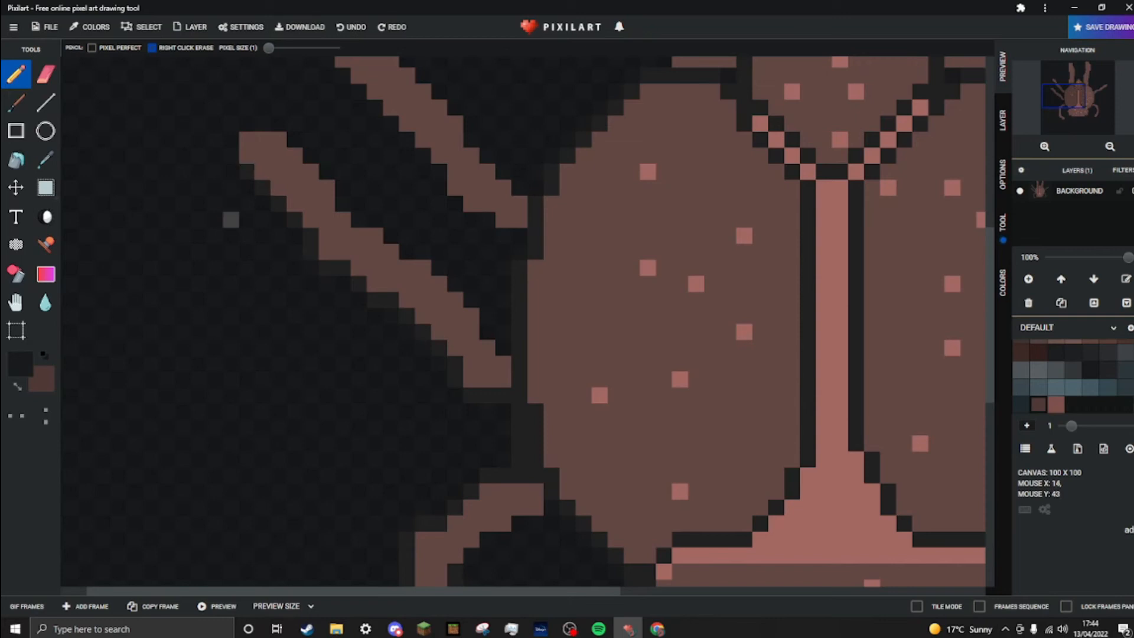
mouse_move(294, 250)
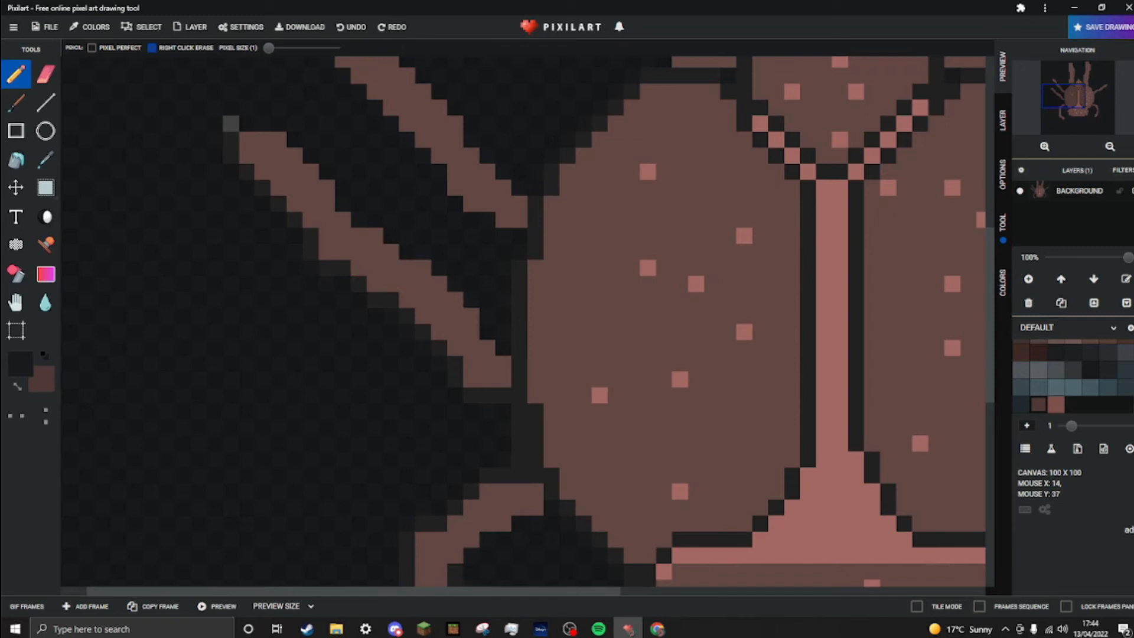
mouse_move(293, 139)
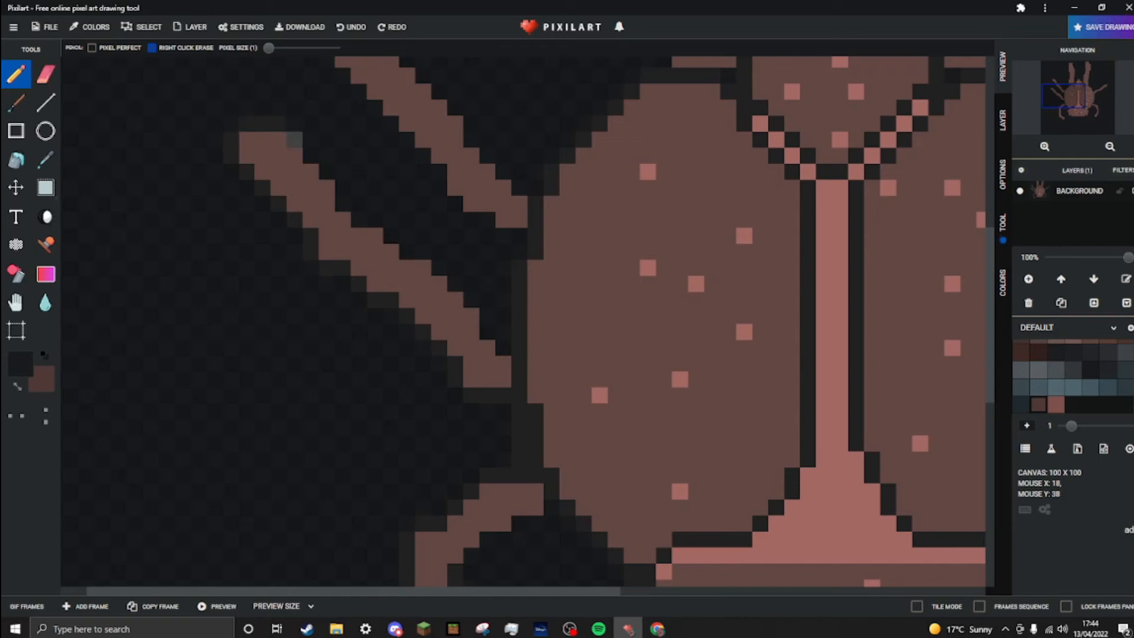
mouse_move(340, 185)
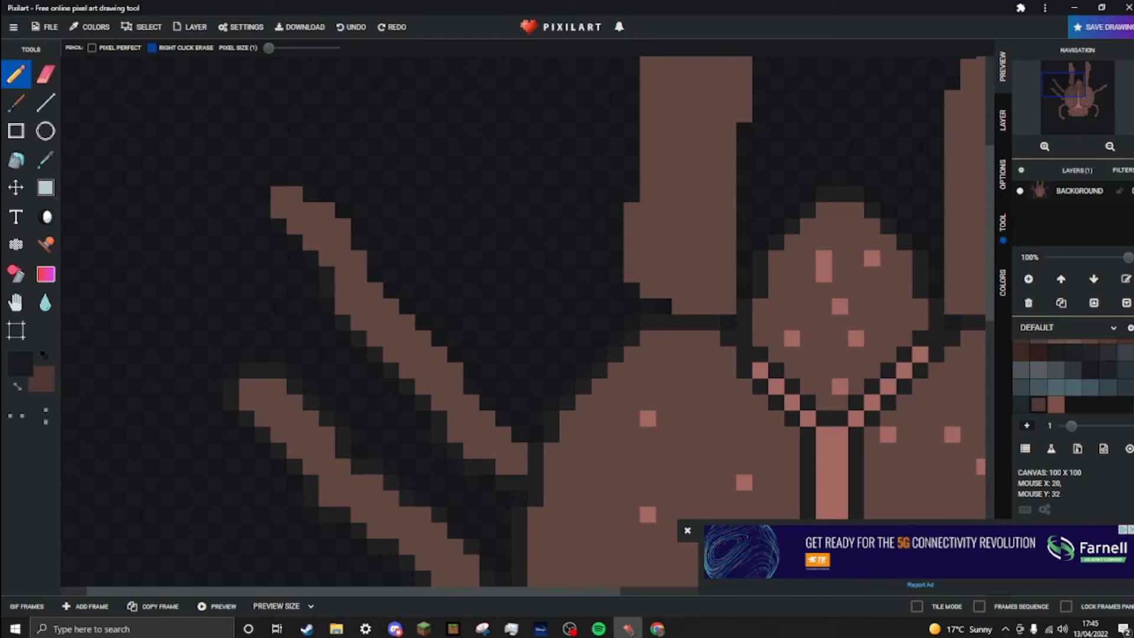
mouse_move(279, 242)
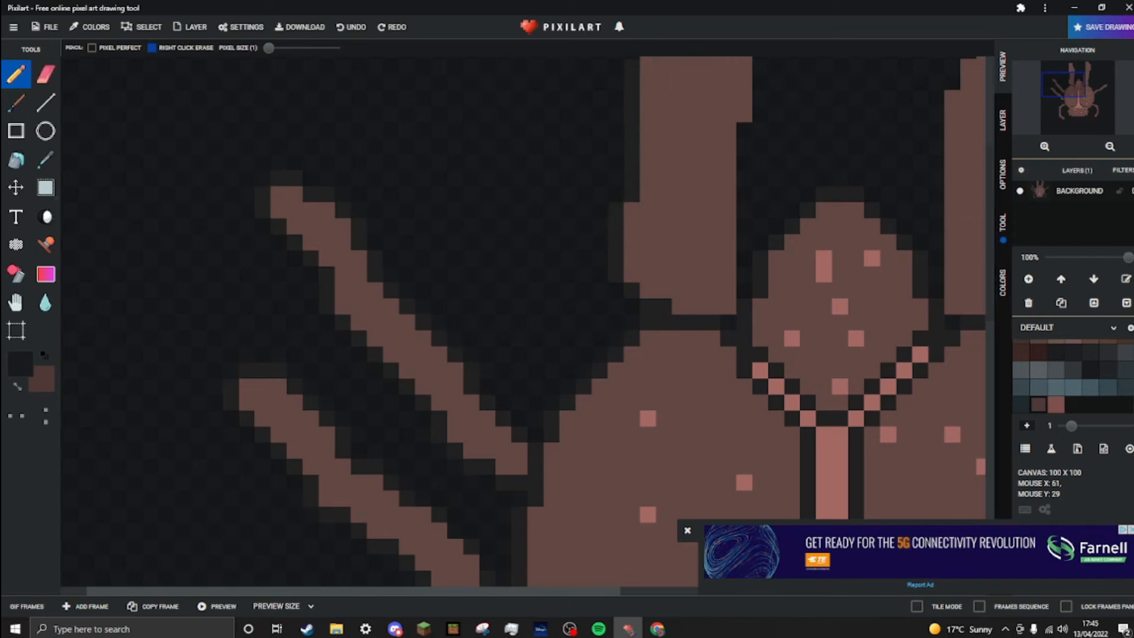
mouse_move(1002, 240)
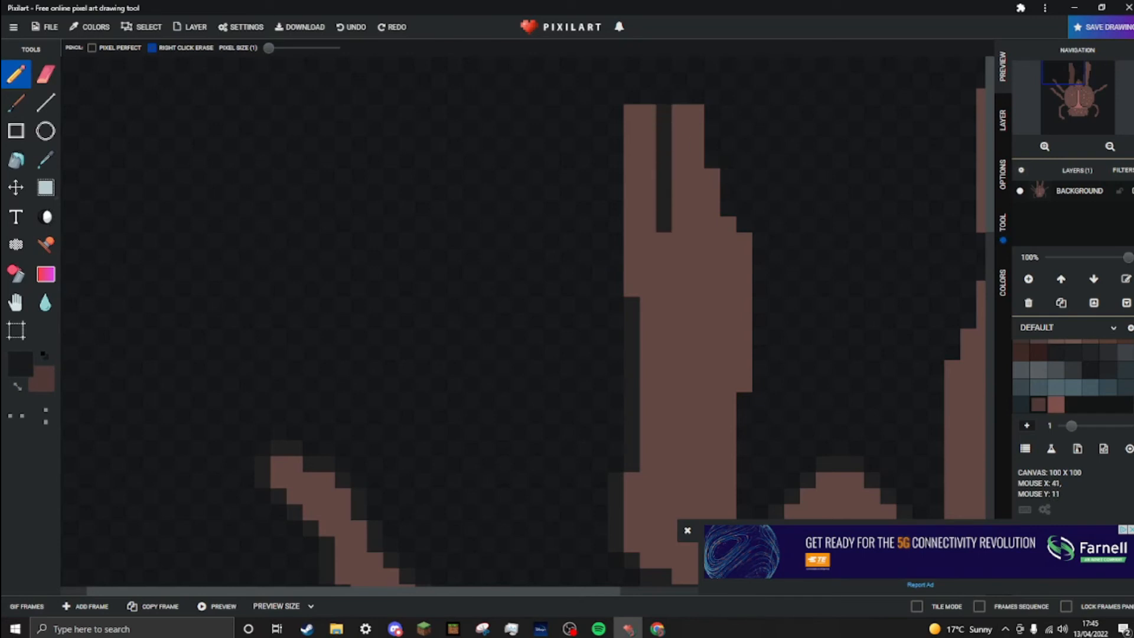
- Notch the left claw into a pincer tip and outline its sides and top in dark pixels
click(668, 246)
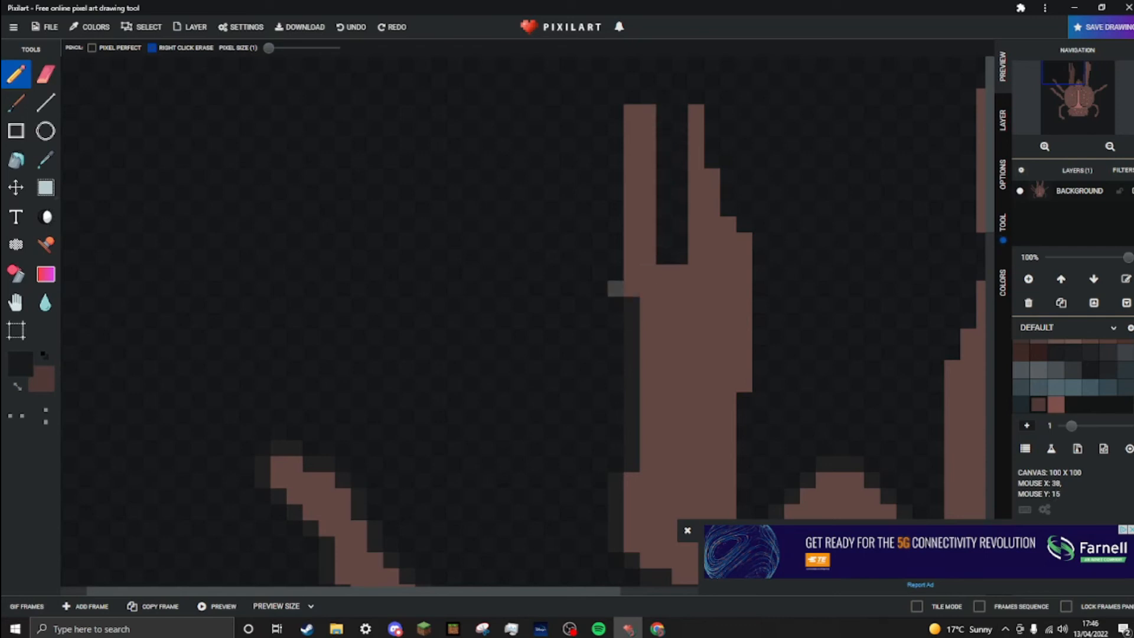
click(614, 288)
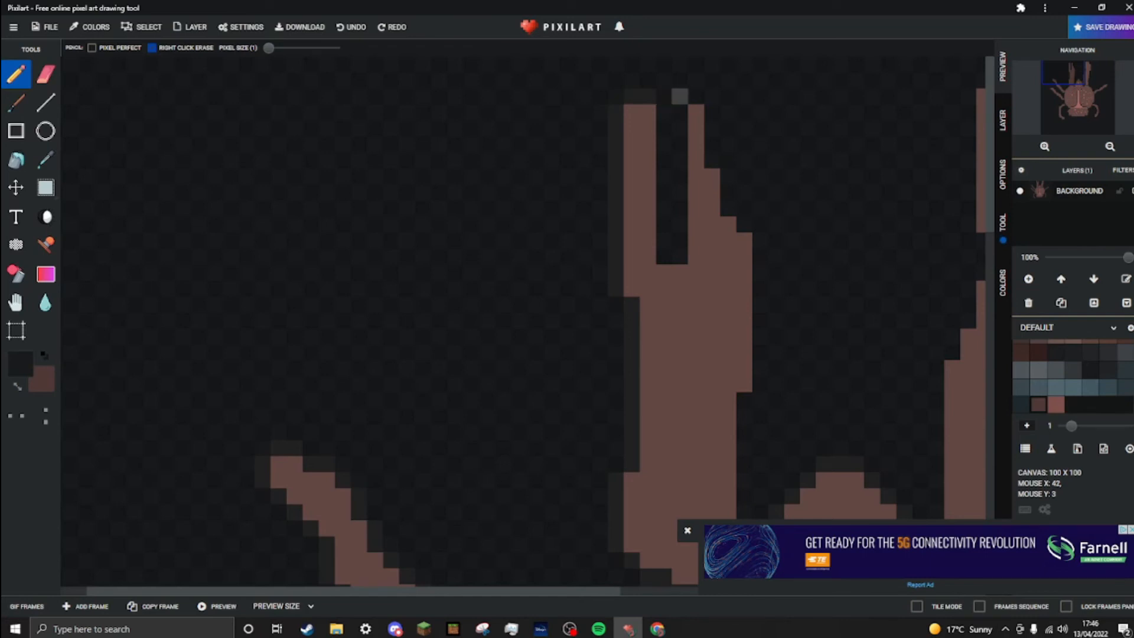
click(647, 112)
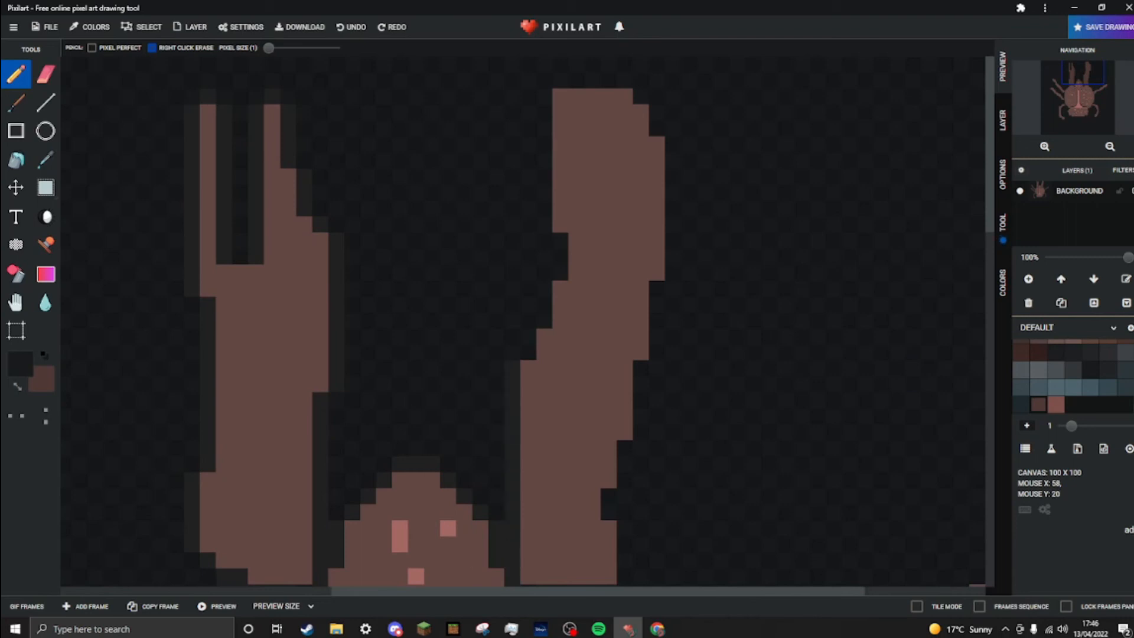
- Cut a pincer notch into the right claw's top and correct its tip pixels
click(593, 95)
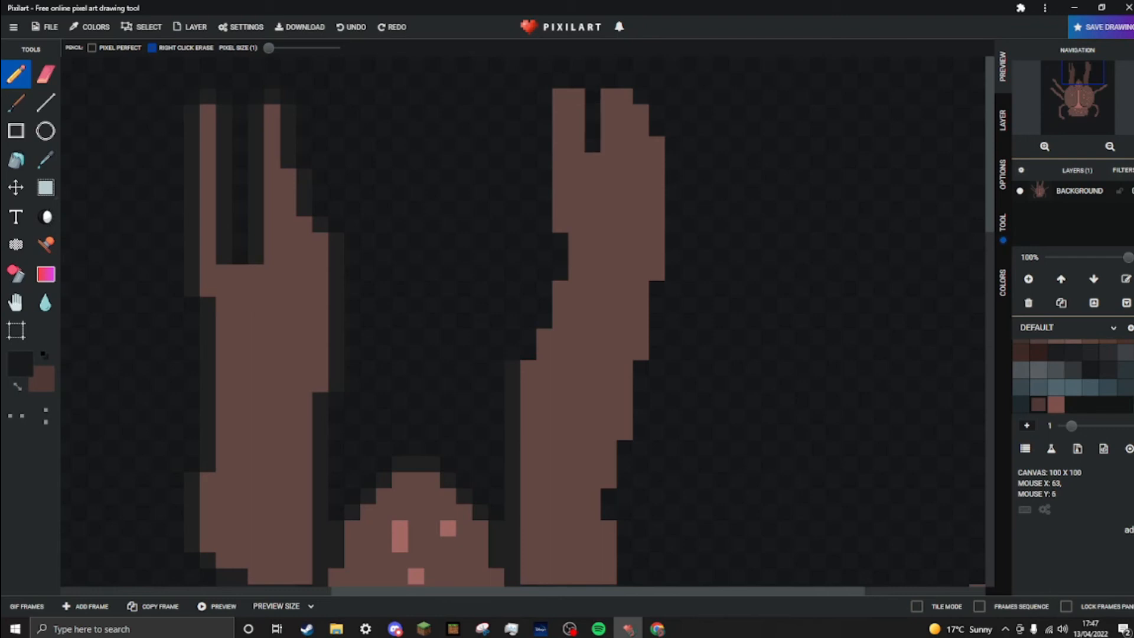
click(592, 188)
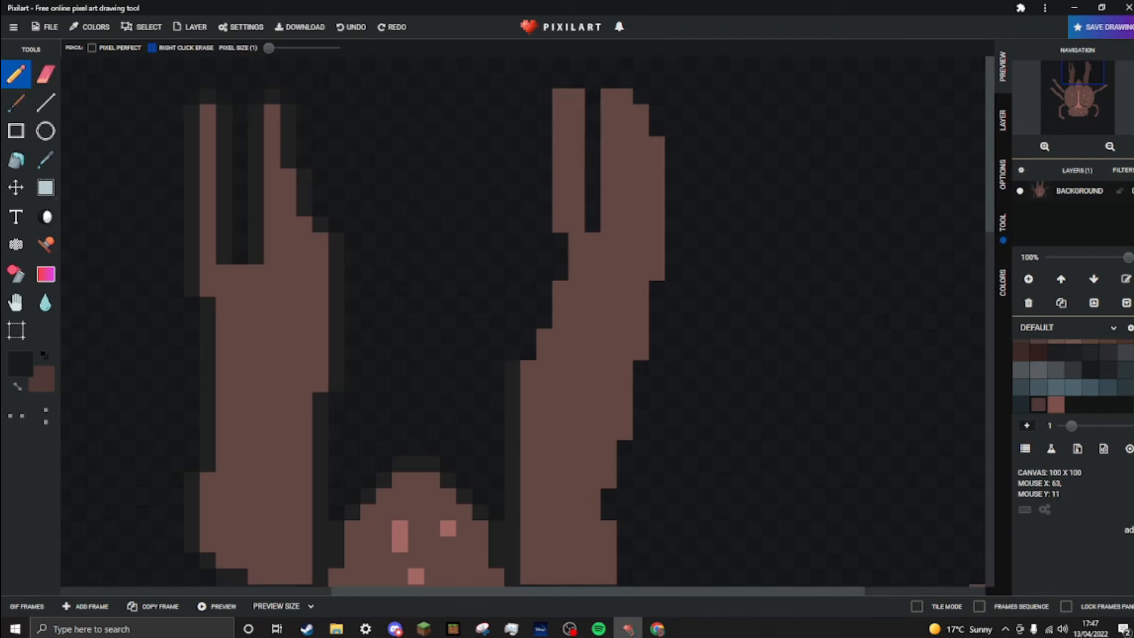
click(576, 223)
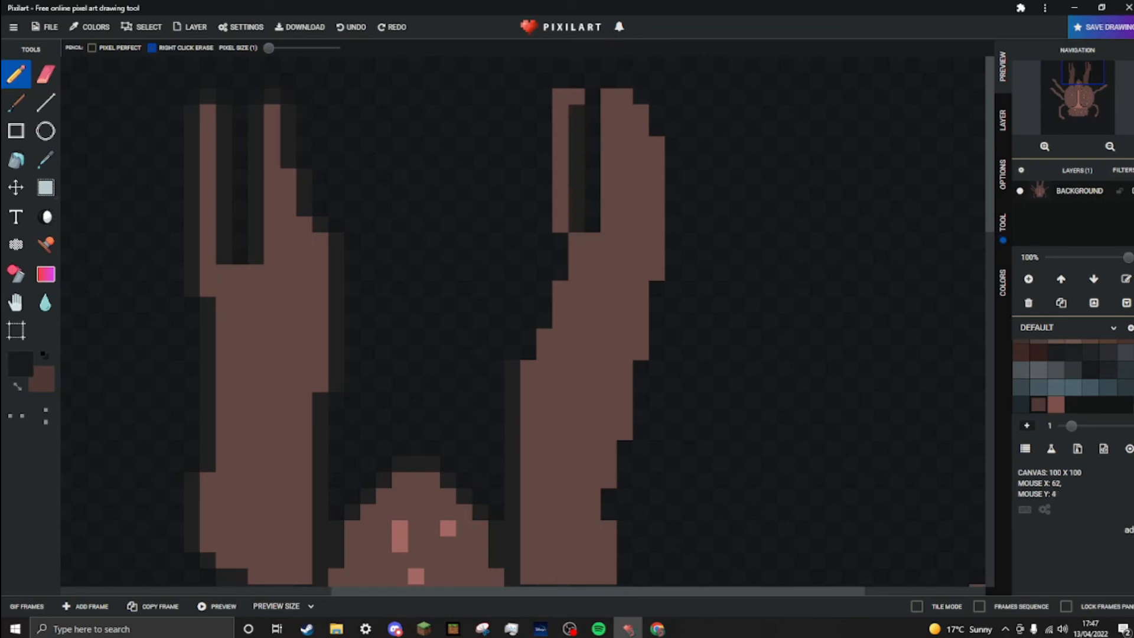
click(576, 94)
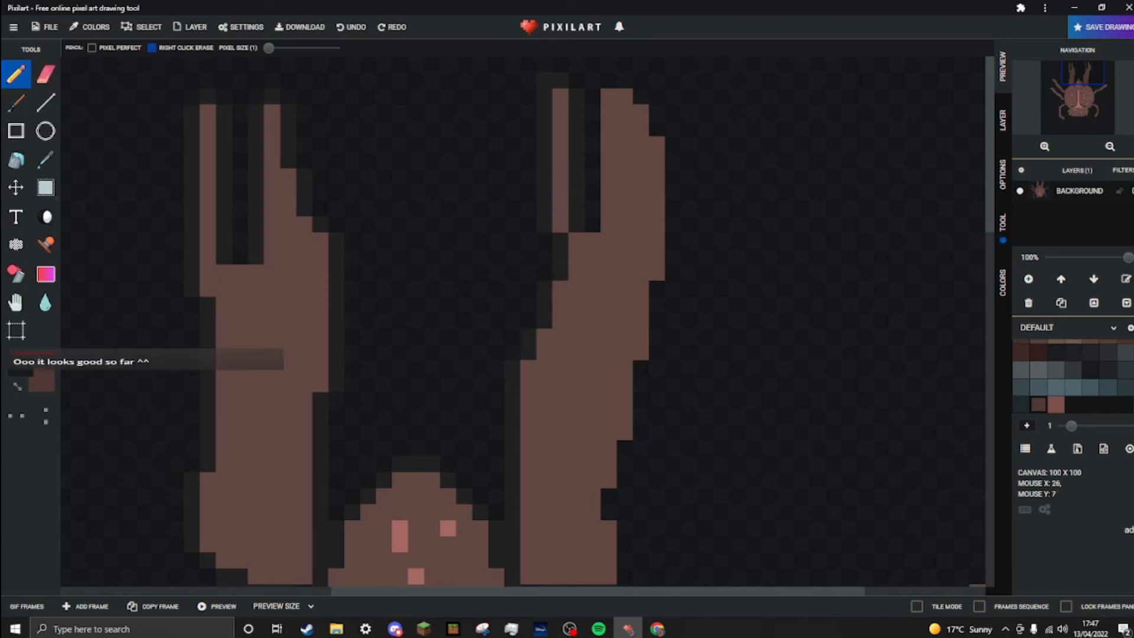
click(640, 128)
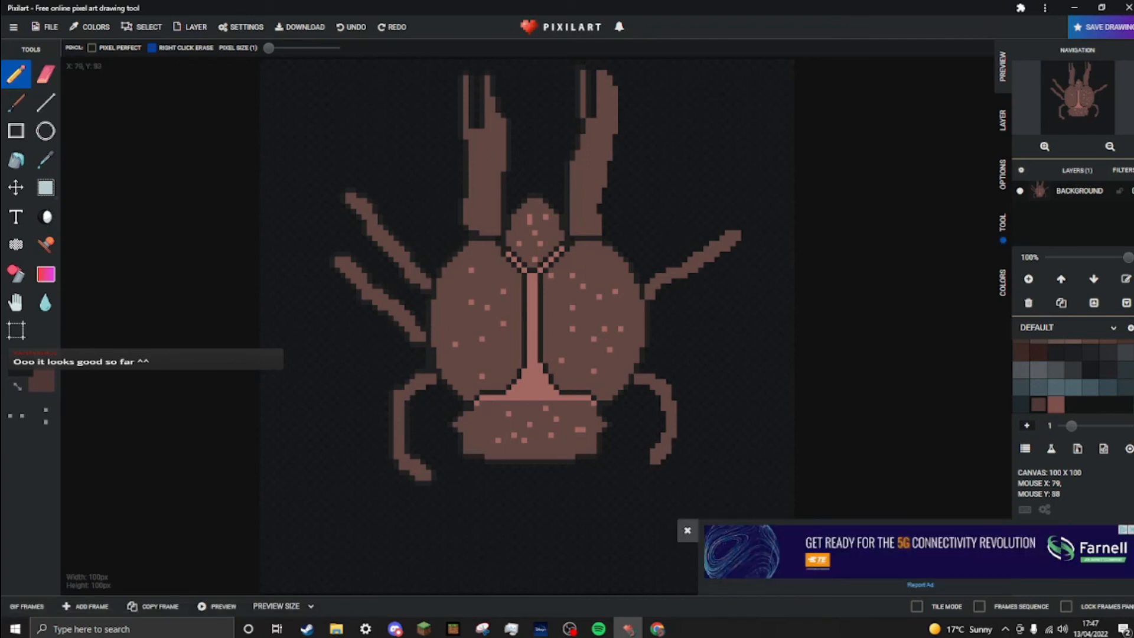
- Add dark outline pixels along the right claw's pincer notch with the pencil
click(686, 531)
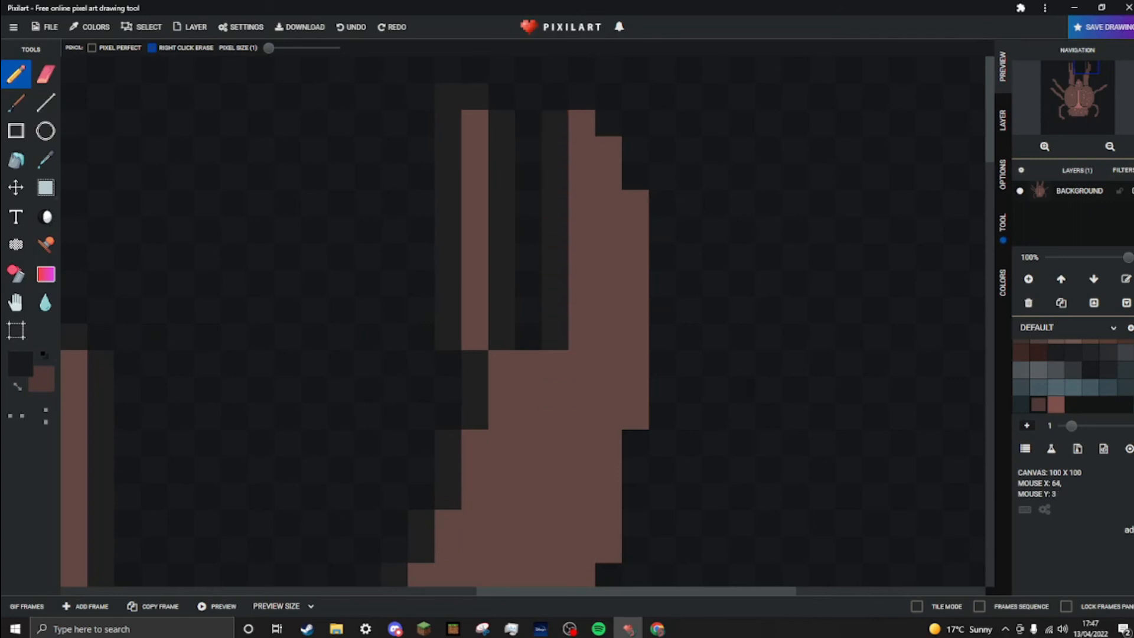
click(446, 96)
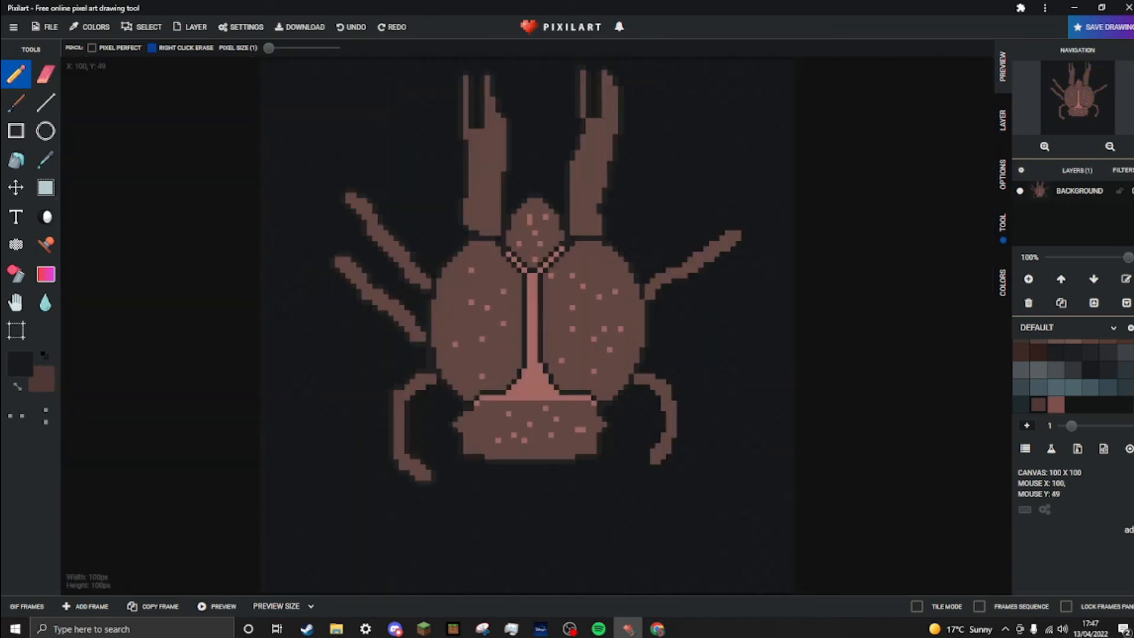
mouse_move(691, 249)
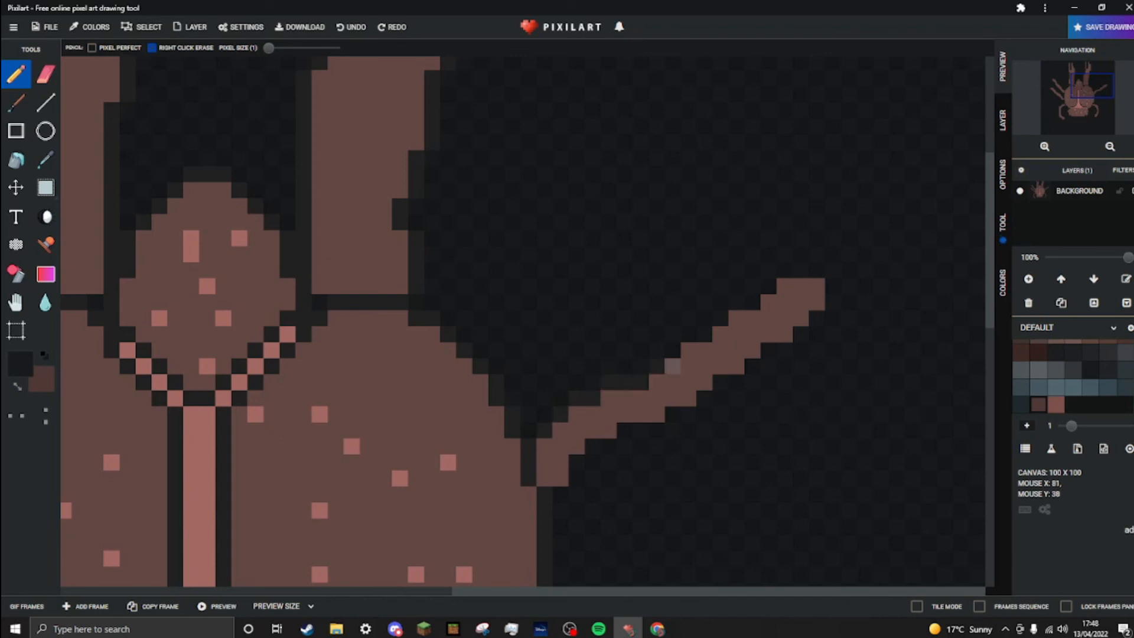
- Touch up outline pixels where the upper right leg meets the crab's head and shell
click(681, 340)
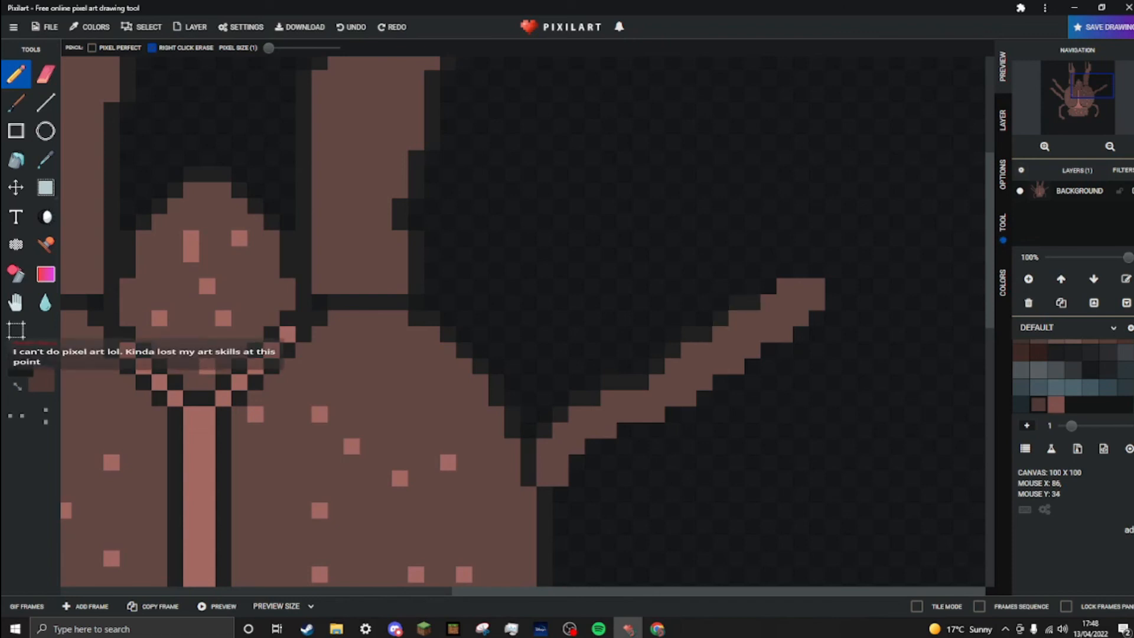
click(767, 286)
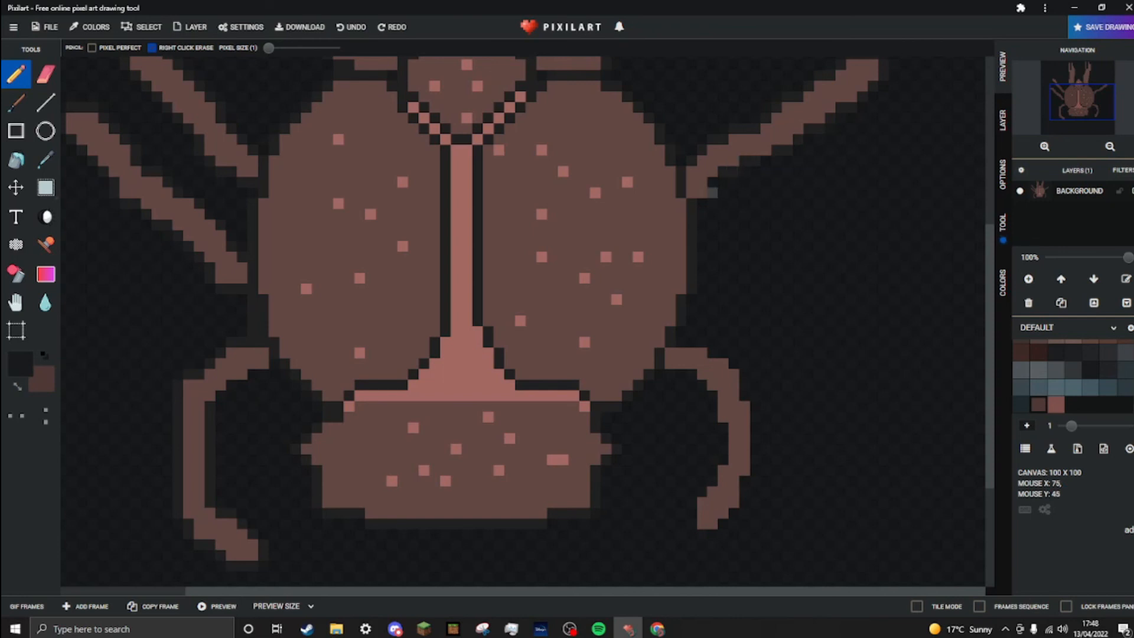
mouse_move(734, 224)
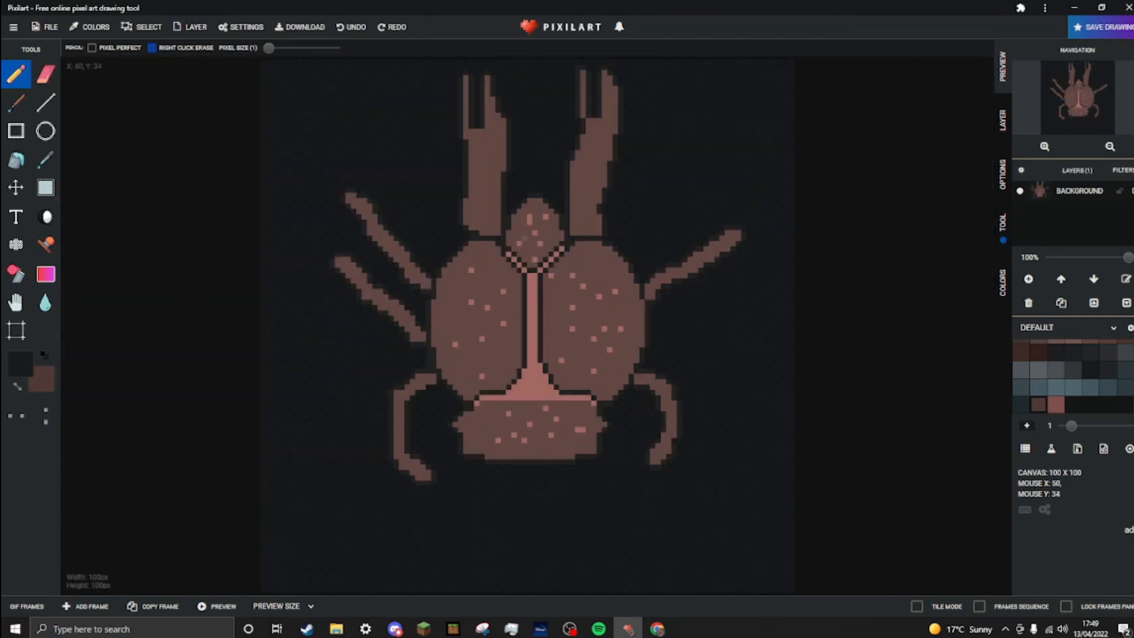
mouse_move(289, 286)
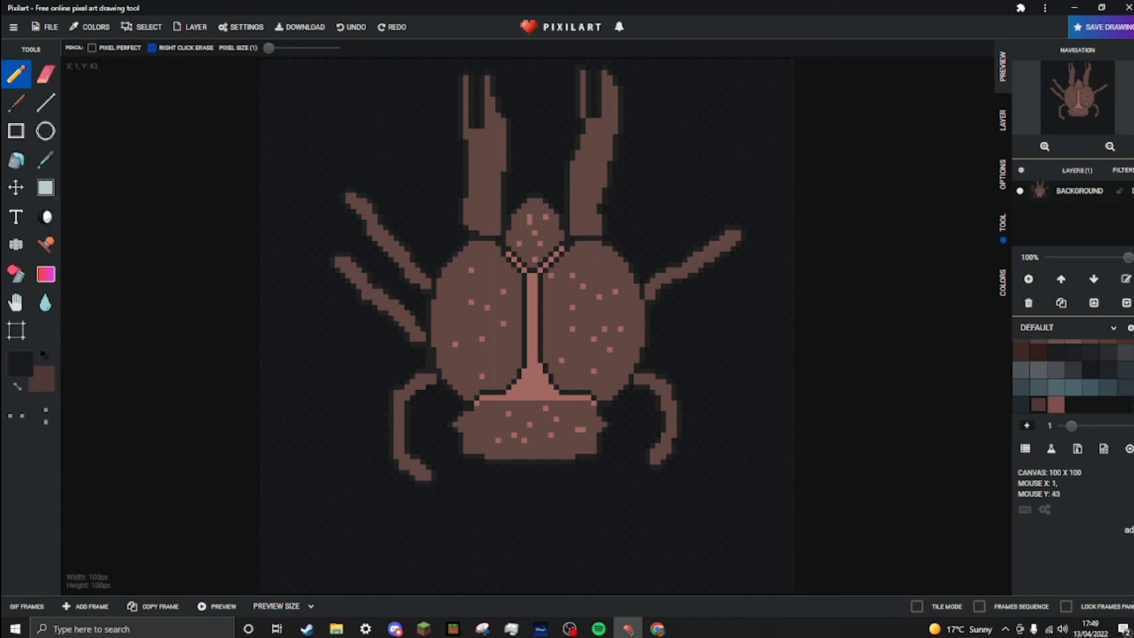
mouse_move(20, 365)
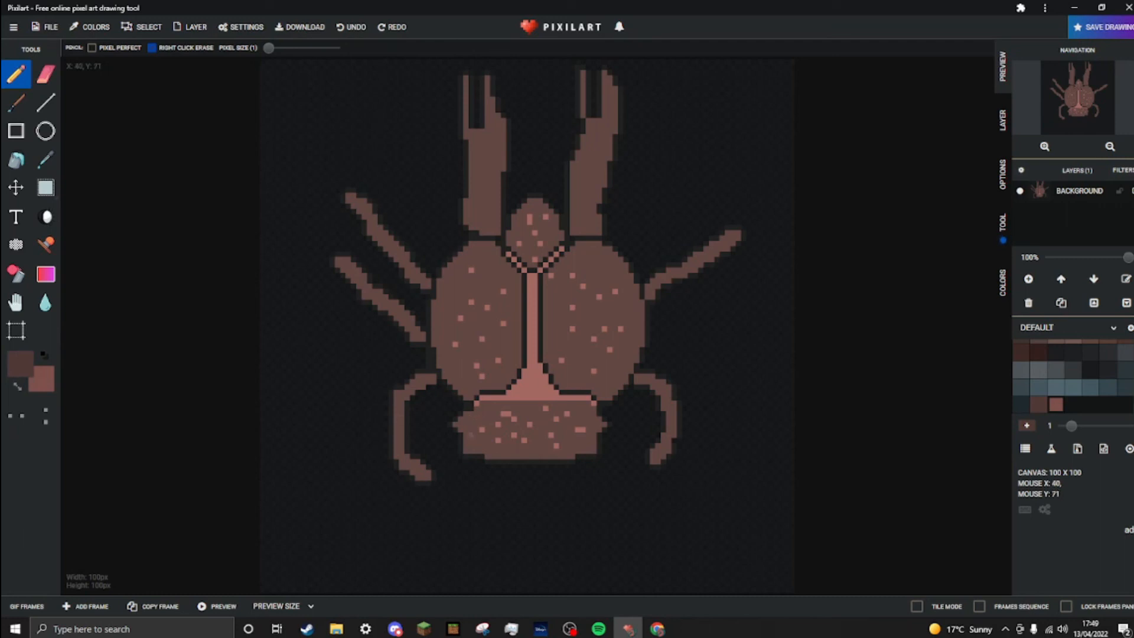
mouse_move(18, 388)
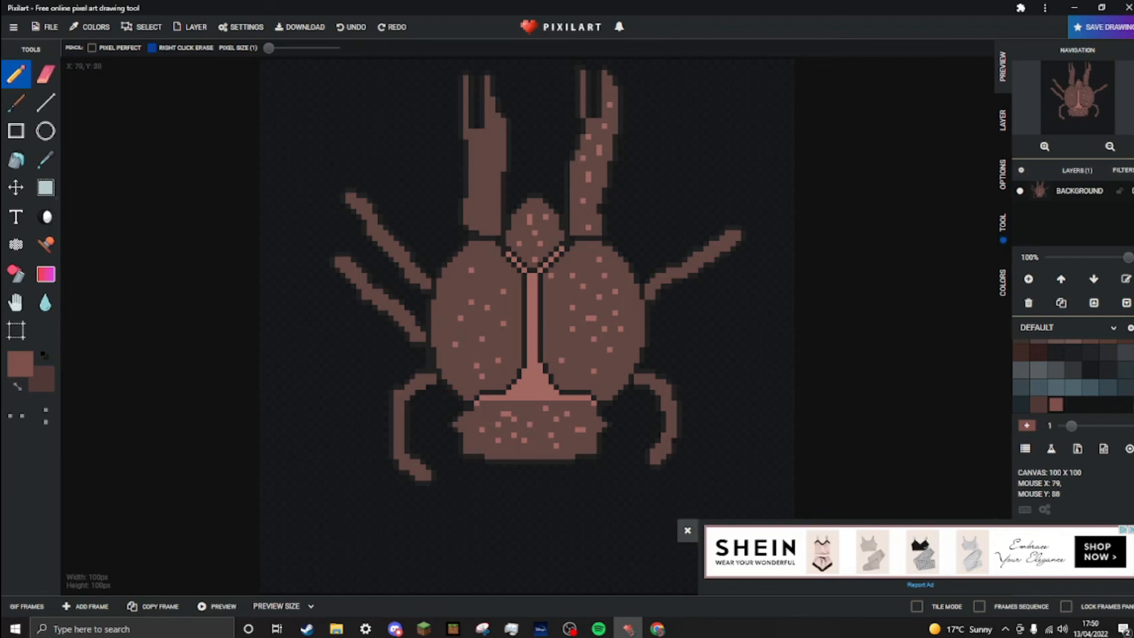
mouse_move(687, 530)
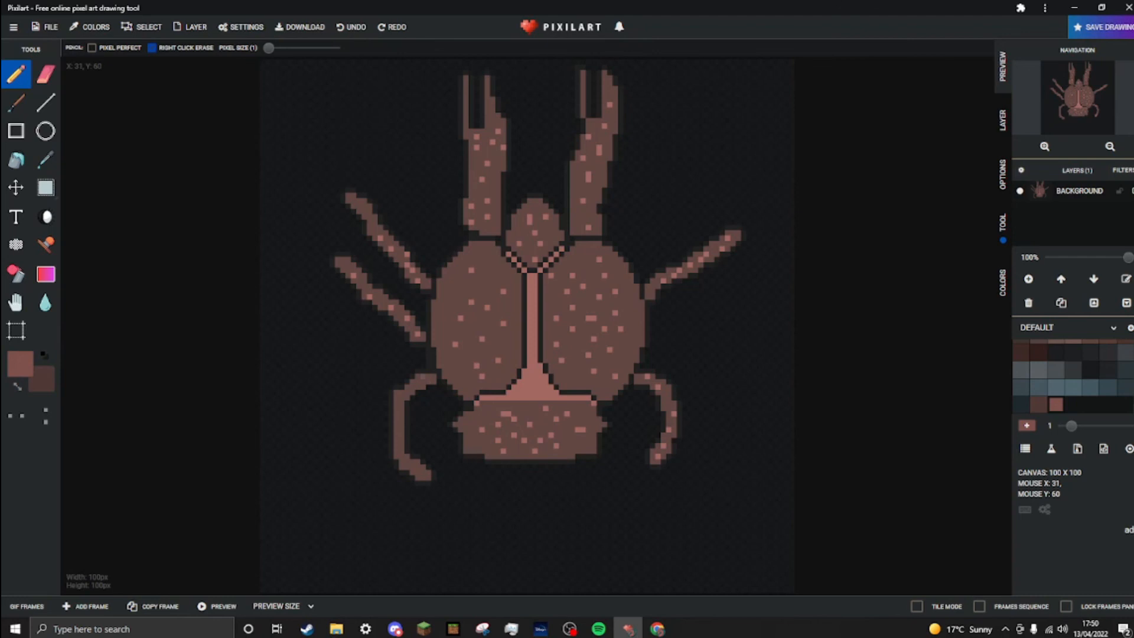
- Dot lighter brown spots across the tail, claws and legs for texture
scroll(up, 3)
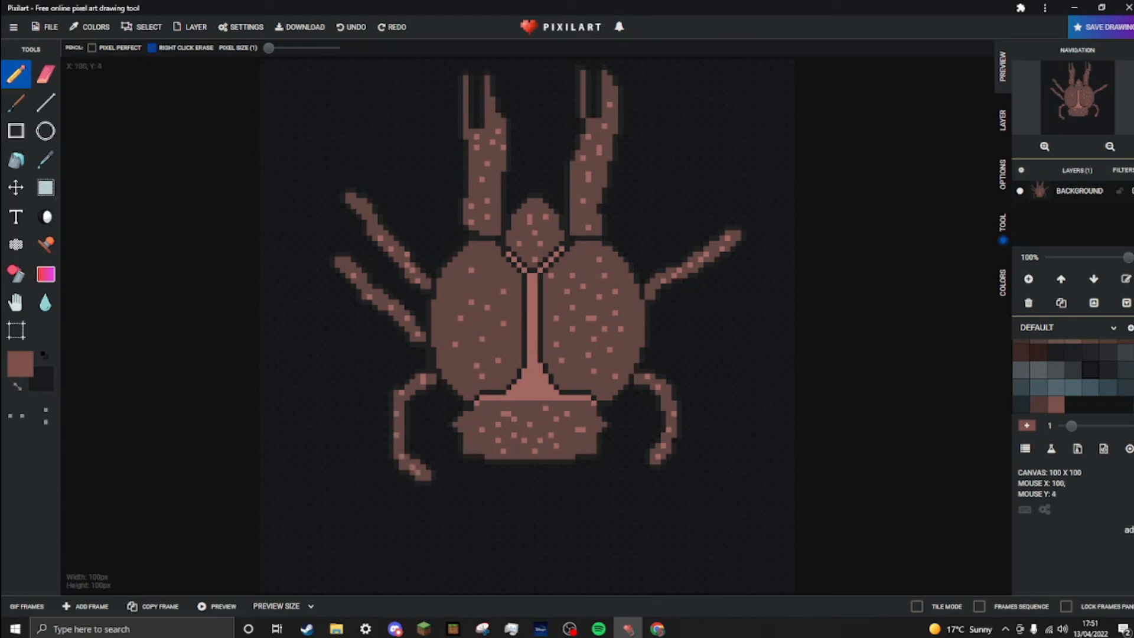
mouse_move(1103, 27)
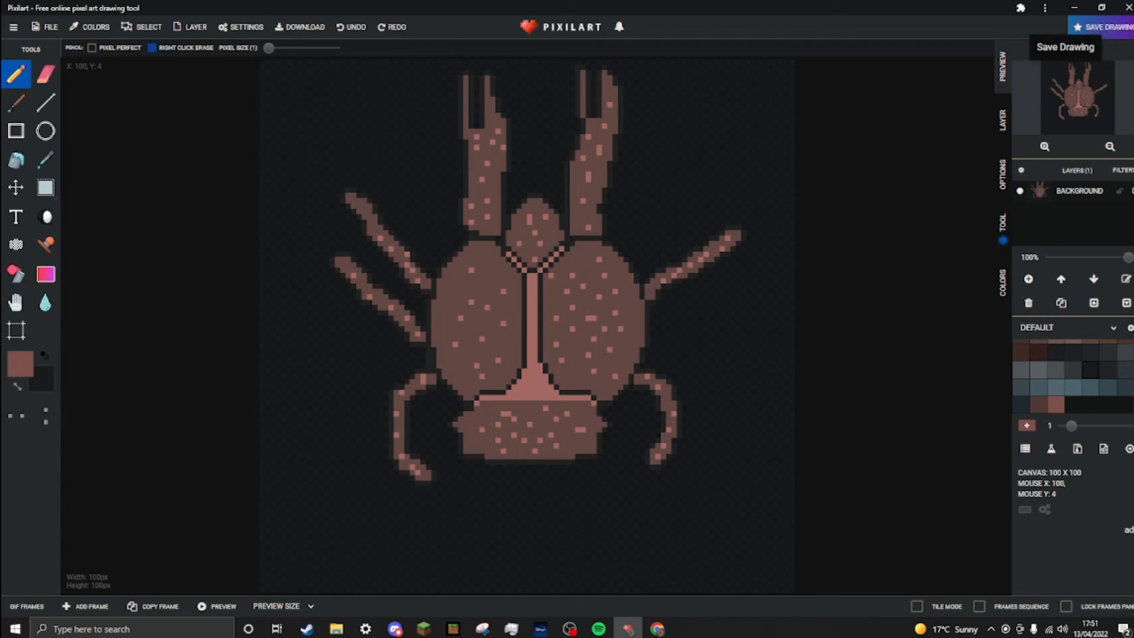
- Start saving online and title the drawing 'Coconut crab 1'
click(1101, 27)
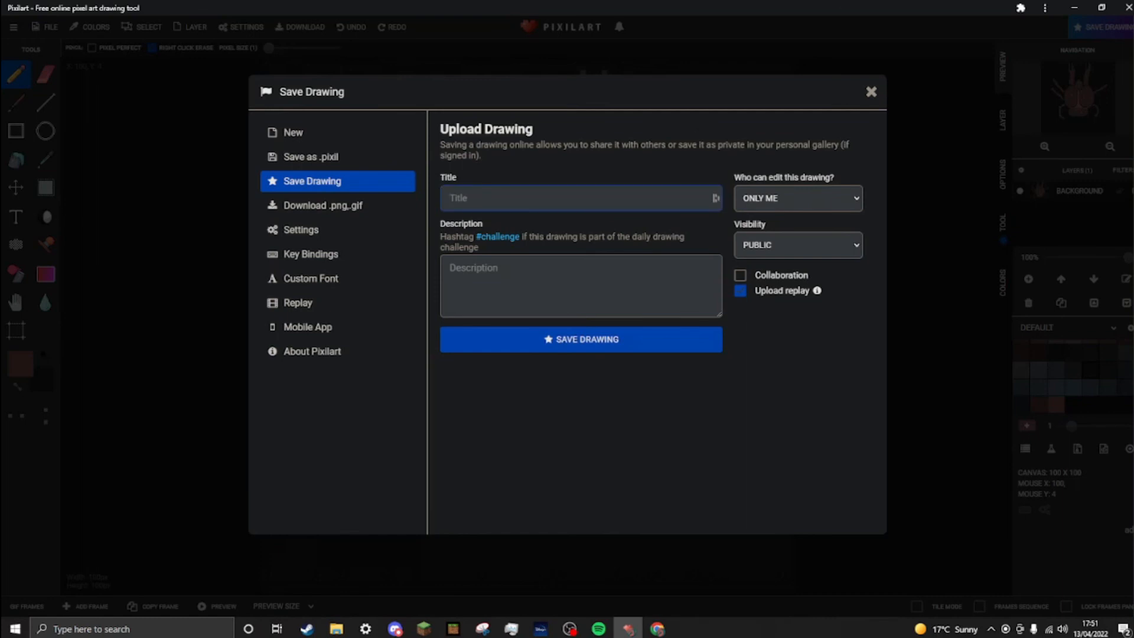
text(Cod)
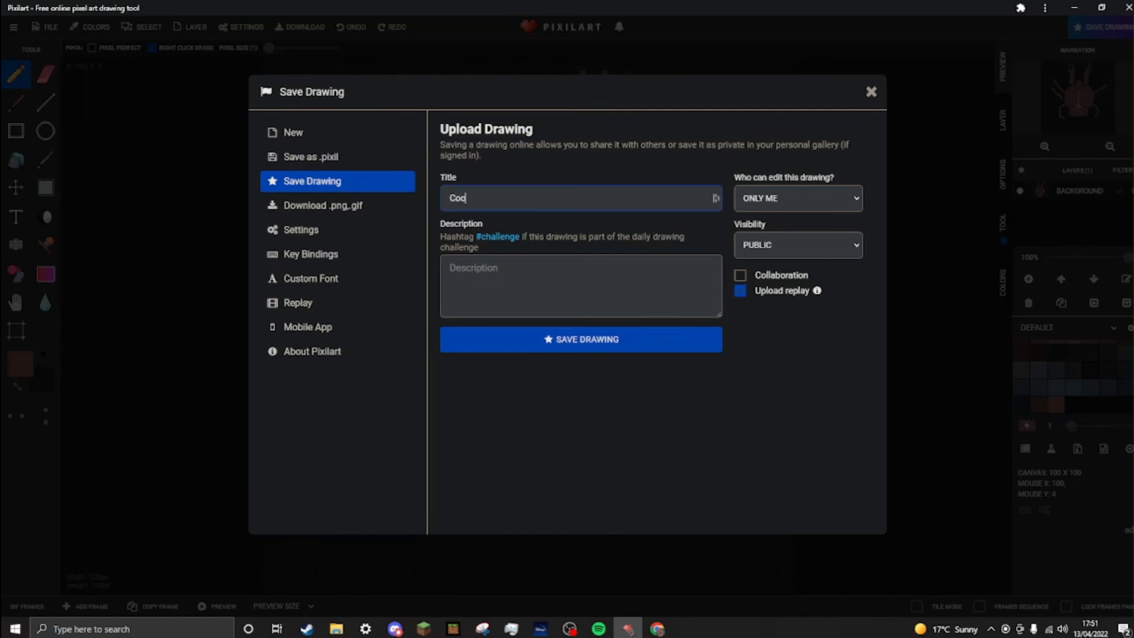
text(oconut cr)
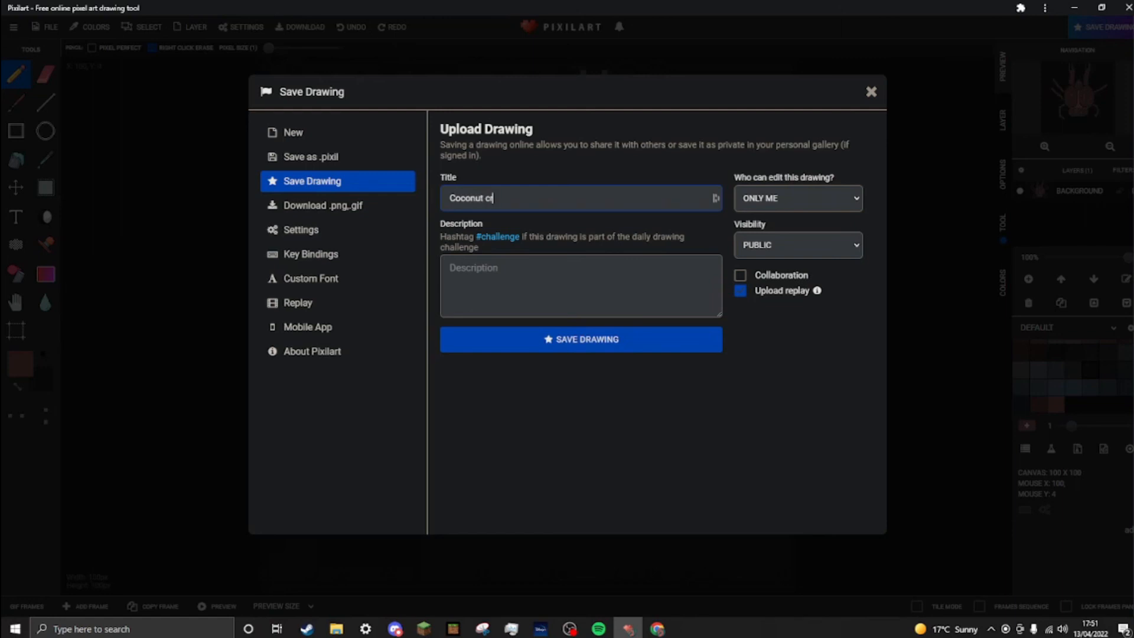
text(ab 1)
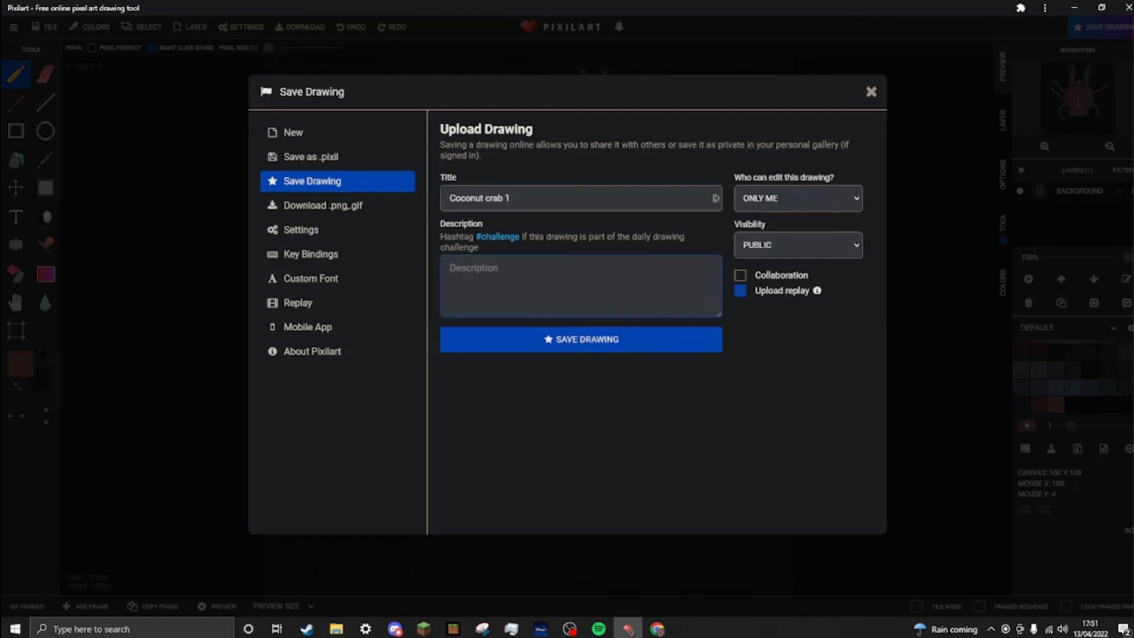
- Describe it as '#challenge' with replay upload off and upload the drawing
click(739, 291)
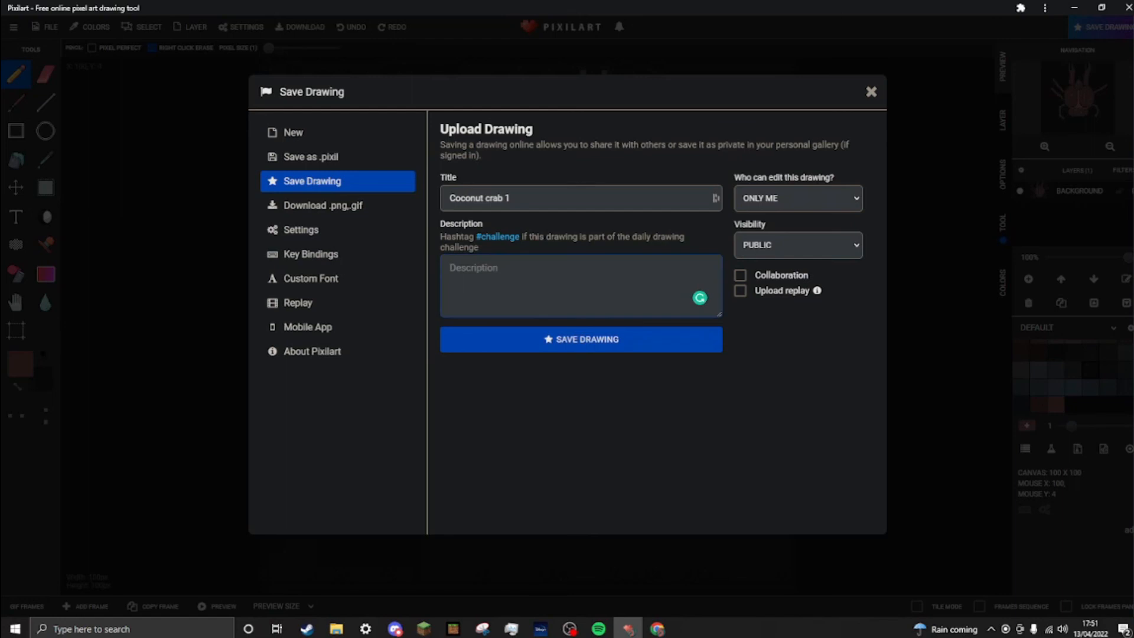
text(#cha)
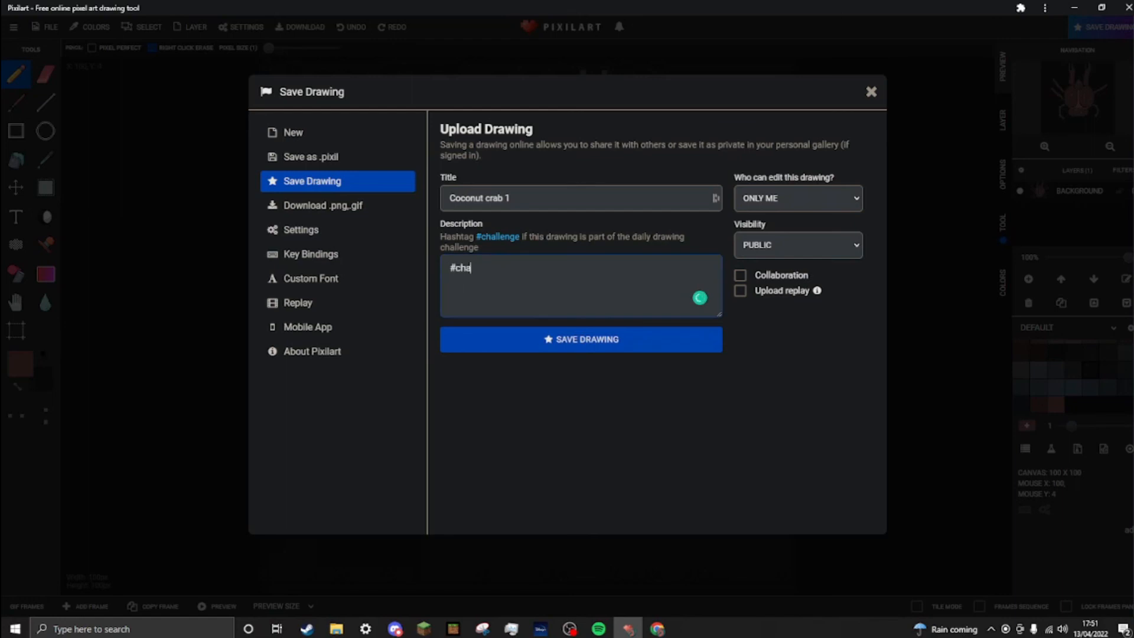
text(llenge)
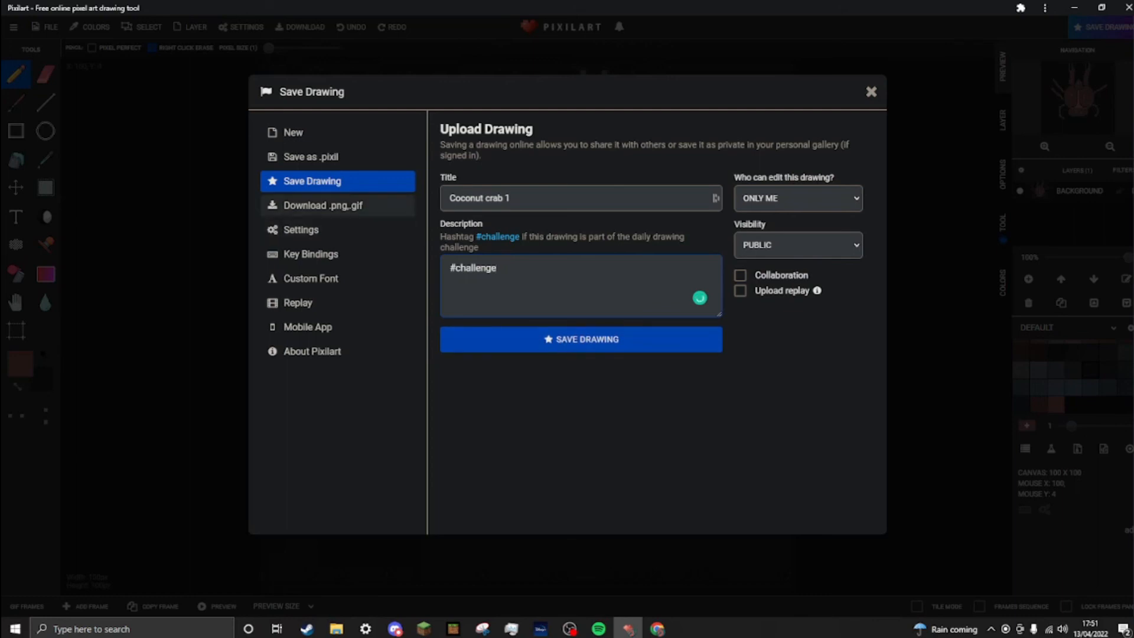
click(580, 338)
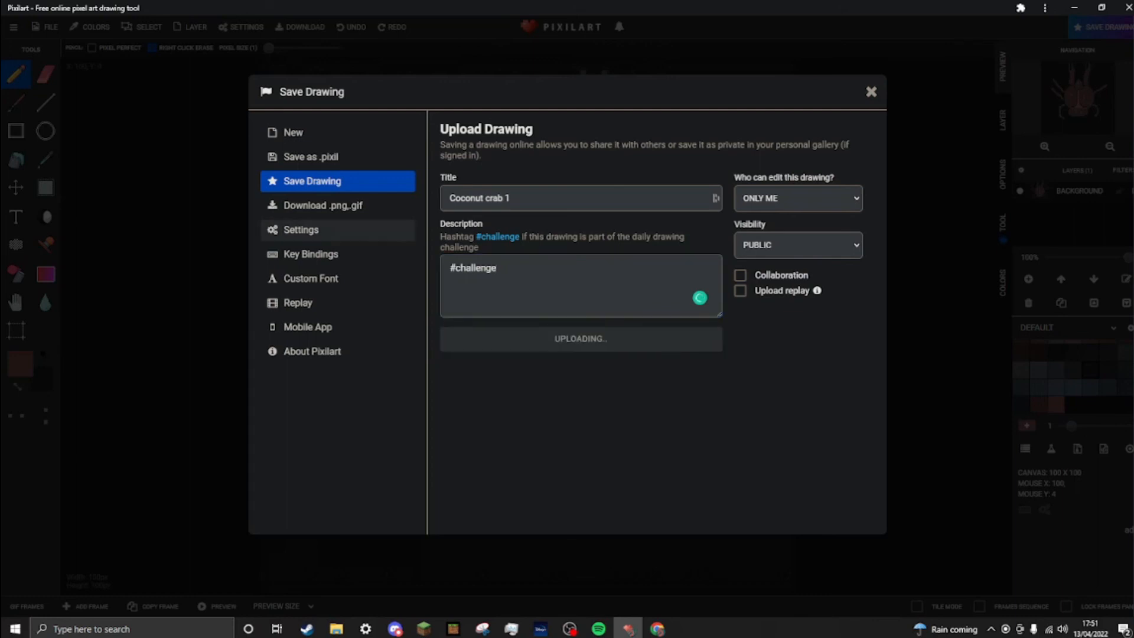
- Dismiss the download bar options and go to the published 'Coconut crab 1' page
click(579, 338)
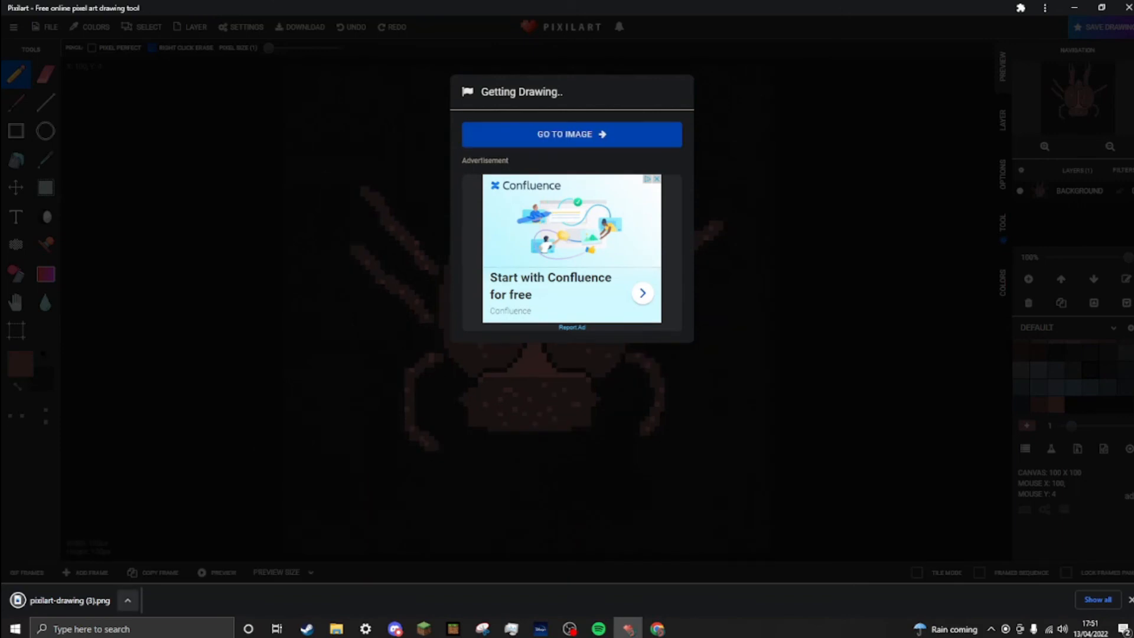
click(126, 599)
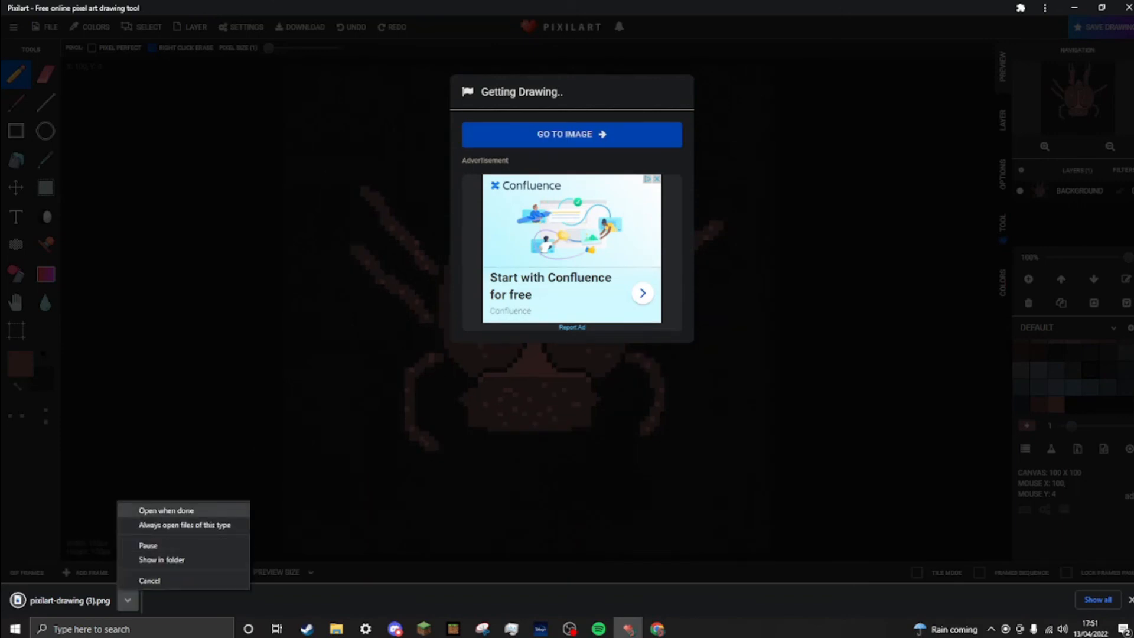
click(165, 510)
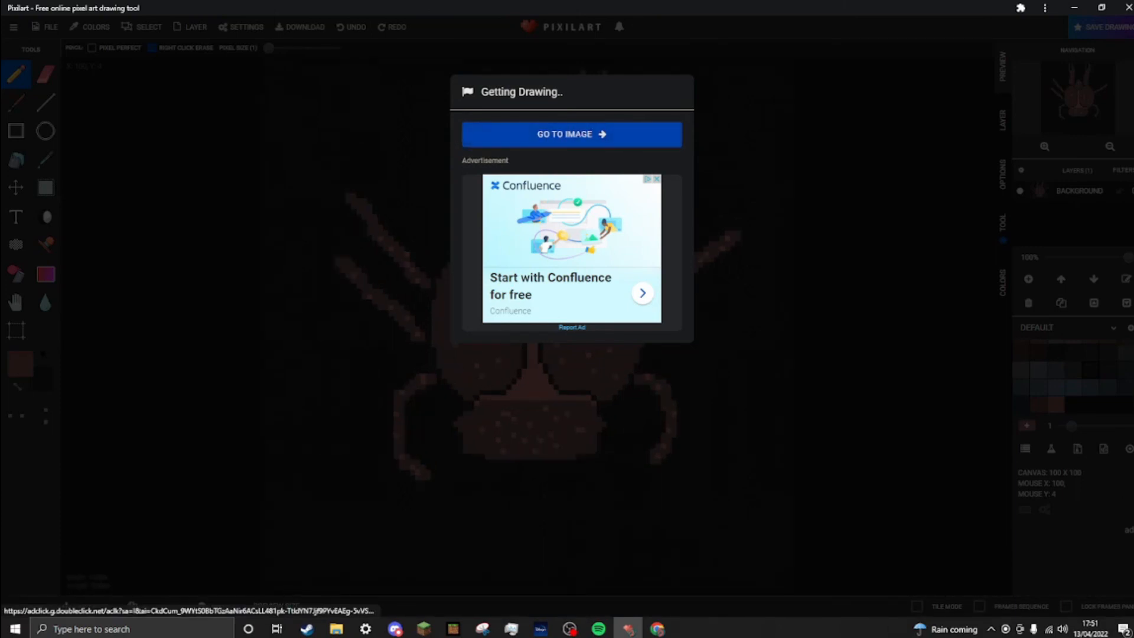
click(571, 134)
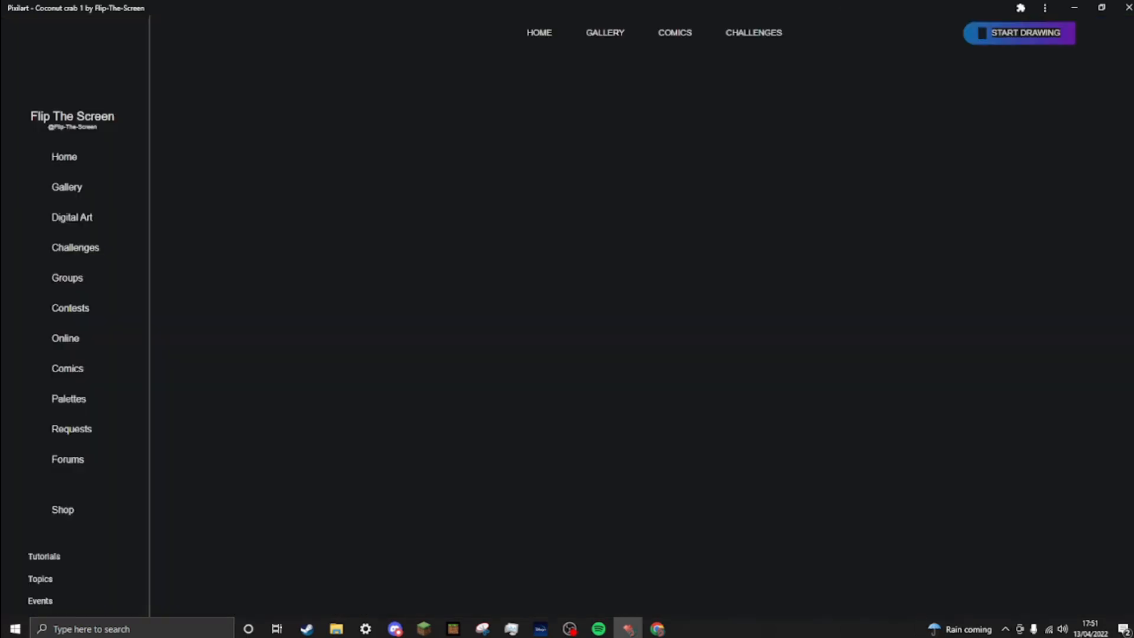